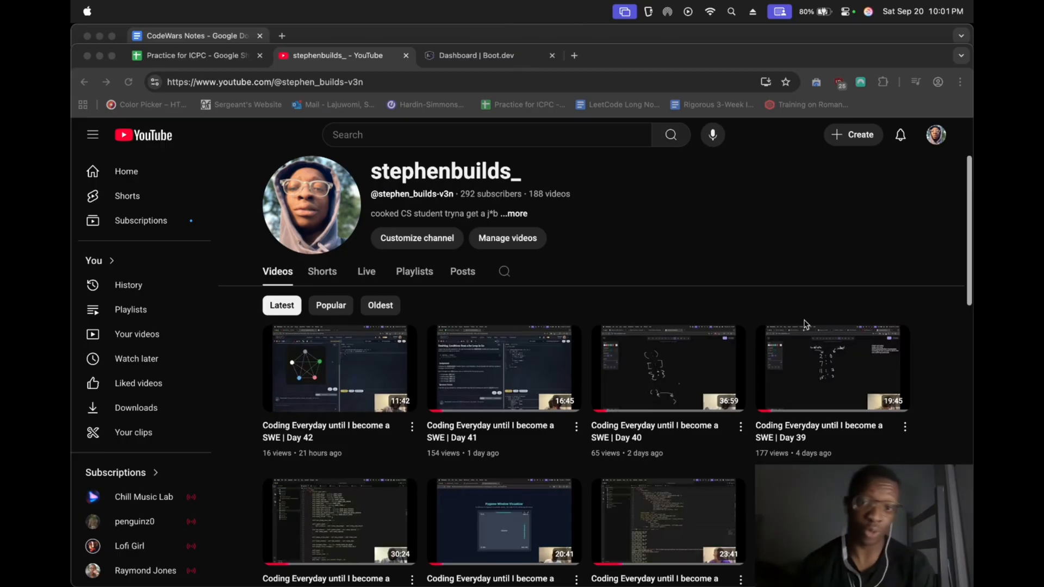
{"action": "mouse_move", "coordinate": [798, 305]}
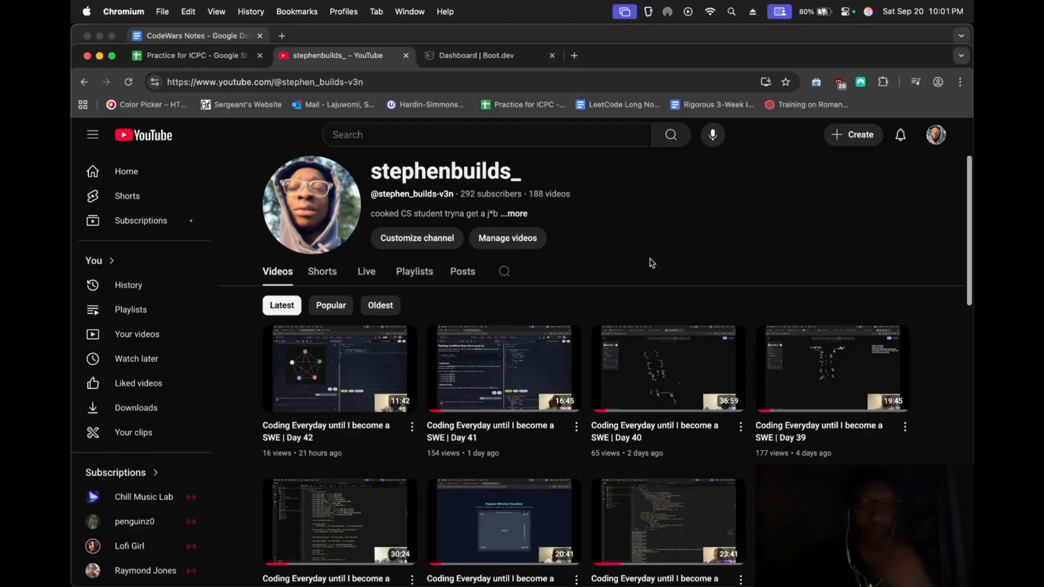
{"action": "mouse_move", "coordinate": [693, 260]}
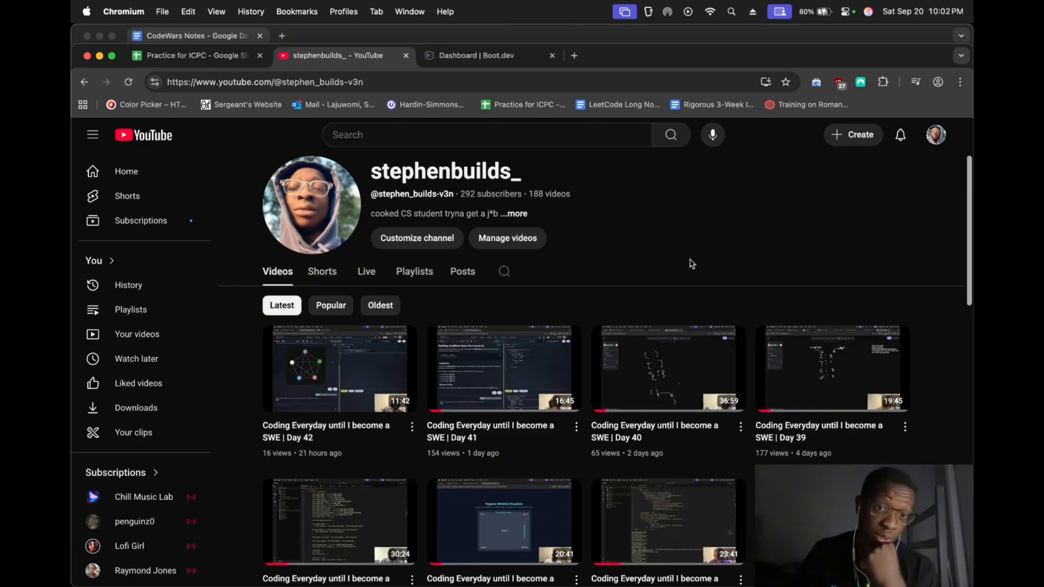
{"action": "mouse_move", "coordinate": [519, 96]}
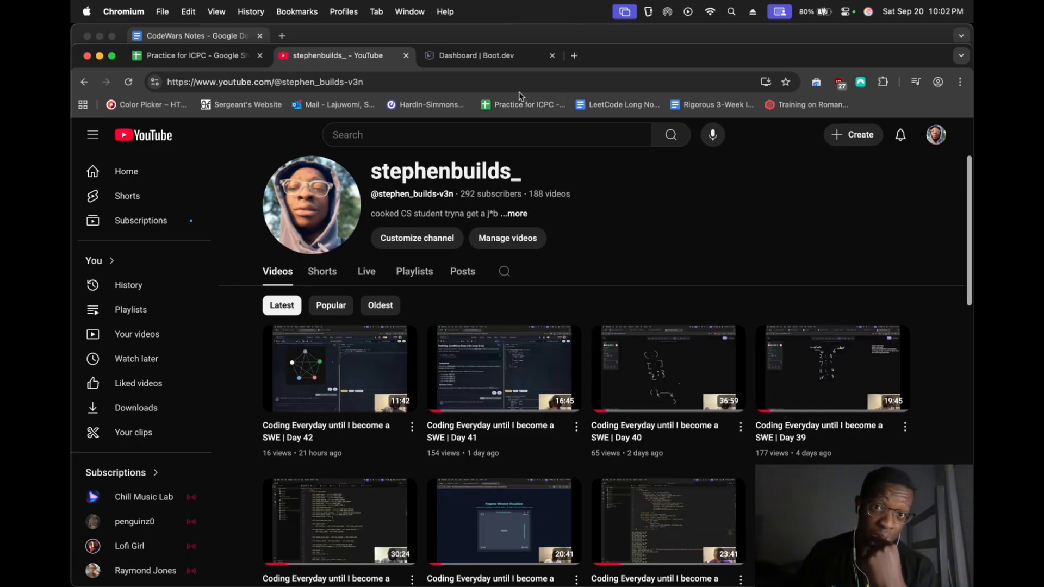
Review the Boot.dev dashboard down to the Learn Go card showing 94 of 188 lessons
{"action": "left_click", "coordinate": [477, 55]}
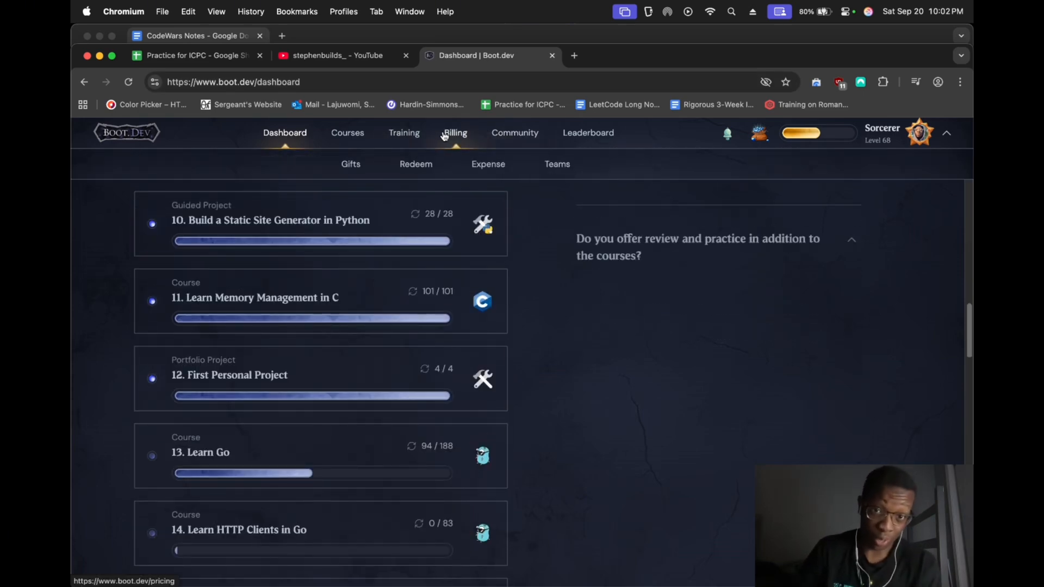
{"action": "left_click", "coordinate": [455, 133]}
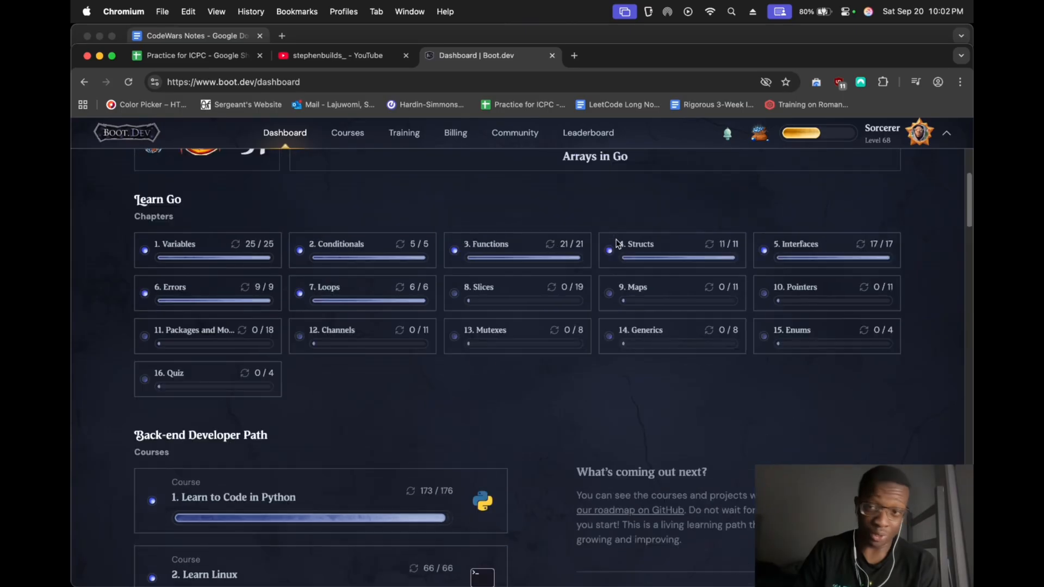
{"action": "scroll", "scroll_direction": "down", "scroll_amount": 3}
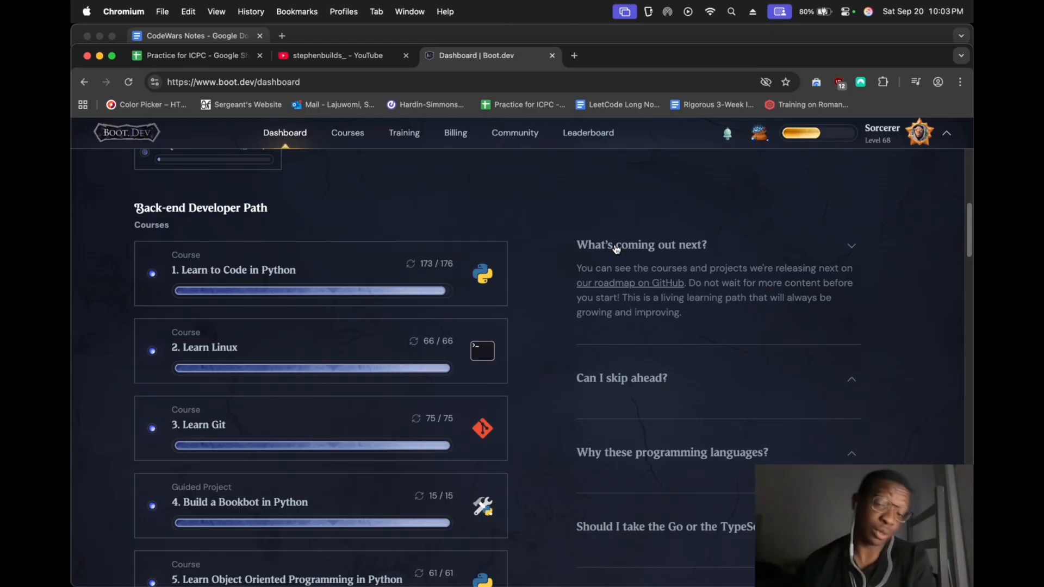
{"action": "scroll", "scroll_direction": "down", "scroll_amount": 3}
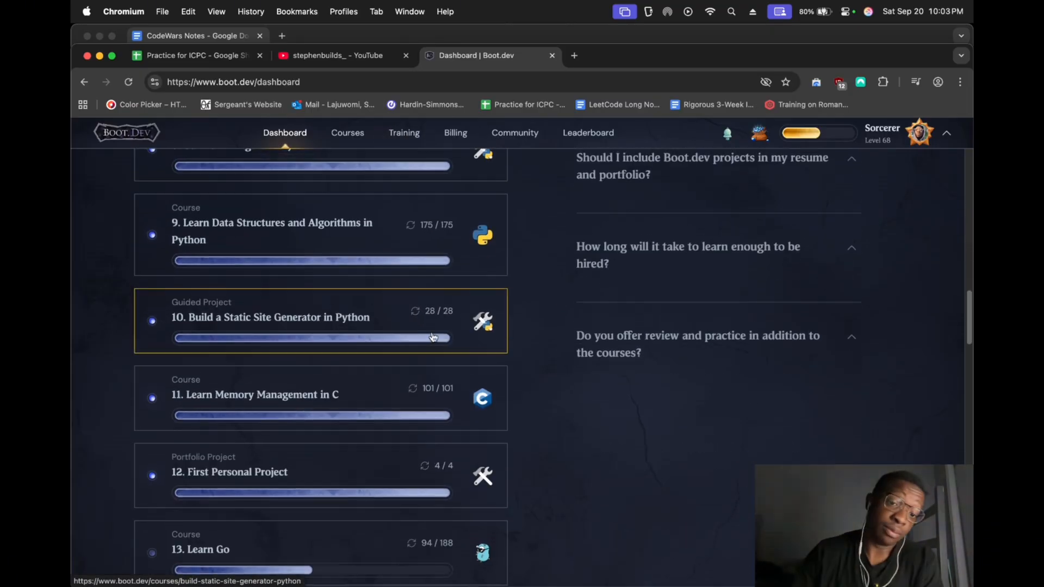
{"action": "scroll", "scroll_direction": "down", "scroll_amount": 3}
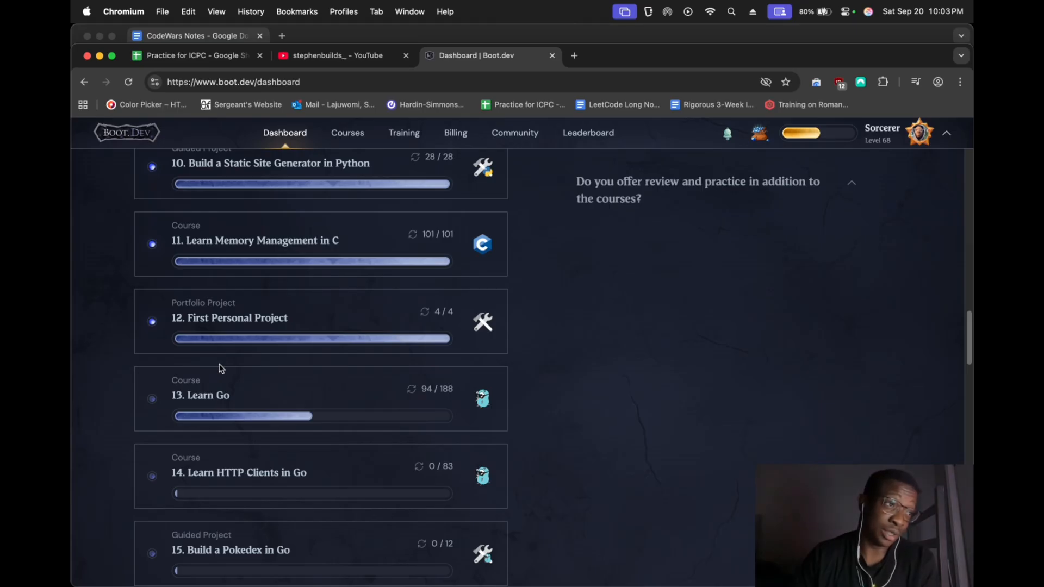
{"action": "mouse_move", "coordinate": [226, 372]}
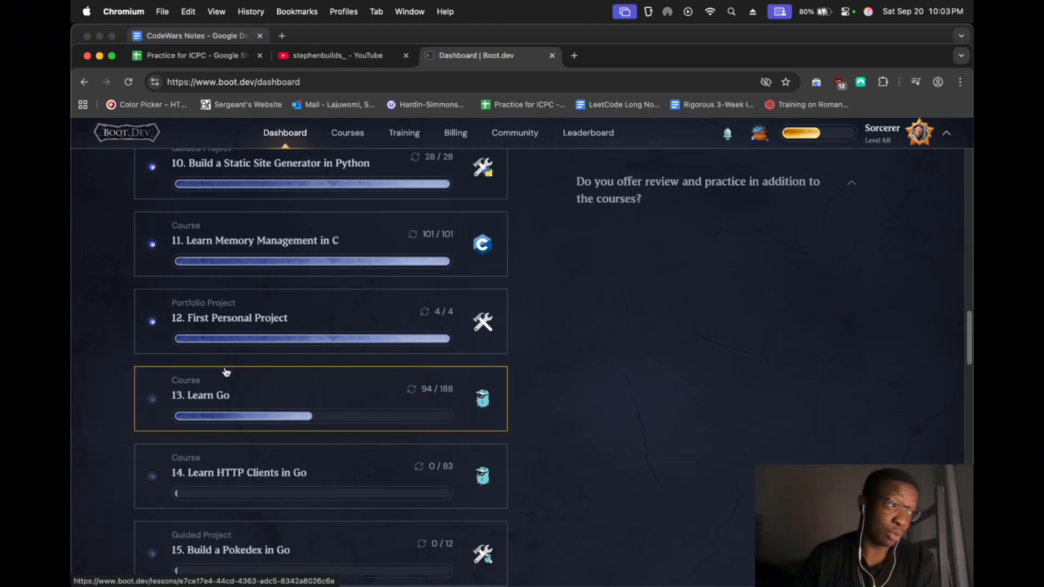
{"action": "mouse_move", "coordinate": [315, 397]}
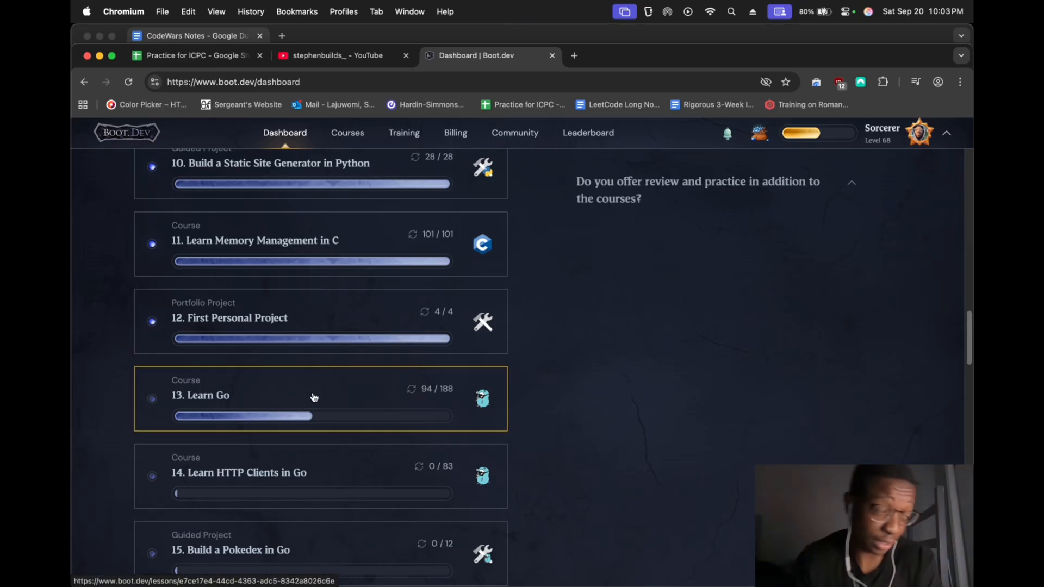
{"action": "mouse_move", "coordinate": [304, 386]}
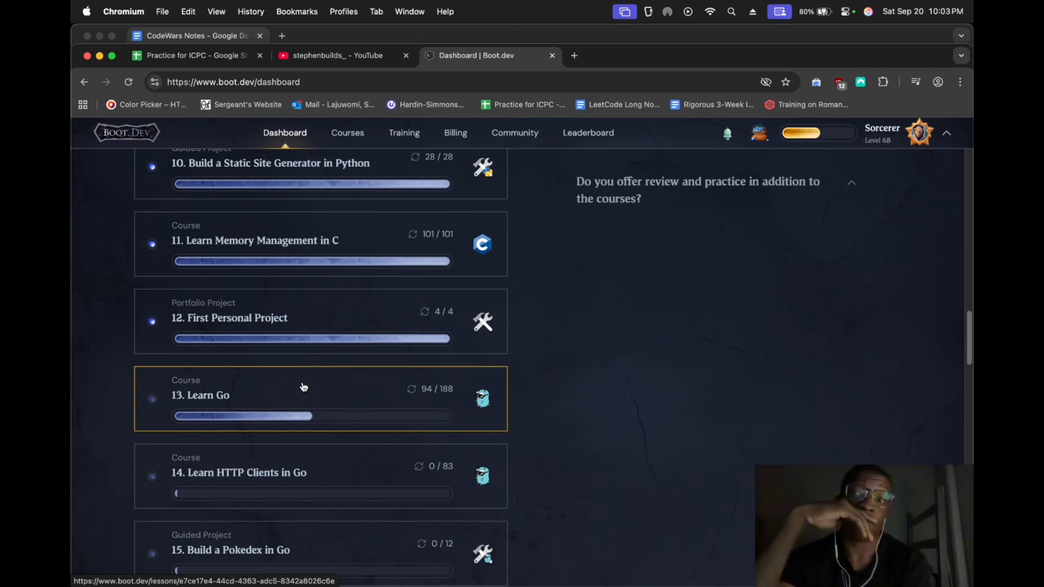
Resume Learn Go at the Arrays in Go lesson with the getMessageWithRetries stub
{"action": "left_click", "coordinate": [201, 395]}
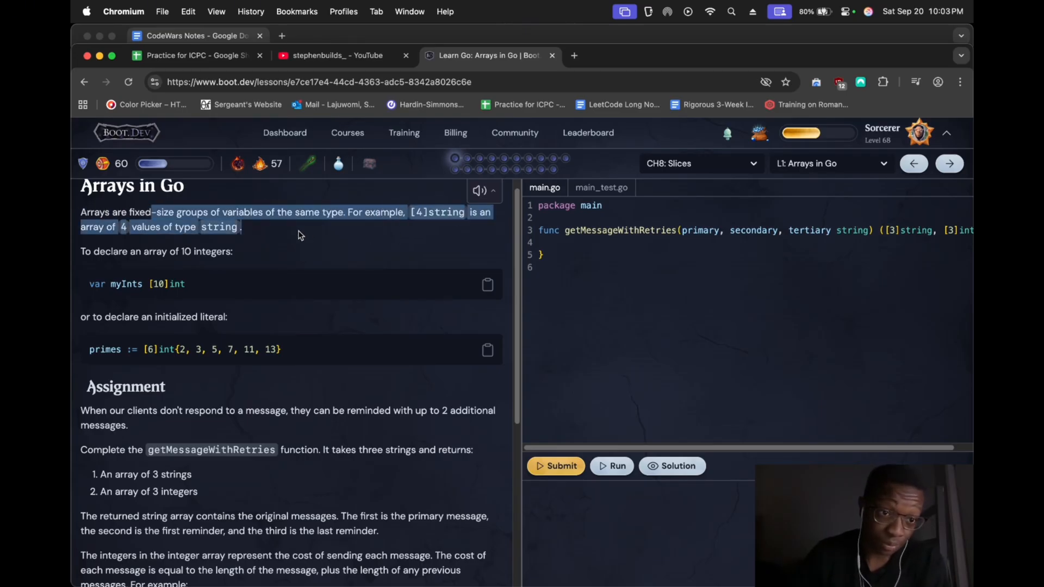
{"action": "scroll", "scroll_direction": "down", "scroll_amount": 3}
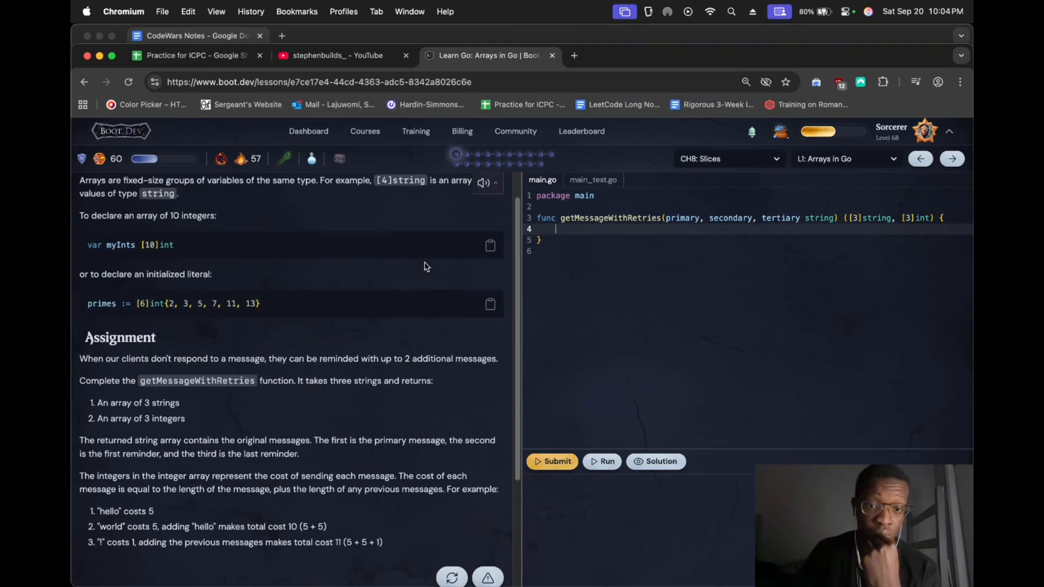
{"action": "mouse_move", "coordinate": [499, 290]}
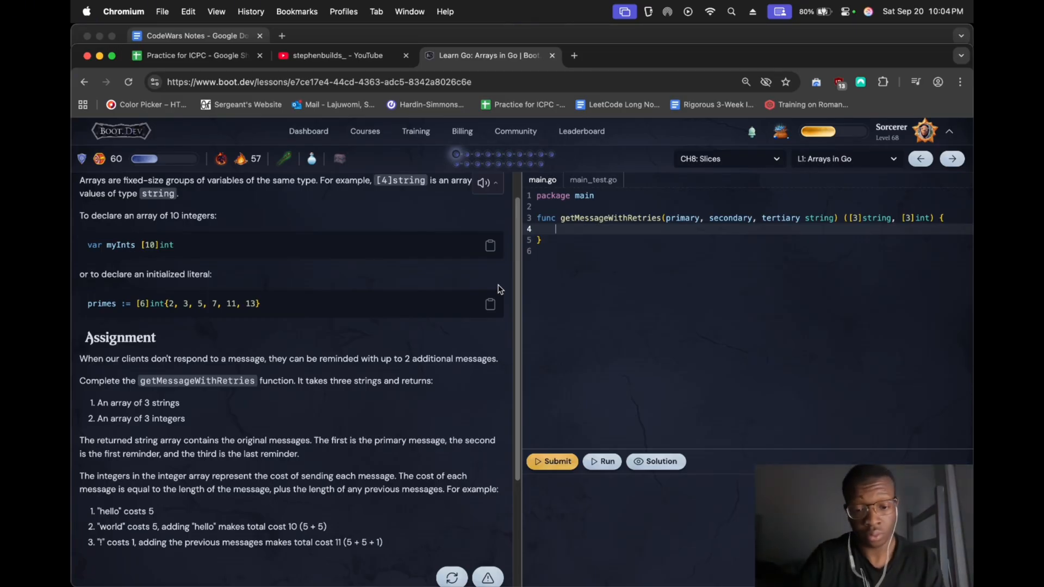
Declare orig as a [3]string array of primary, secondary and tertiary
{"action": "type", "text": "var orig"}
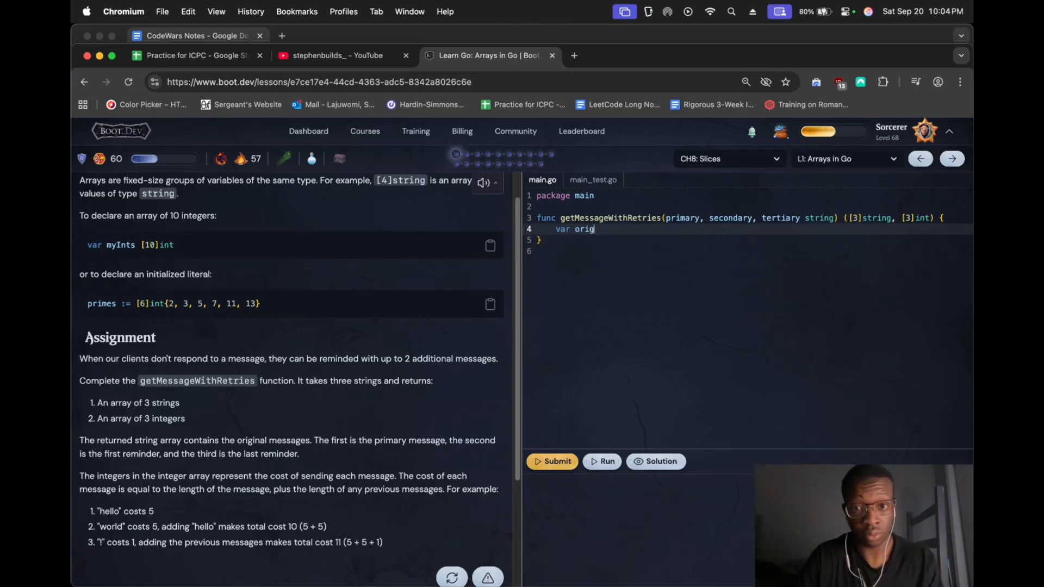
{"action": "type", "text": "[3]"}
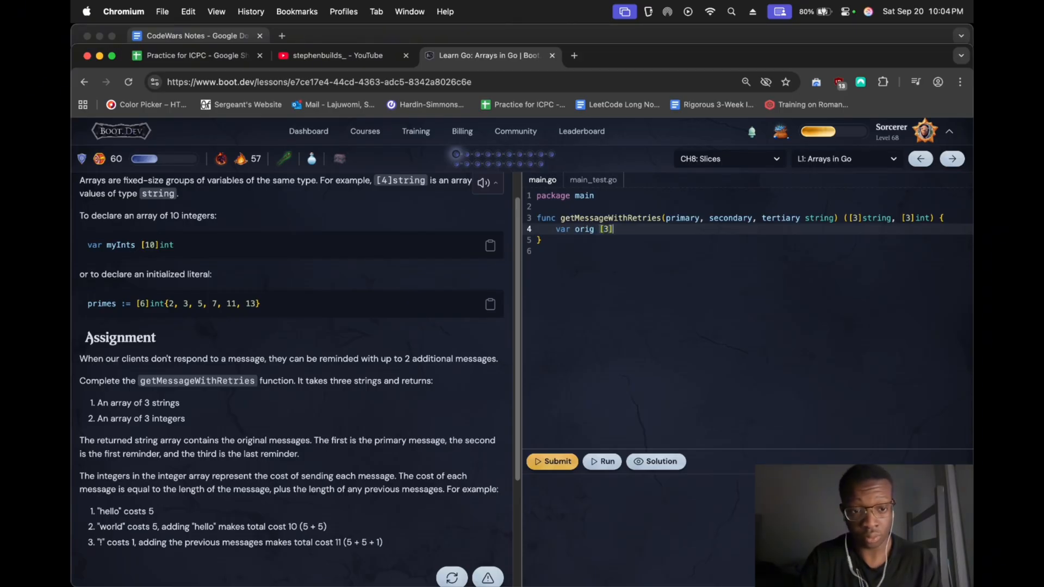
{"action": "type", "text": "string{"}
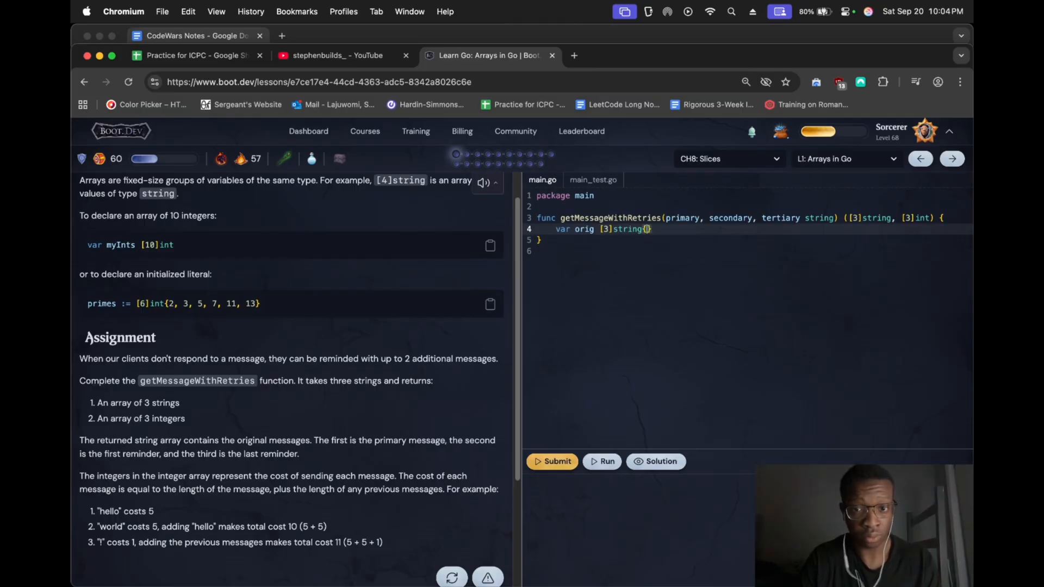
{"action": "mouse_move", "coordinate": [346, 261]}
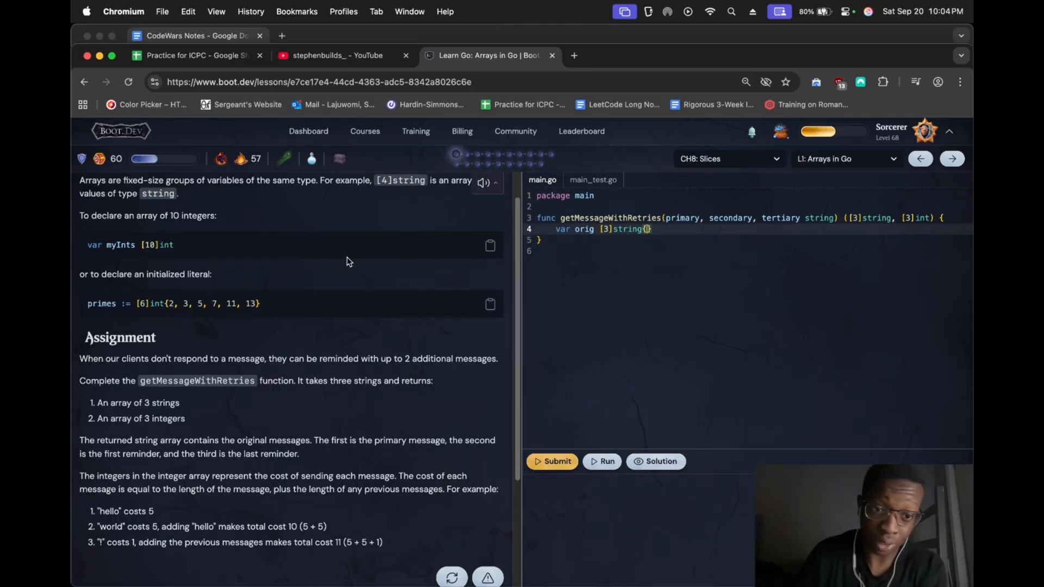
{"action": "mouse_move", "coordinate": [466, 257]}
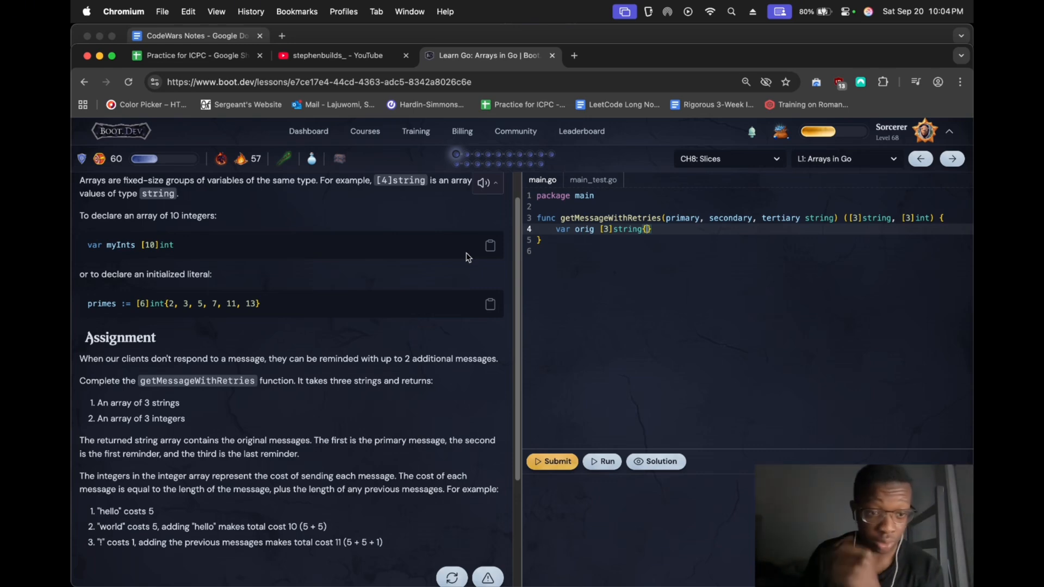
{"action": "type", "text": "primary,"}
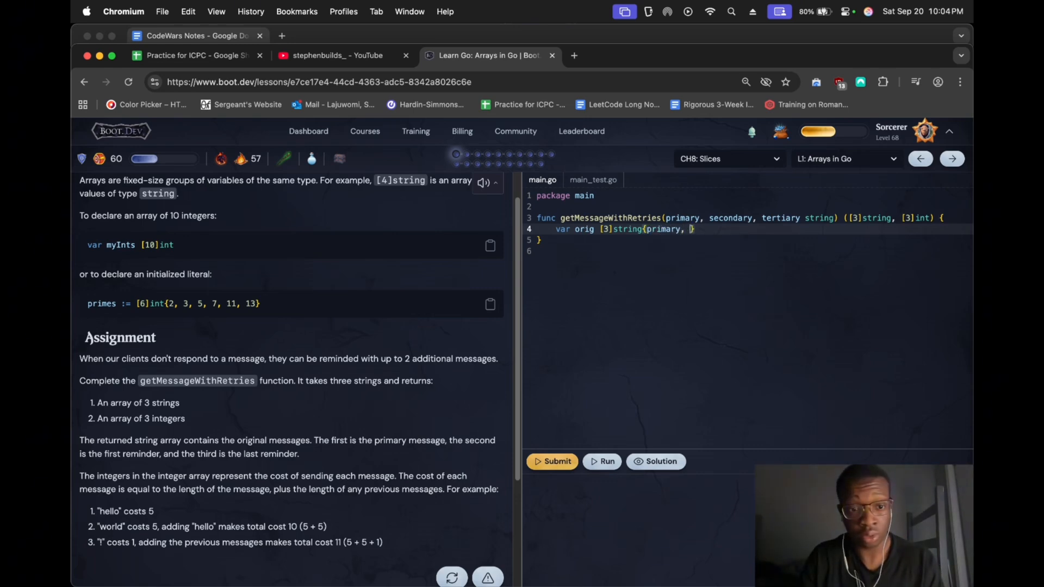
{"action": "type", "text": "secondary, tertiary"}
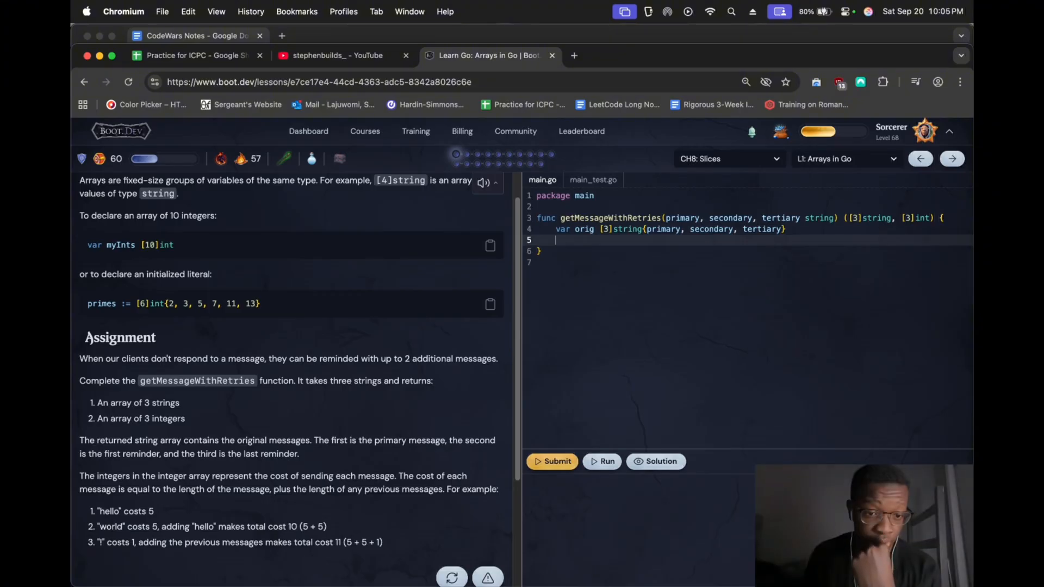
Start the withCost [3]int array with len(primary) as its first element
{"action": "type", "text": "va"}
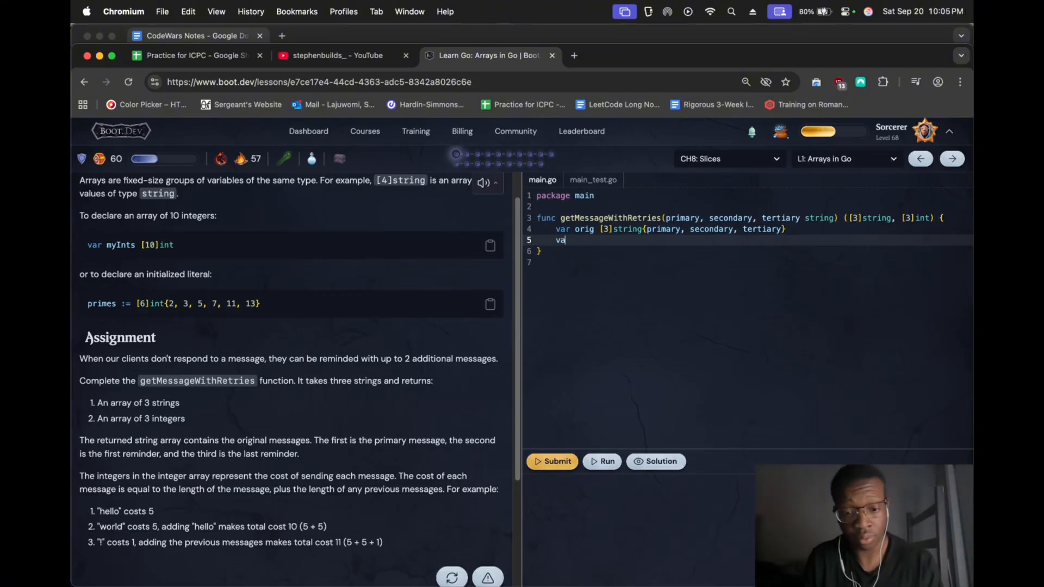
{"action": "type", "text": "r"}
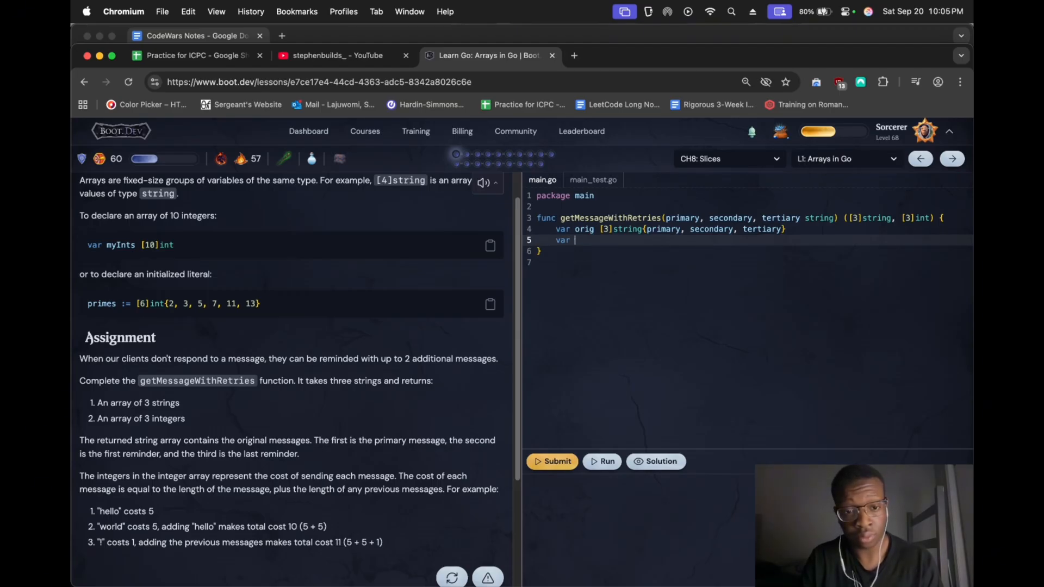
{"action": "type", "text": "withCos"}
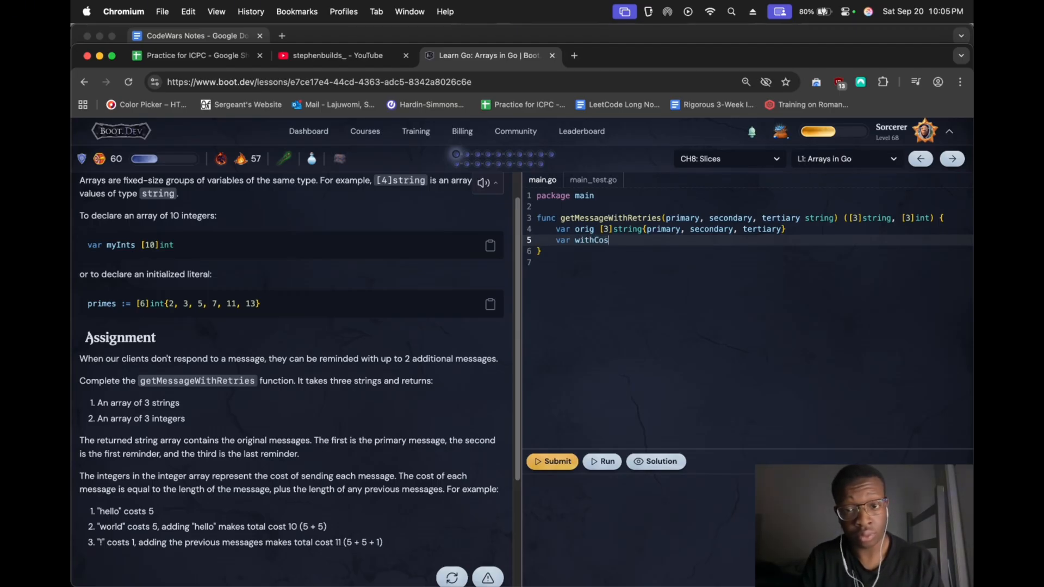
{"action": "type", "text": "[3]"}
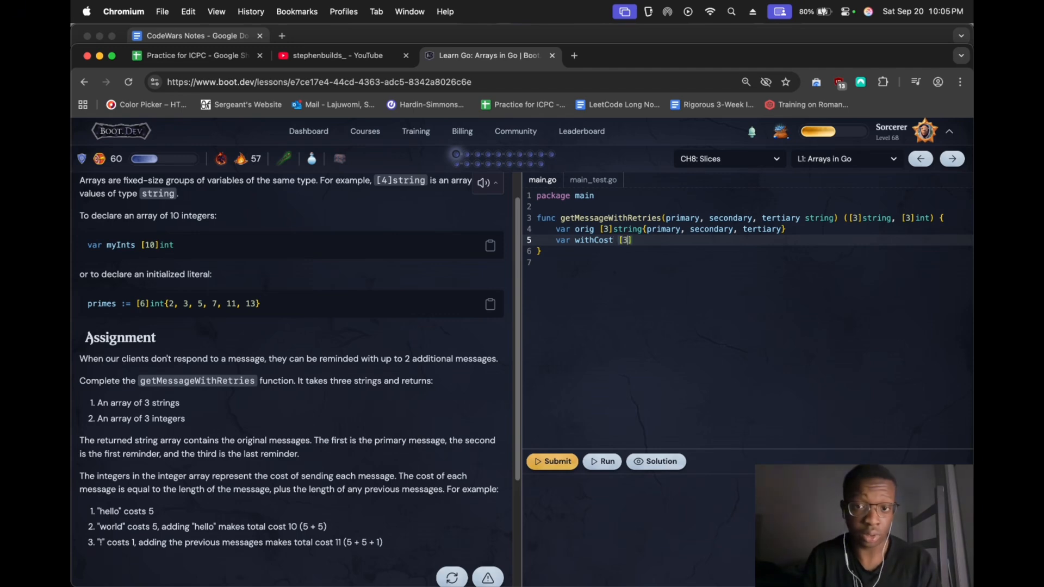
{"action": "type", "text": "str"}
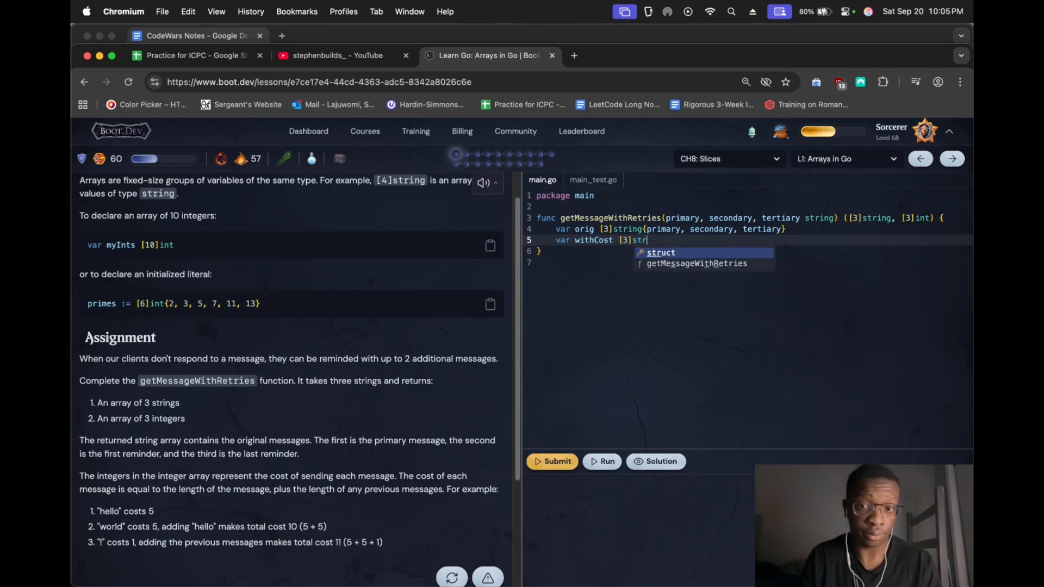
{"action": "type", "text": "ing{}"}
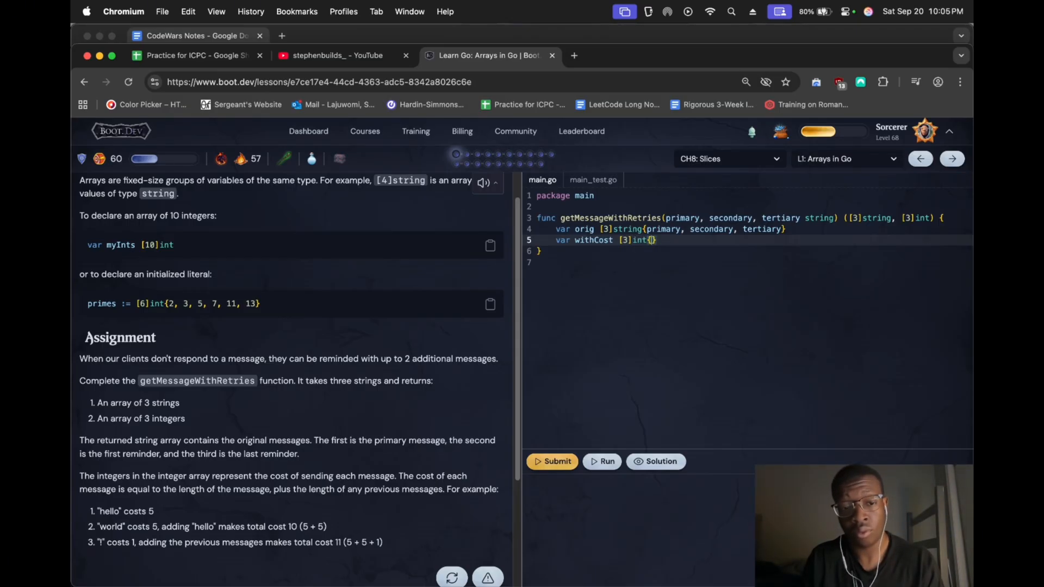
{"action": "type", "text": "len("}
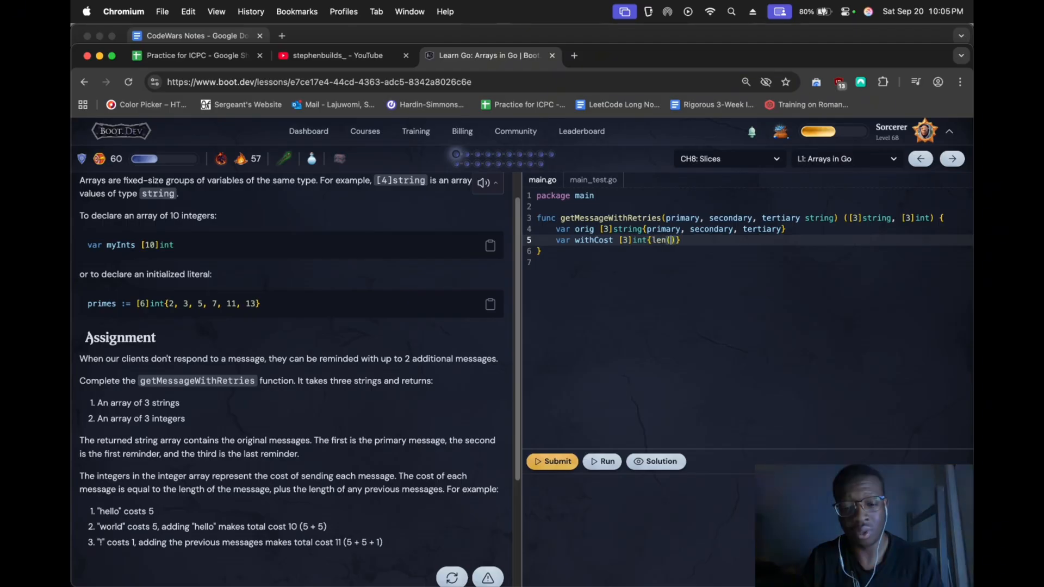
{"action": "type", "text": "primary"}
{"action": "type", "text": "leng"}
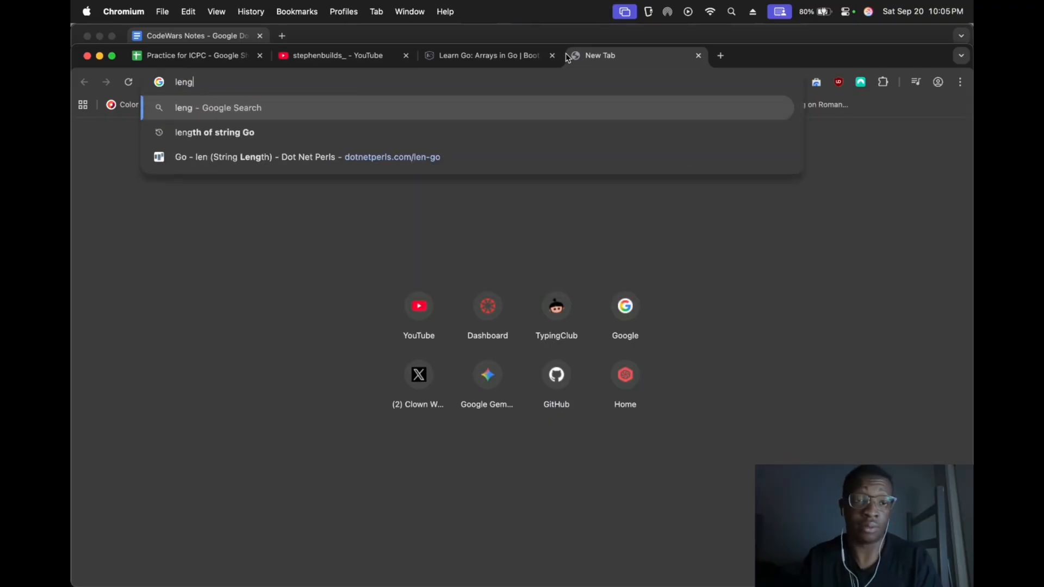
Search Google for 'length of string Go', then return to the Arrays in Go lesson
{"action": "left_click", "coordinate": [214, 131]}
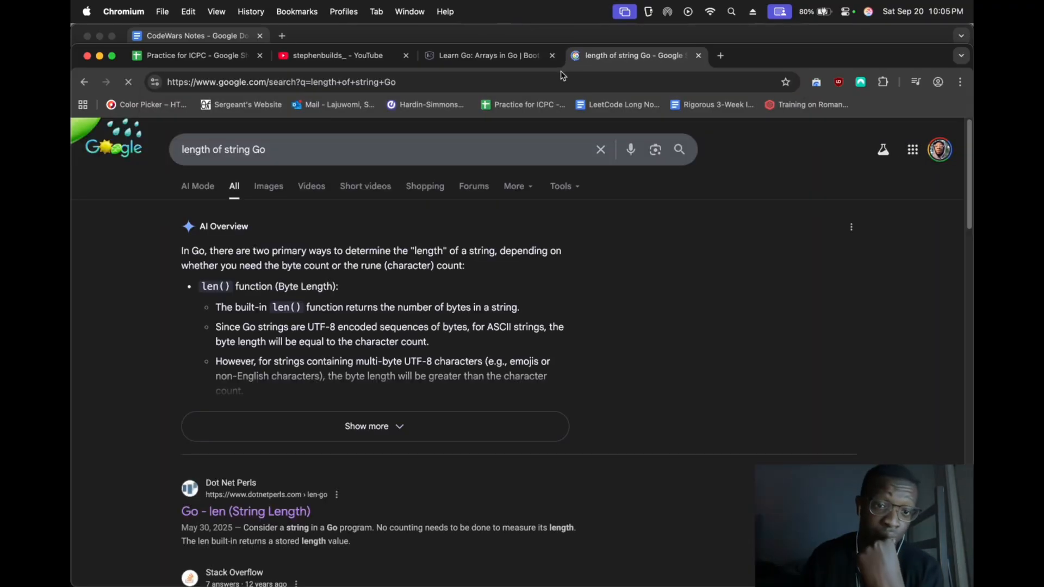
{"action": "left_click", "coordinate": [484, 55]}
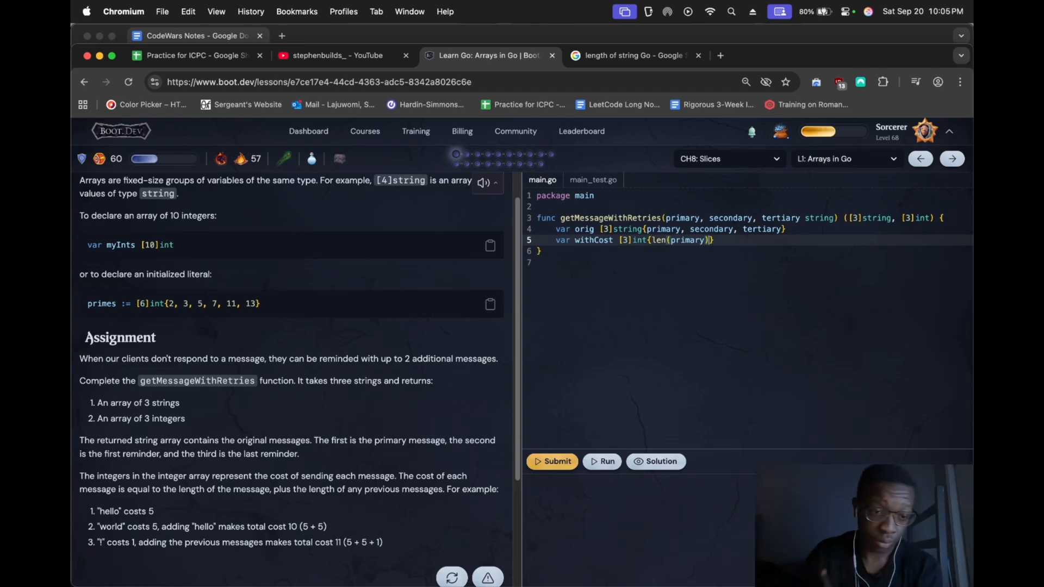
Fill withCost with cumulative len() sums of primary, secondary and tertiary
{"action": "type", "text": ", 1"}
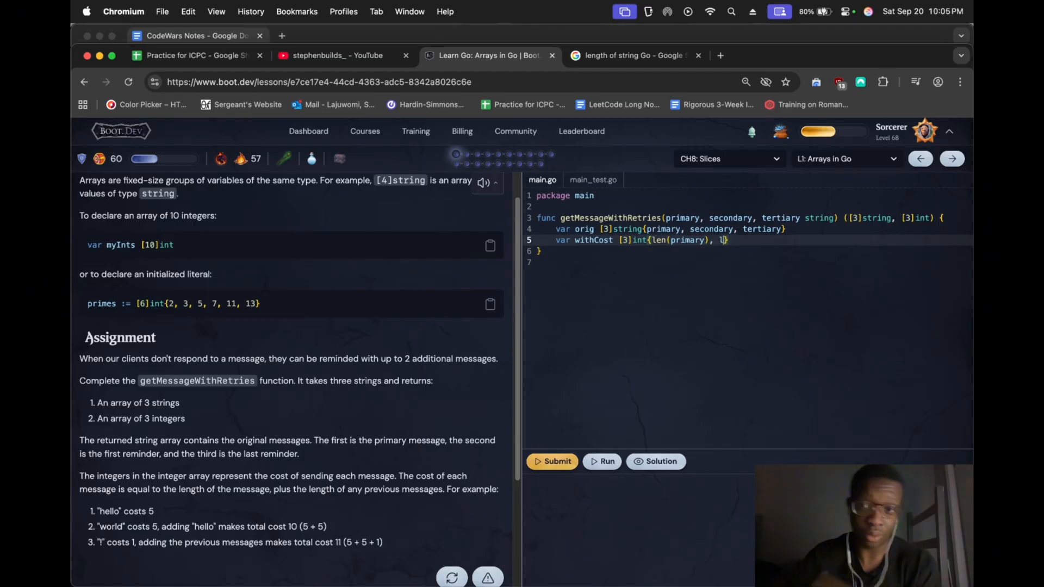
{"action": "type", "text": "len(pri"}
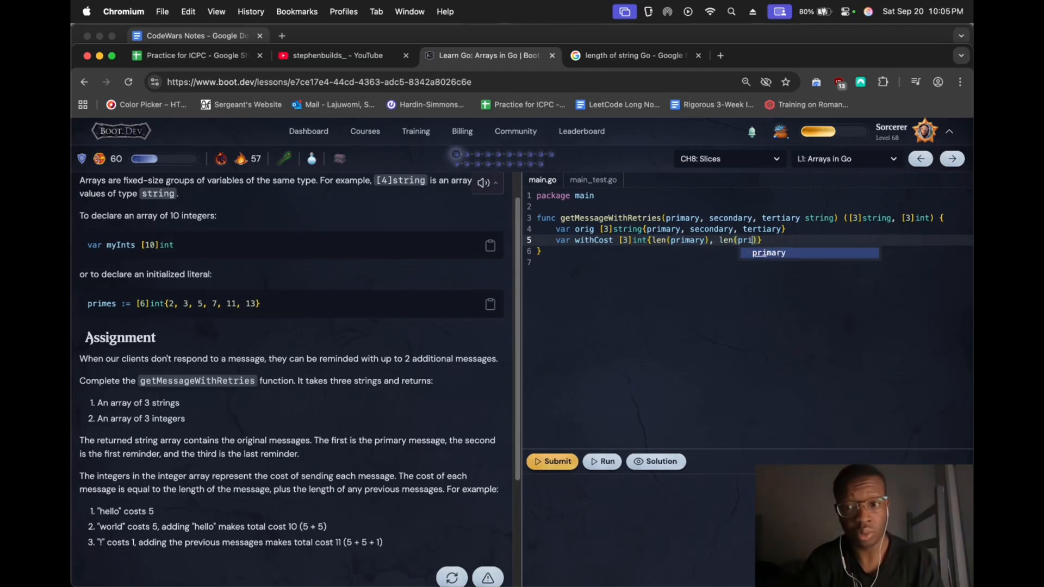
{"action": "key", "text": "tab"}
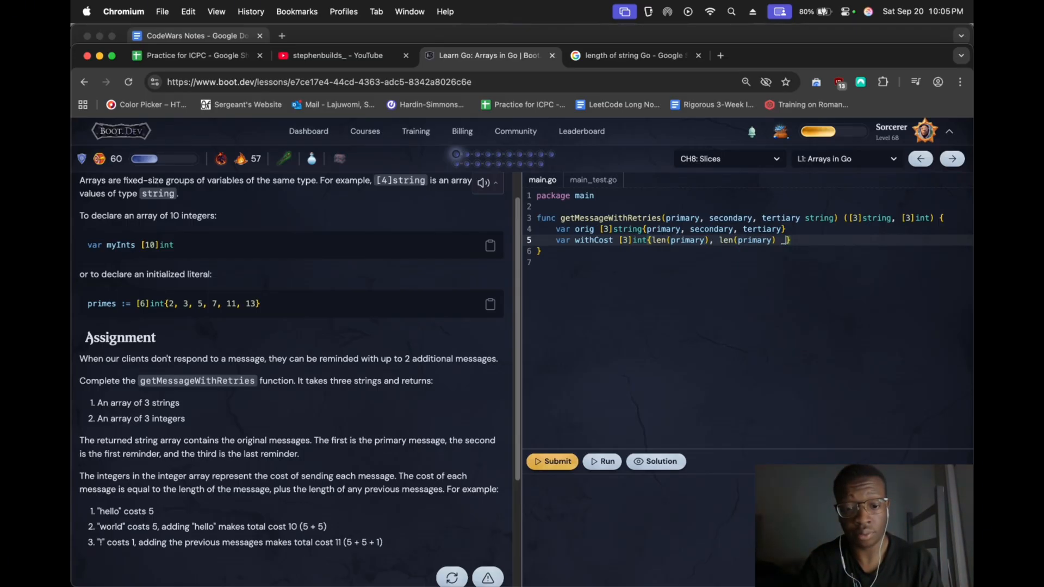
{"action": "type", "text": "+ len(secondary), len(primary) + len(sec"}
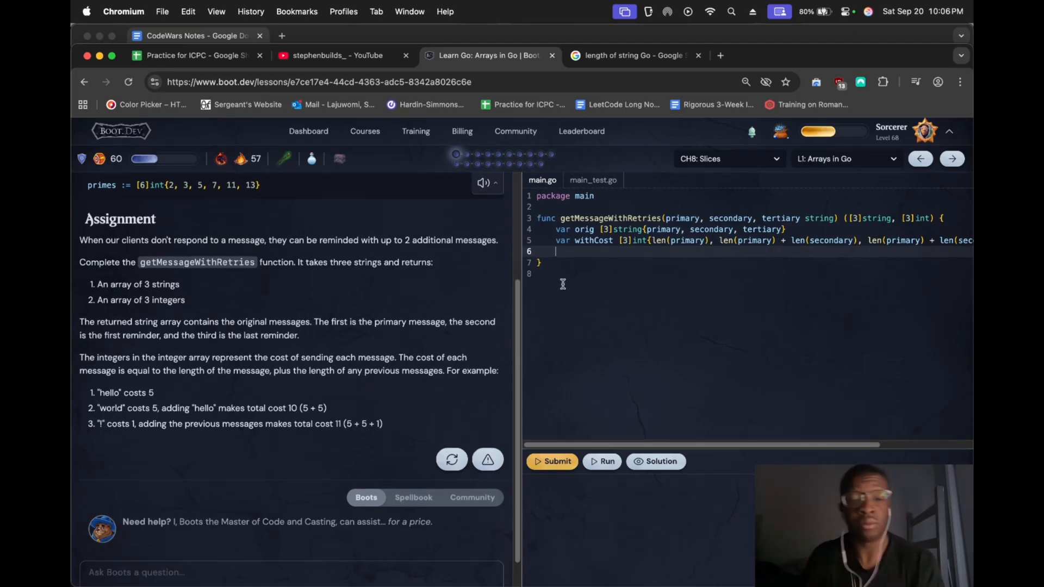
Add 'return orig, withCost' at the end of the function
{"action": "type", "text": "retur"}
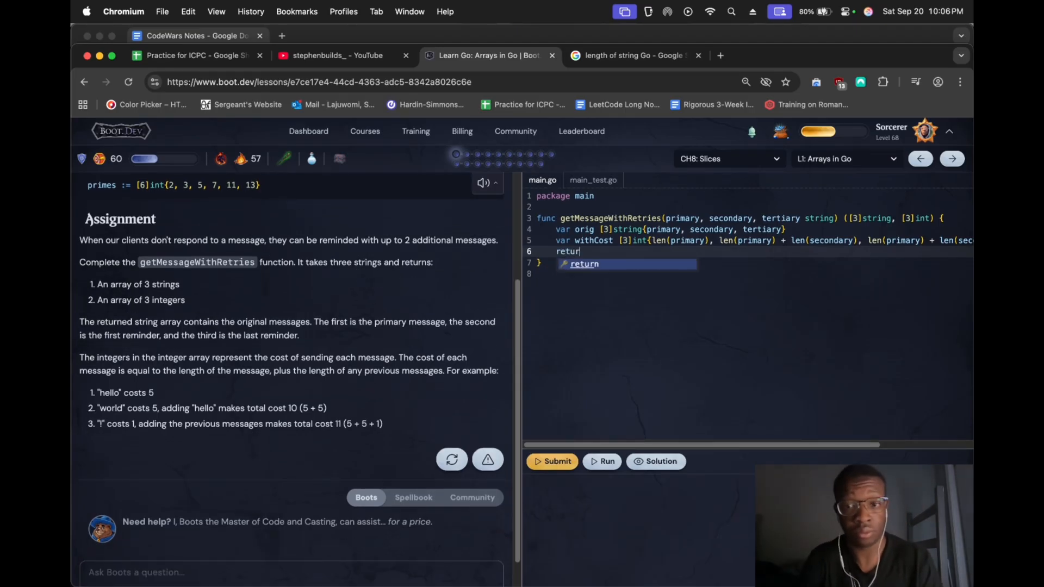
{"action": "type", "text": "n"}
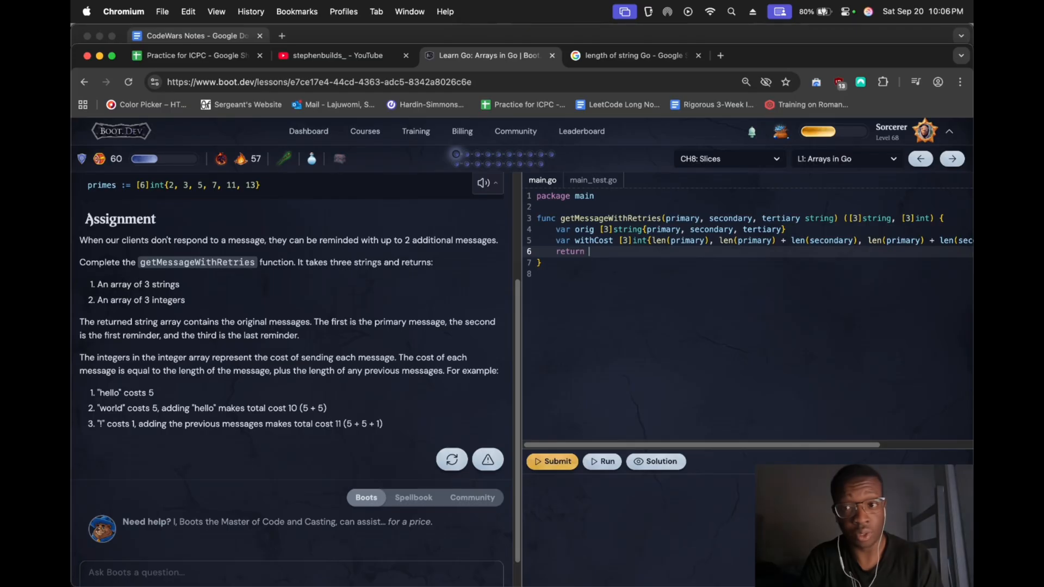
{"action": "type", "text": "orig,"}
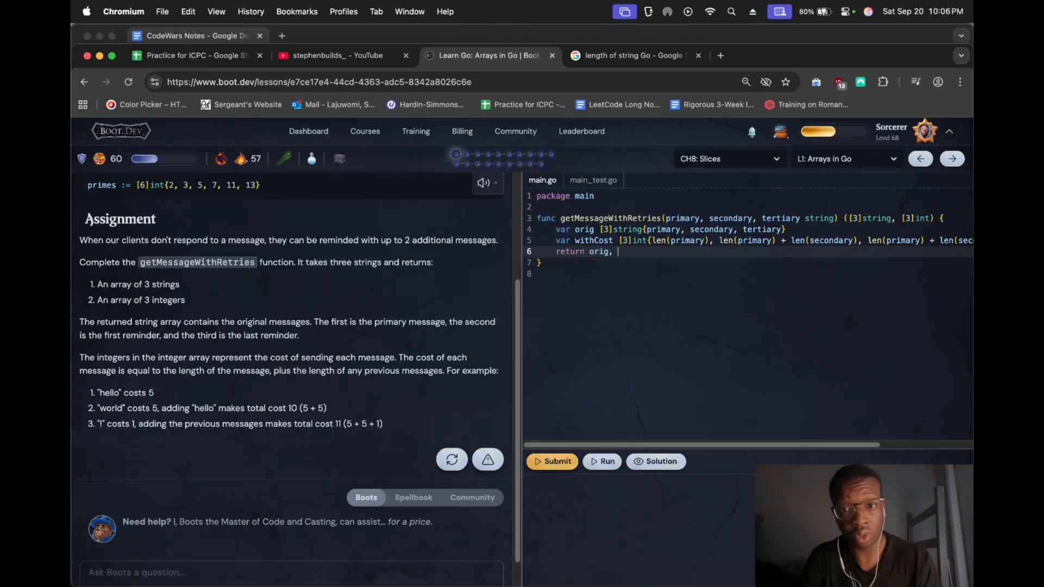
{"action": "type", "text": "withCost"}
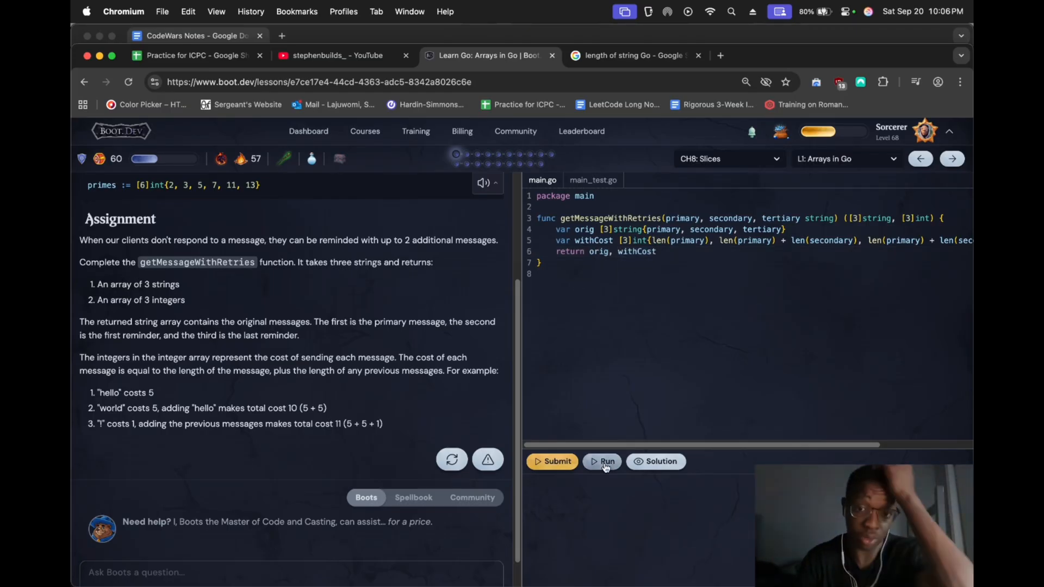
Run the tests, switch orig and withCost to ':=' declarations, and submit
{"action": "left_click", "coordinate": [601, 462]}
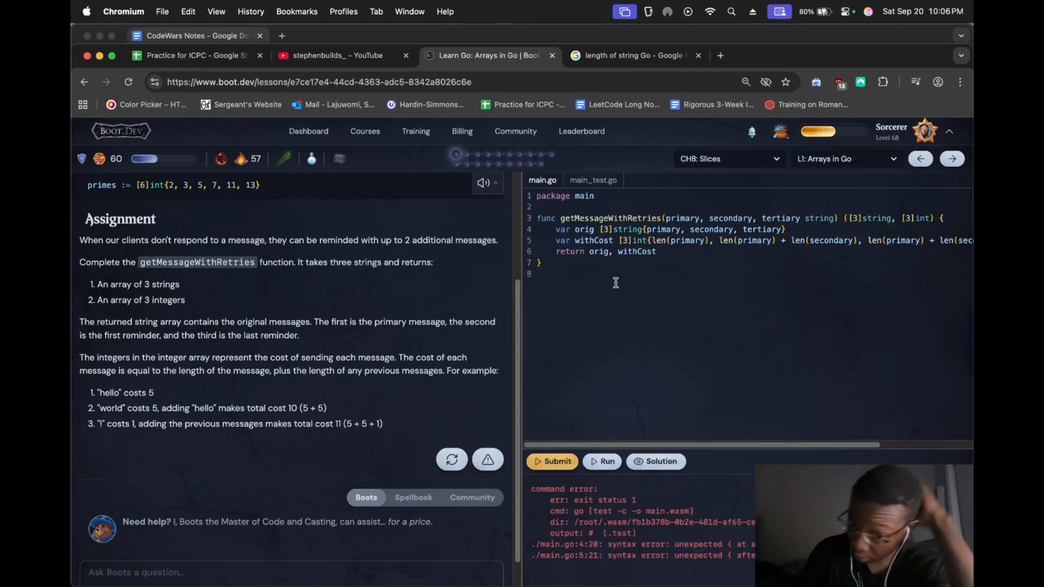
{"action": "mouse_move", "coordinate": [893, 437]}
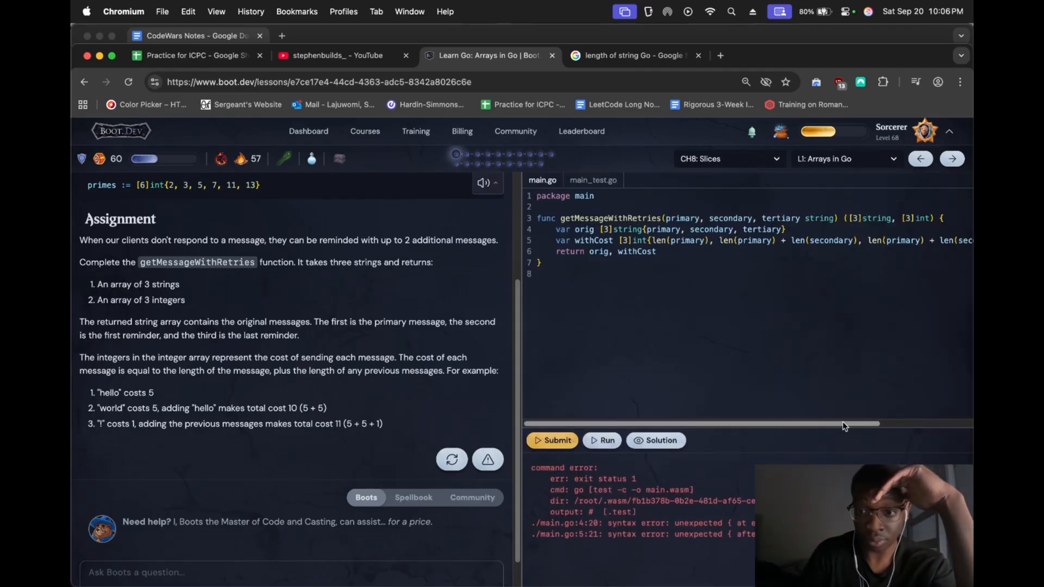
{"action": "scroll", "scroll_direction": "right", "scroll_amount": 3}
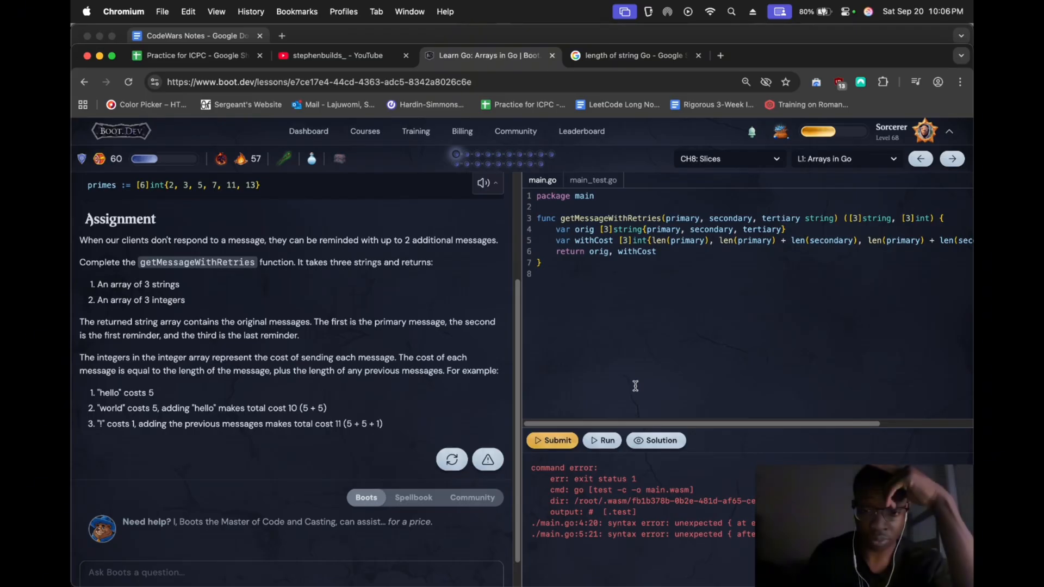
{"action": "mouse_move", "coordinate": [402, 351]}
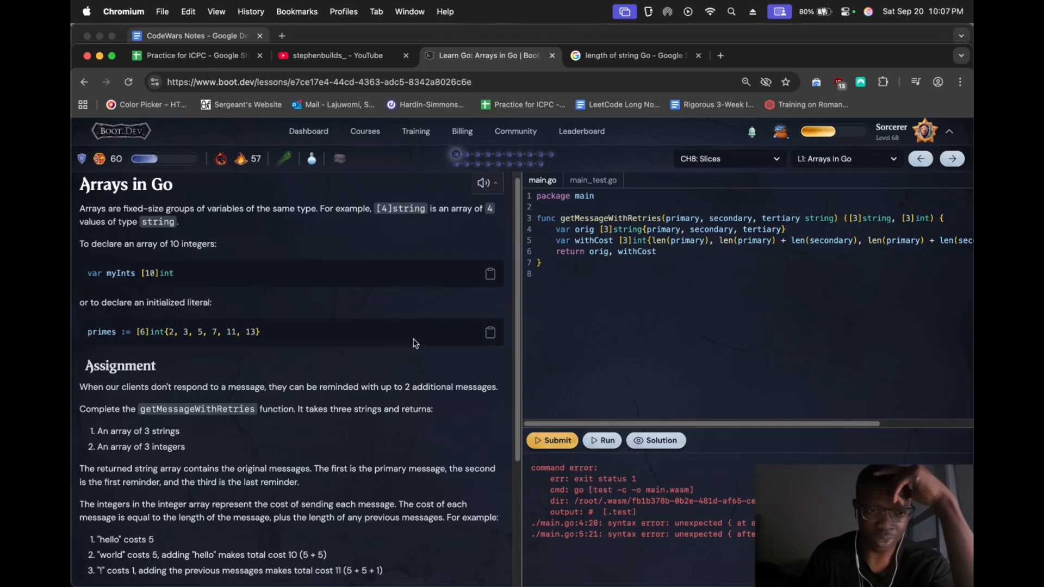
{"action": "mouse_move", "coordinate": [603, 229]}
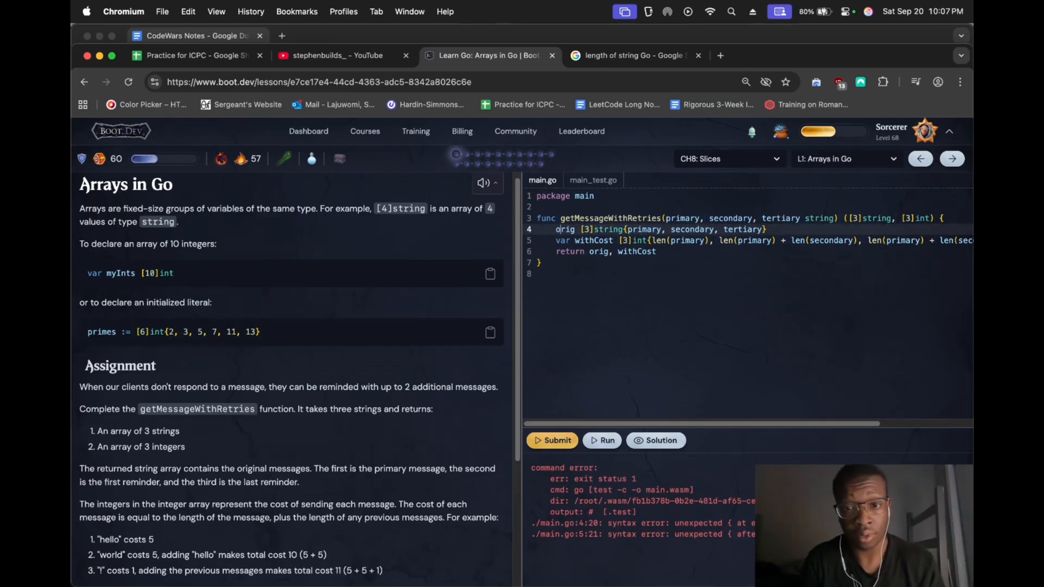
{"action": "type", "text": ":="}
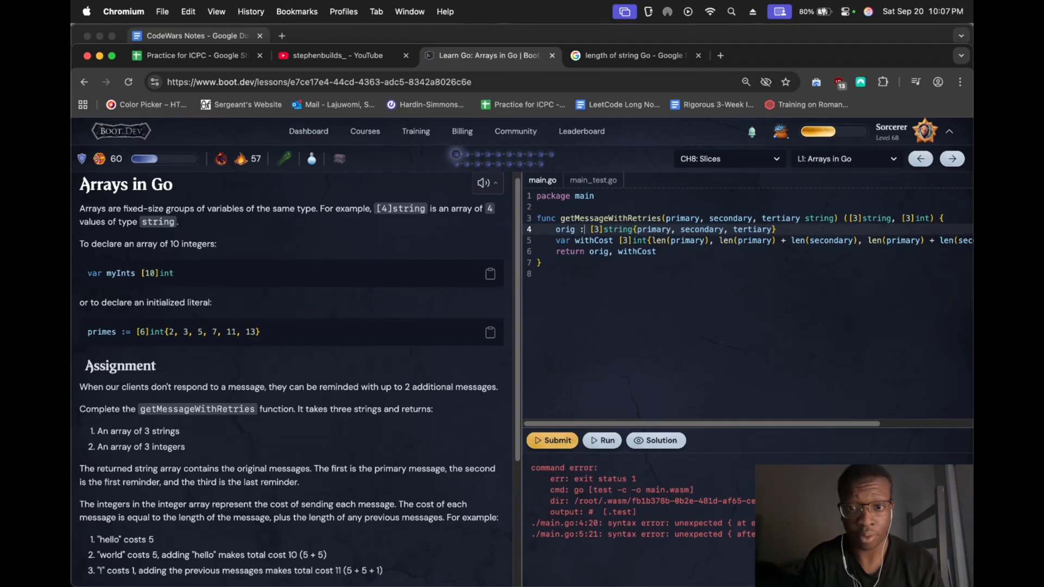
{"action": "type", "text": "="}
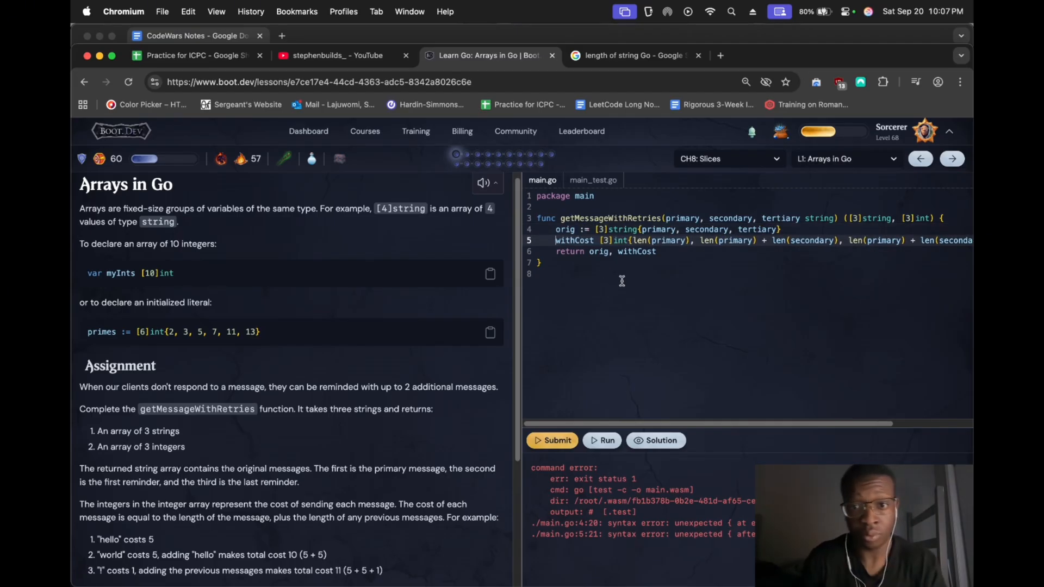
{"action": "type", "text": ":="}
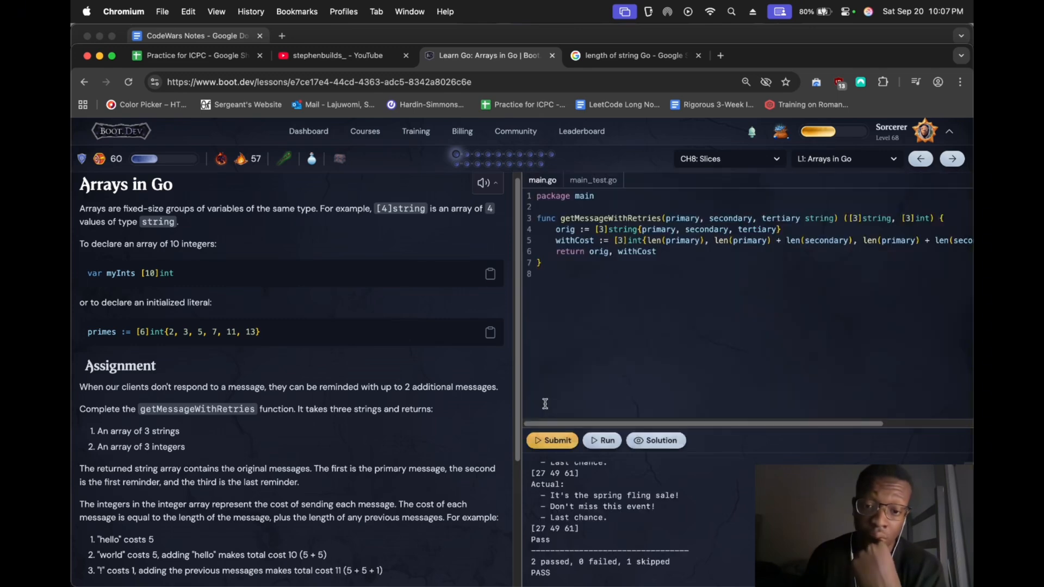
{"action": "left_click", "coordinate": [556, 439]}
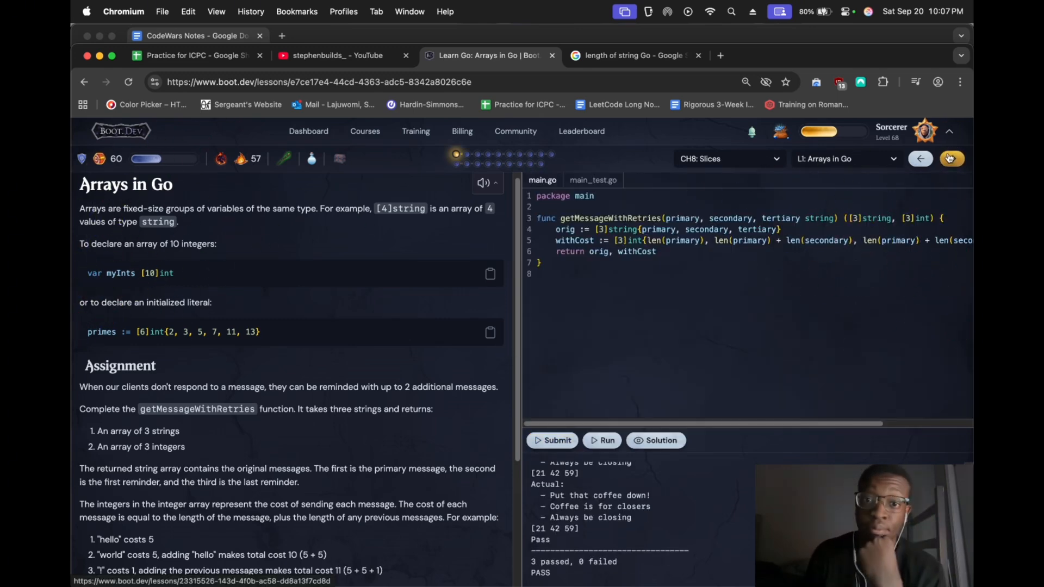
Go to the Slices in Go lesson and read its assignment text
{"action": "left_click", "coordinate": [952, 158]}
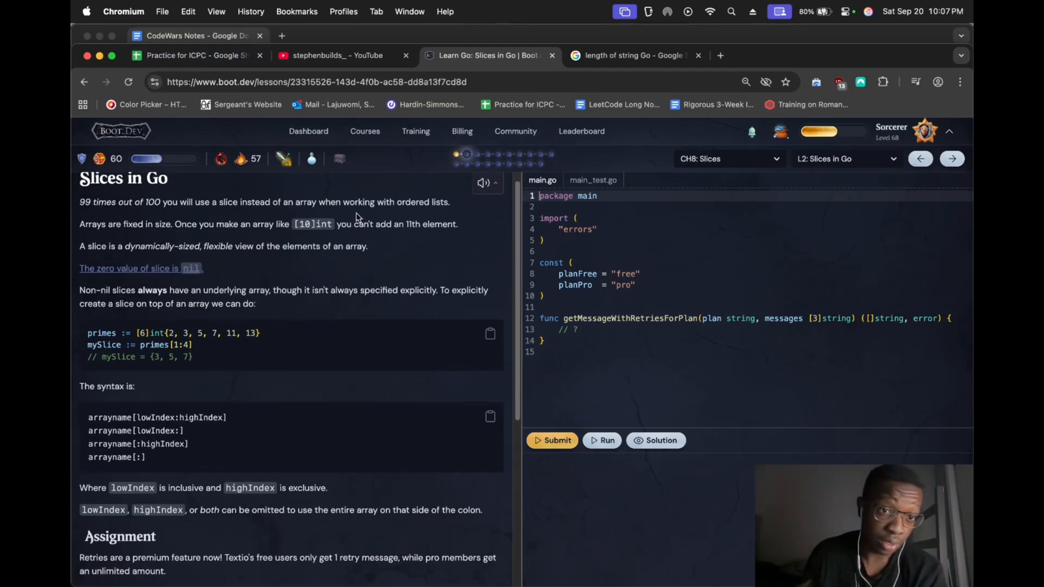
{"action": "mouse_move", "coordinate": [391, 254]}
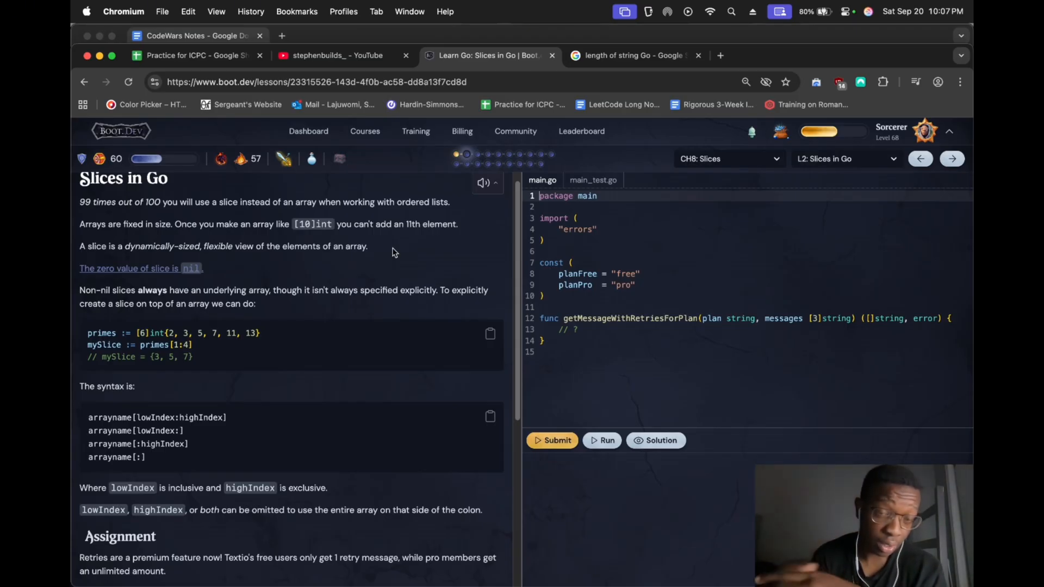
{"action": "mouse_move", "coordinate": [370, 249]}
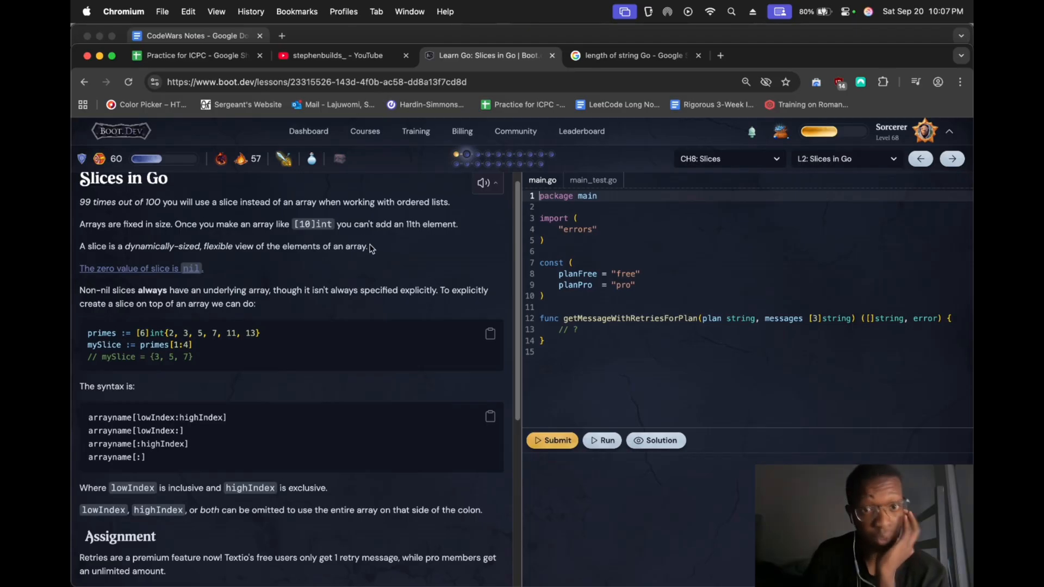
{"action": "scroll", "scroll_direction": "down", "scroll_amount": 3}
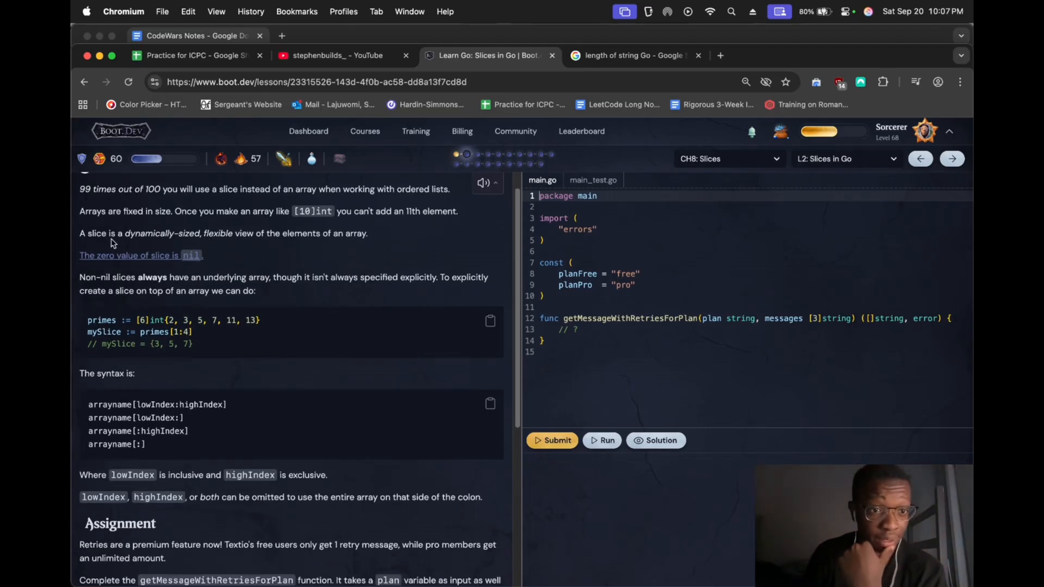
{"action": "scroll", "scroll_direction": "down", "scroll_amount": 3}
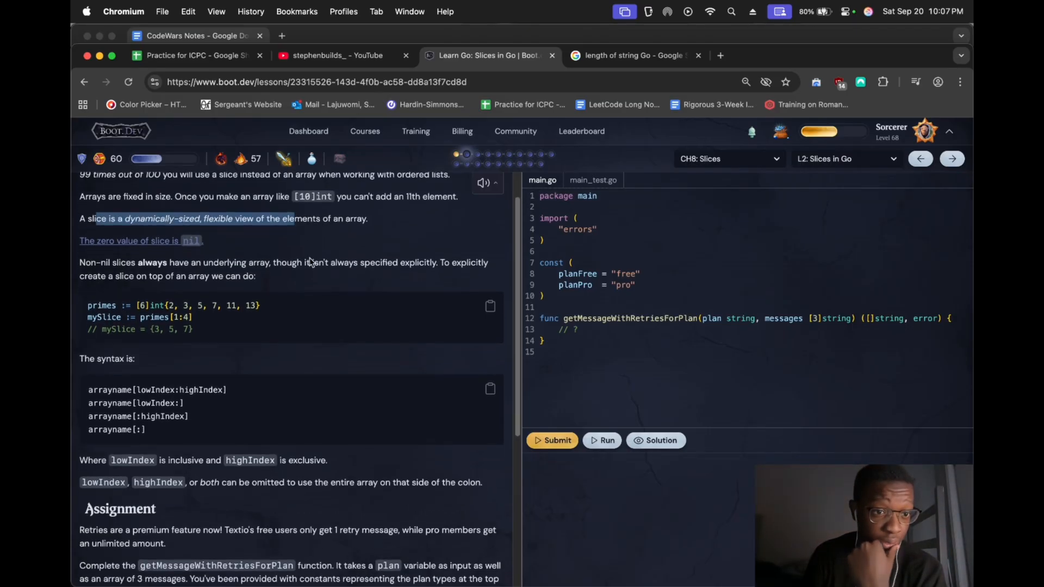
{"action": "scroll", "scroll_direction": "down", "scroll_amount": 3}
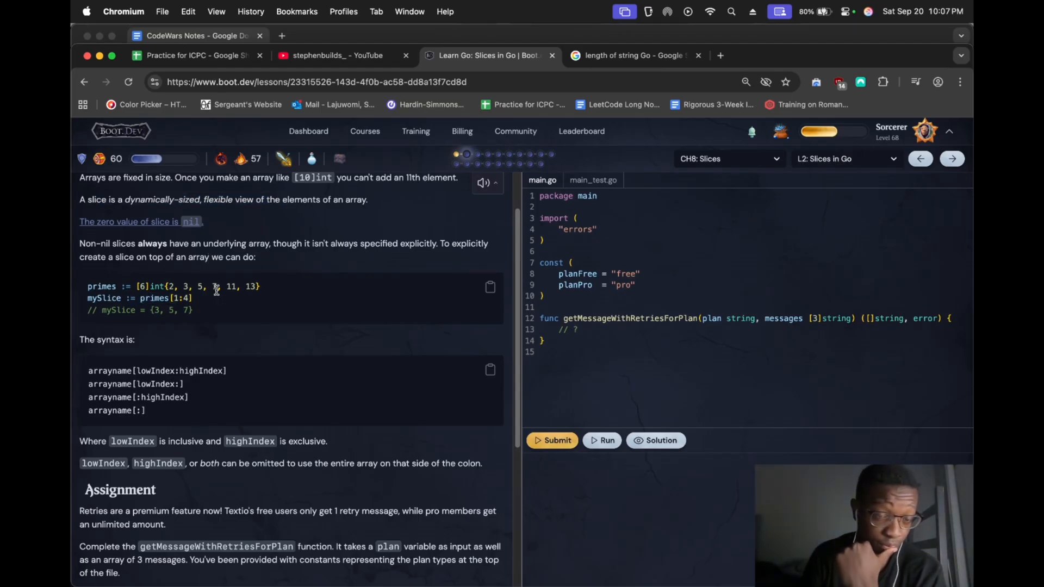
{"action": "scroll", "scroll_direction": "down", "scroll_amount": 3}
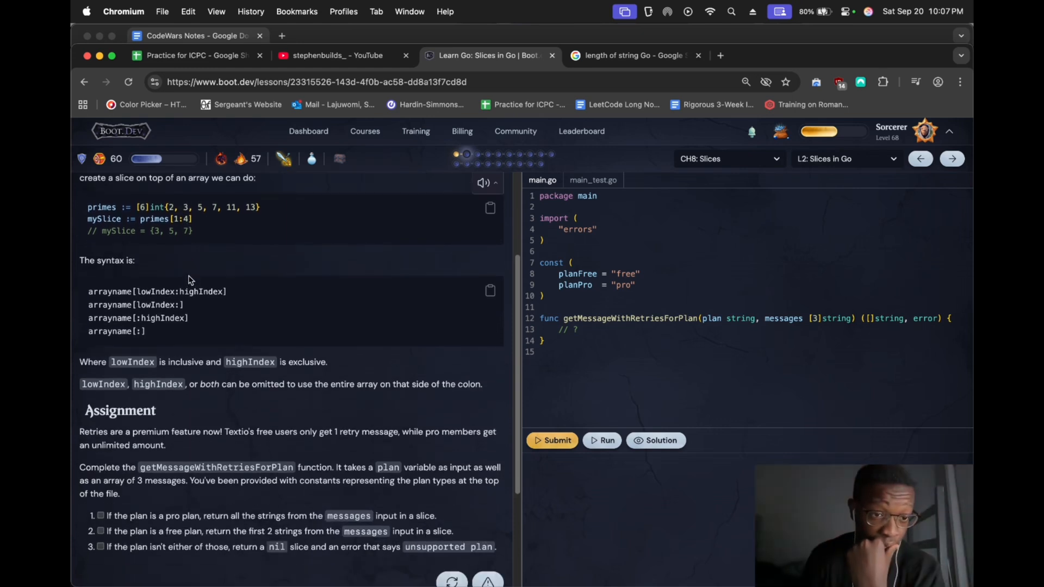
{"action": "scroll", "scroll_direction": "down", "scroll_amount": 3}
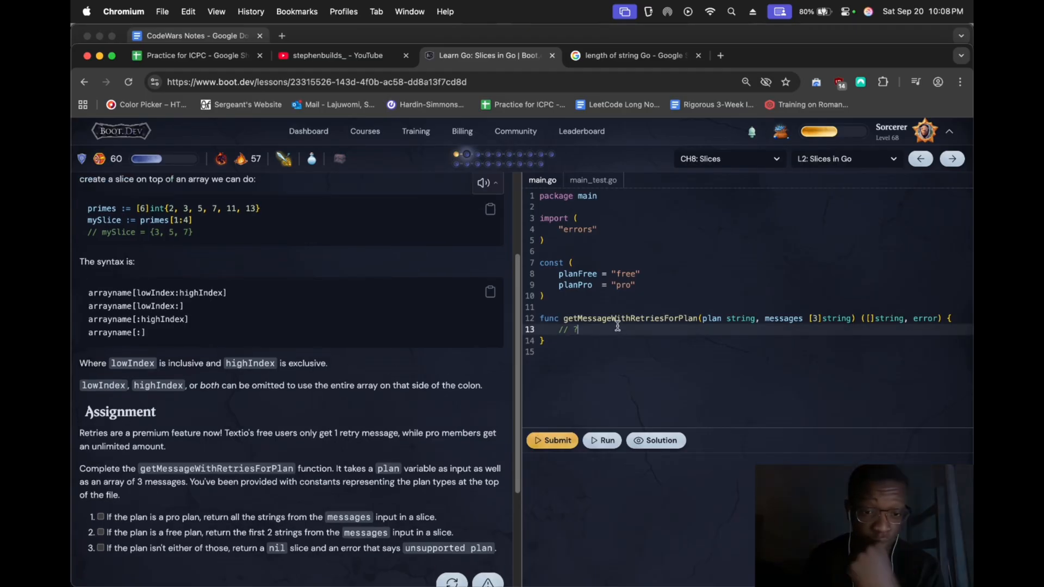
Delete the '// ?' placeholder inside getMessageWithRetriesForPlan, leaving an empty body
{"action": "key", "text": "backspace"}
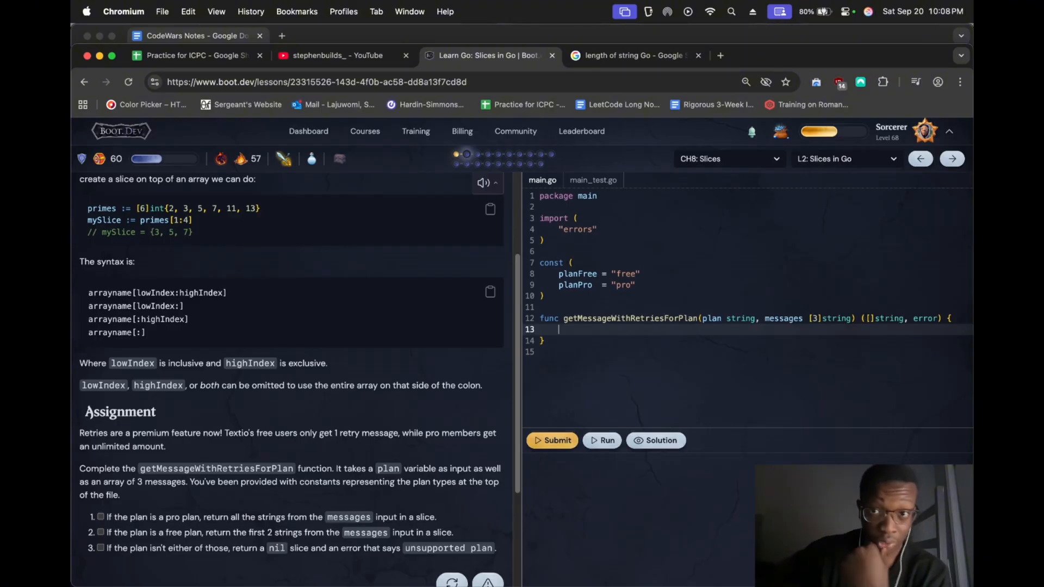
{"action": "key", "text": "cmd+tab"}
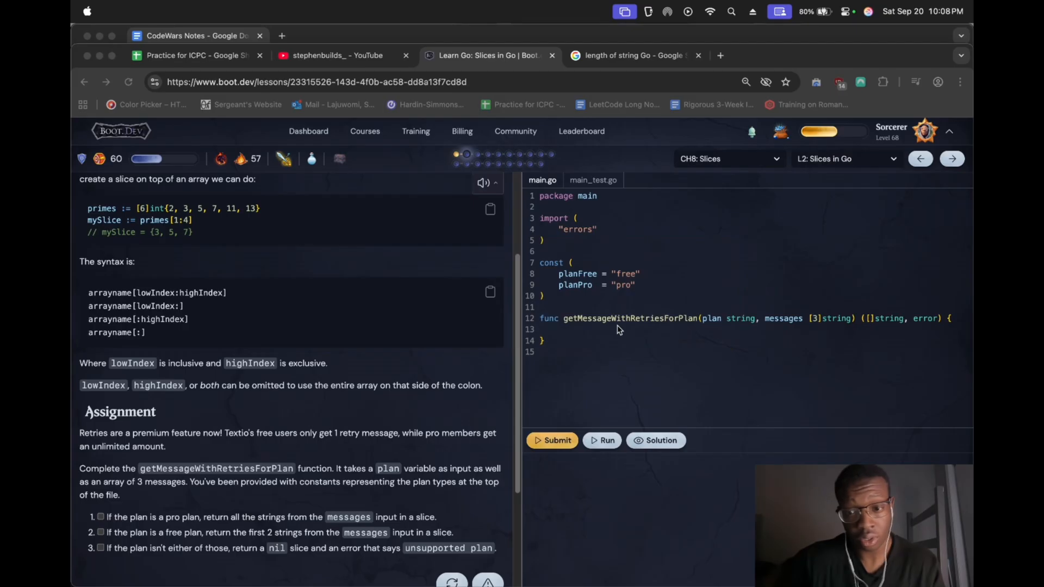
{"action": "left_click", "coordinate": [599, 329]}
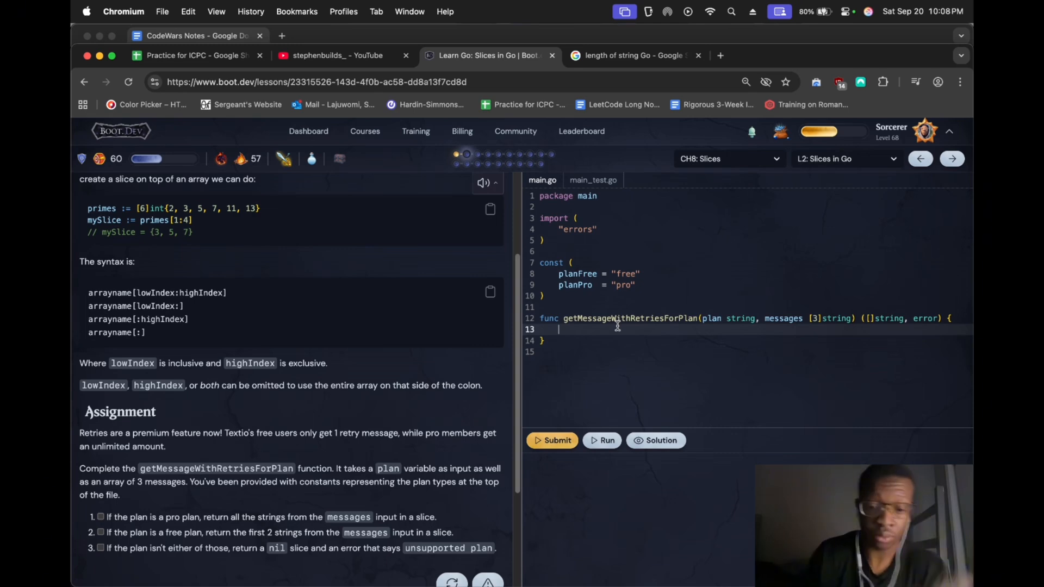
Write the first plan check returning messages[:]
{"action": "type", "text": "if plan ="}
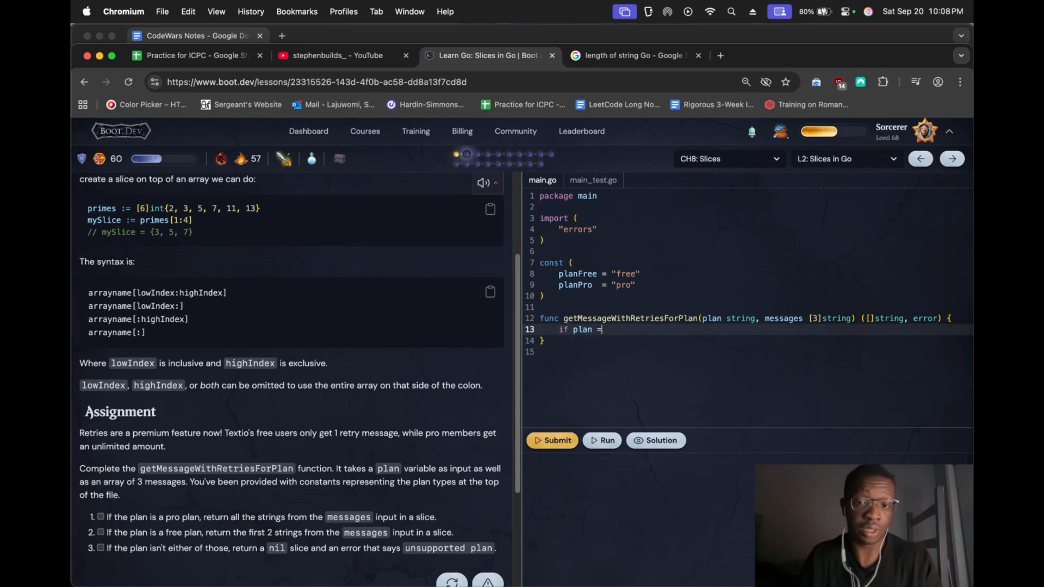
{"action": "type", "text": "= planFree"}
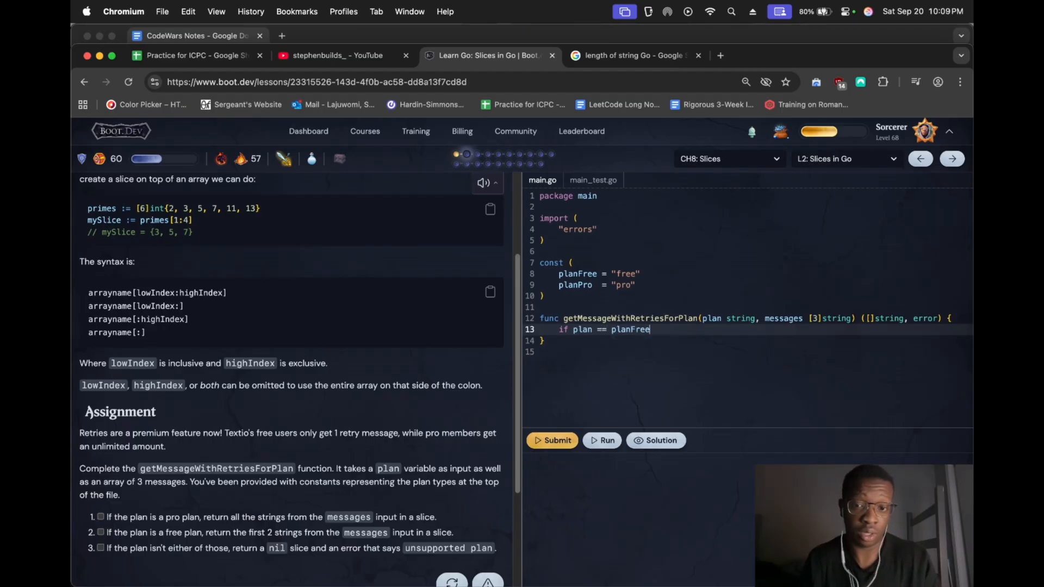
{"action": "type", "text": "{"}
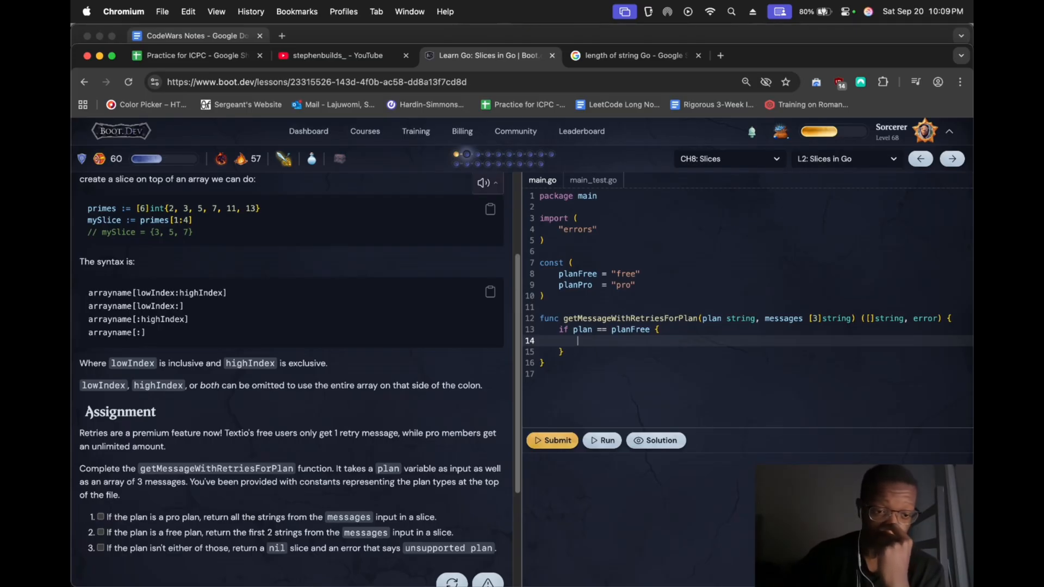
{"action": "type", "text": "rerutn"}
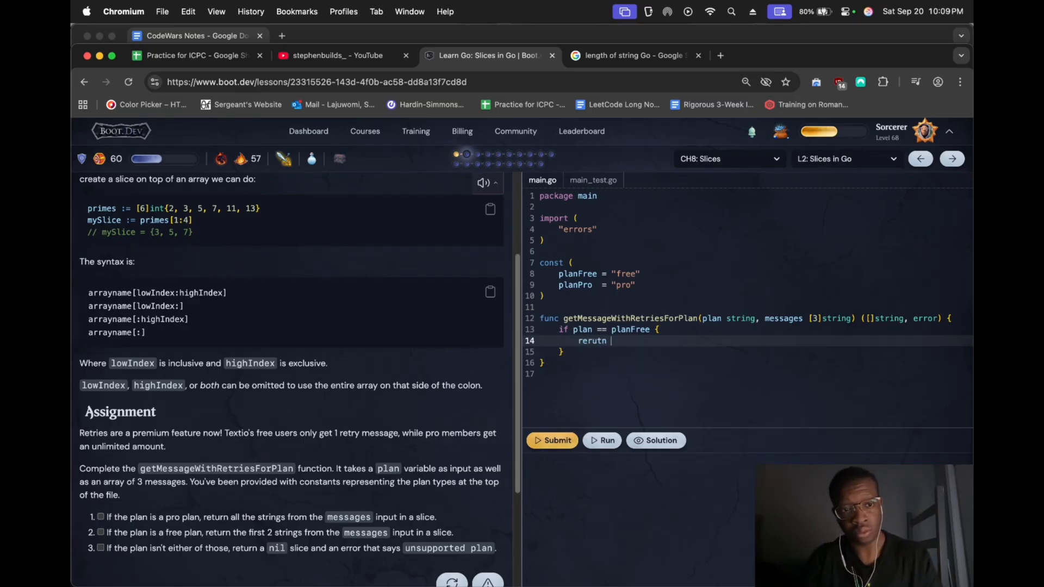
{"action": "type", "text": "messages"}
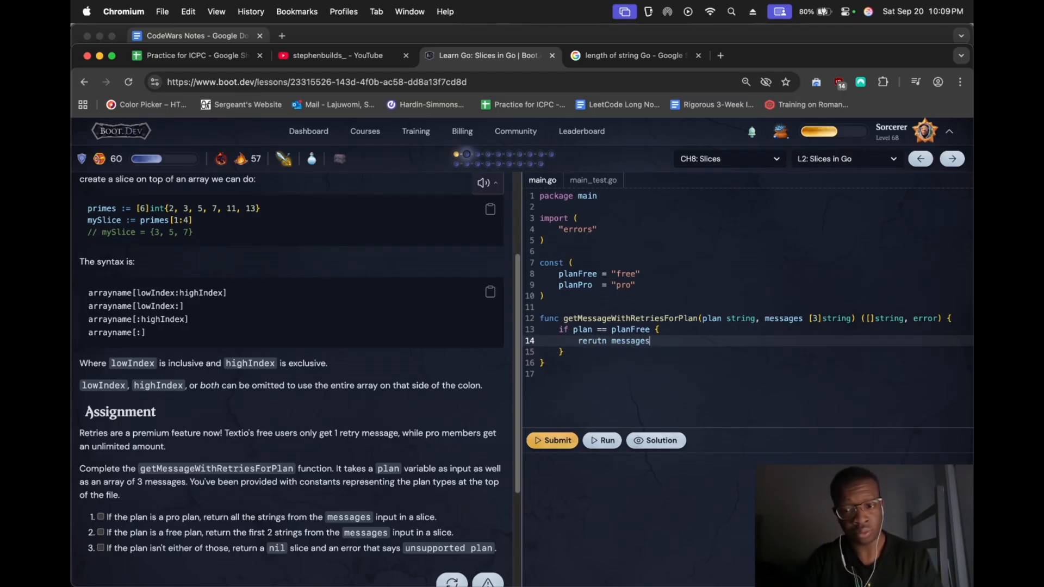
{"action": "type", "text": "[:]"}
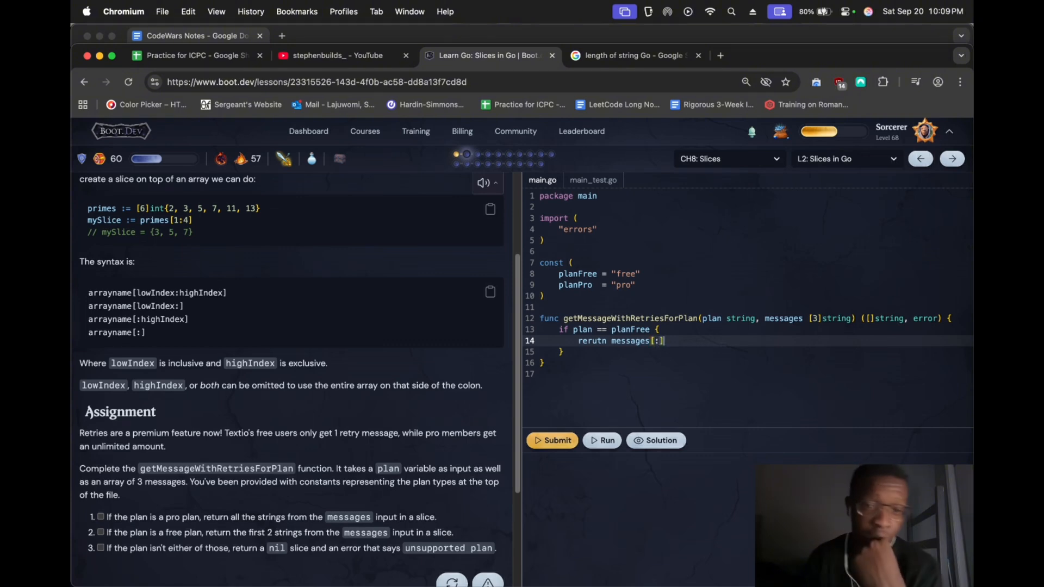
{"action": "mouse_move", "coordinate": [210, 275]}
{"action": "type", "text": "if pl"}
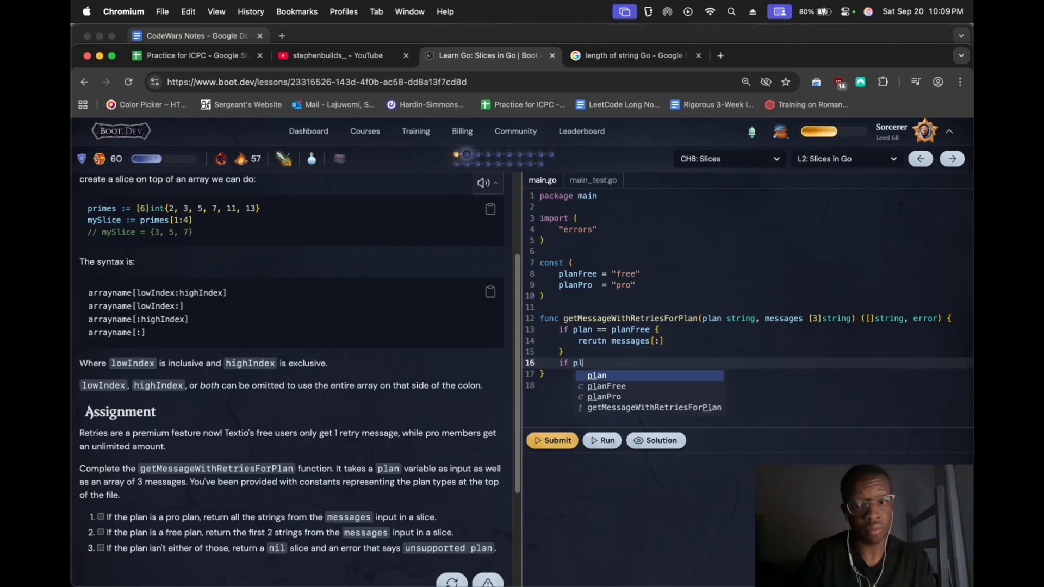
Add the planFree check returning messages[:2]
{"action": "type", "text": "an =="}
{"action": "left_click", "coordinate": [754, 330]}
{"action": "type", "text": "Pro"}
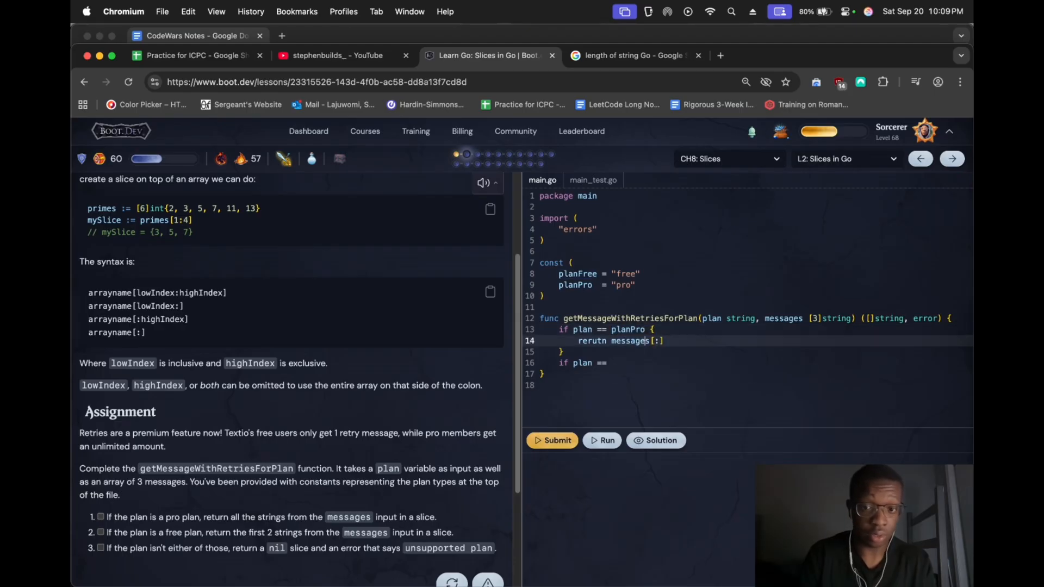
{"action": "type", "text": "plan"}
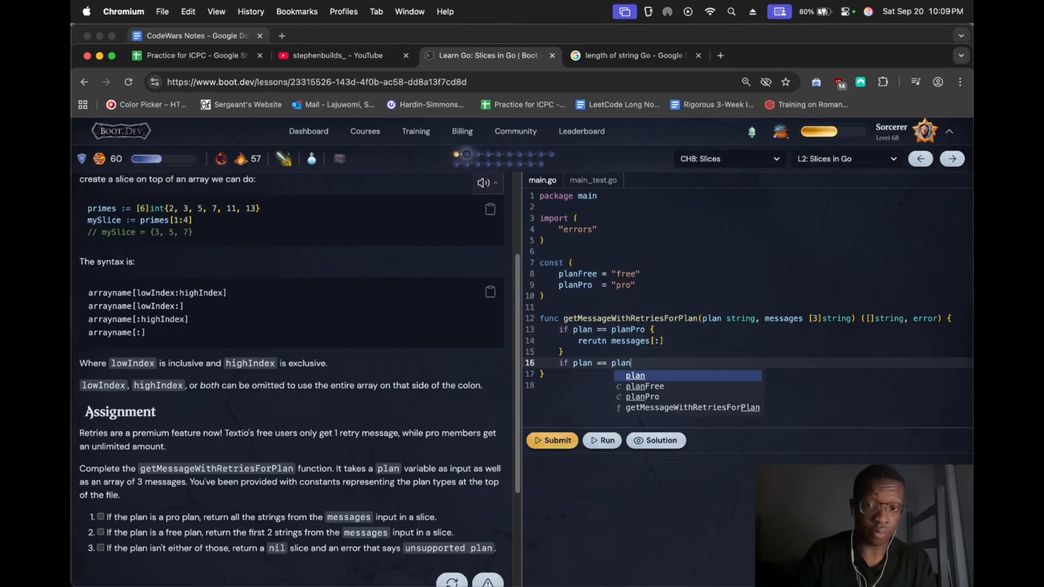
{"action": "type", "text": "Free {"}
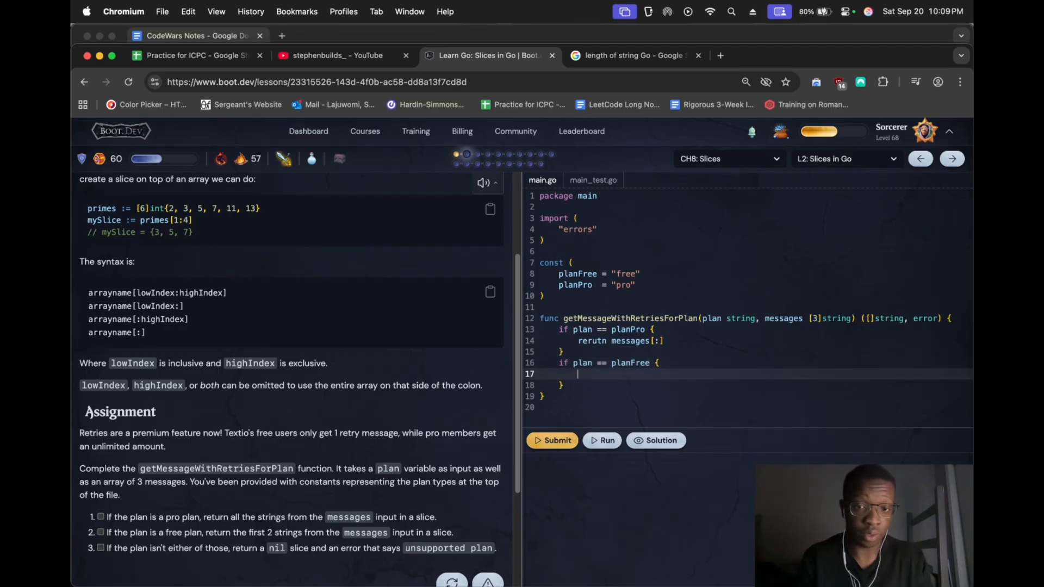
{"action": "type", "text": "return"}
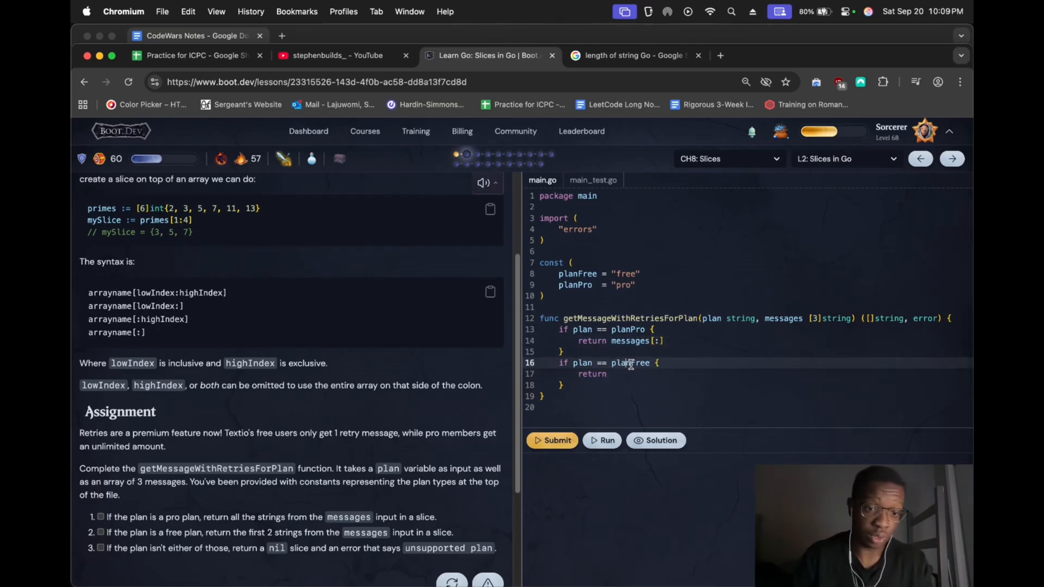
{"action": "left_click", "coordinate": [609, 373]}
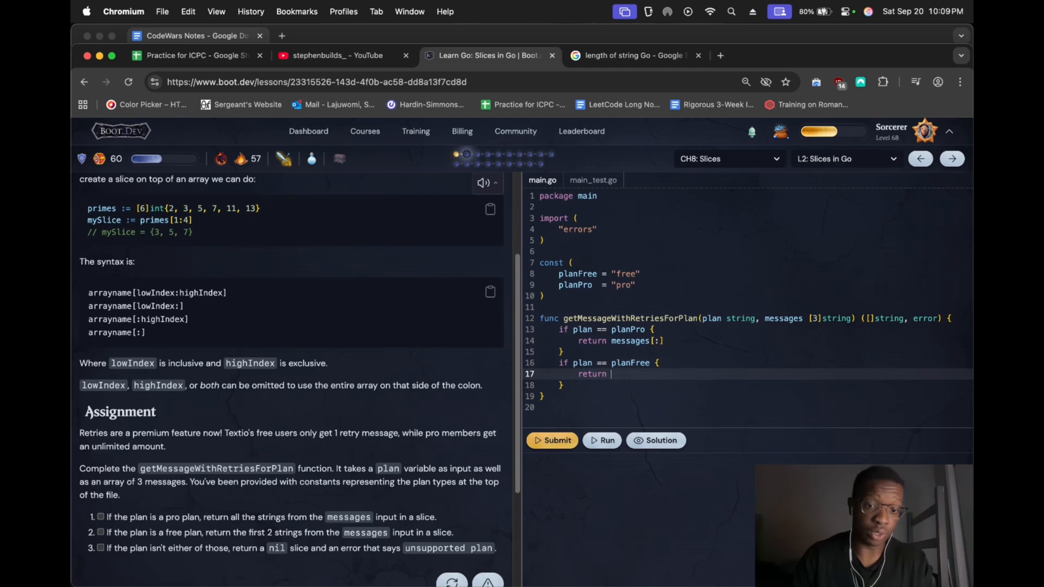
{"action": "type", "text": "messages"}
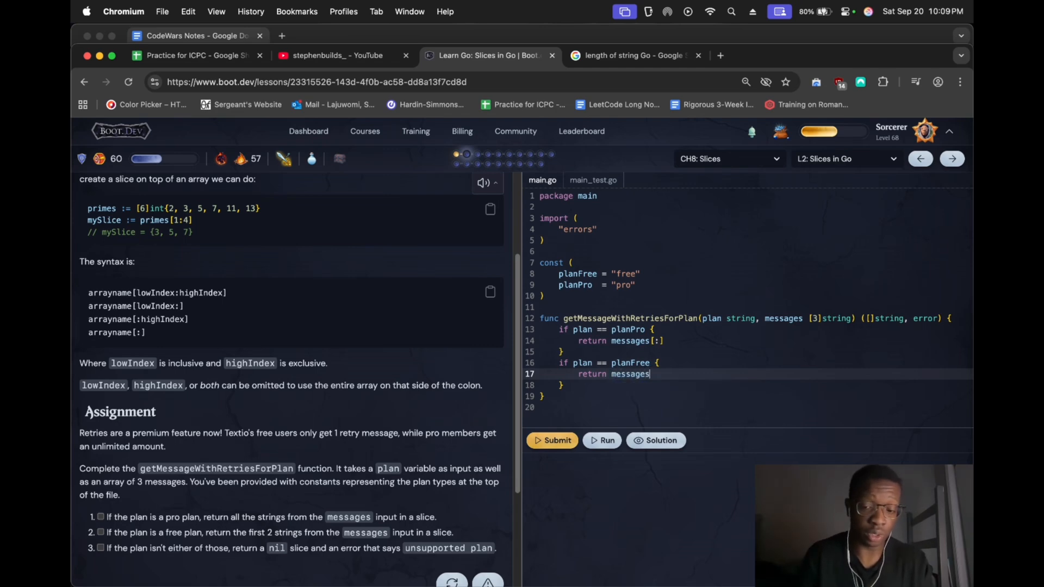
{"action": "type", "text": "[]"}
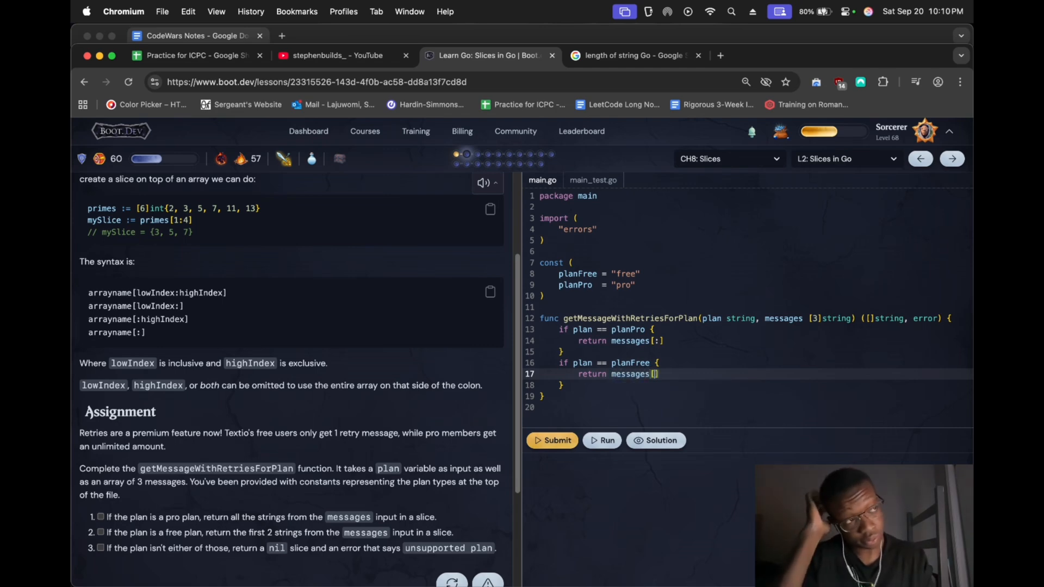
{"action": "type", "text": ":"}
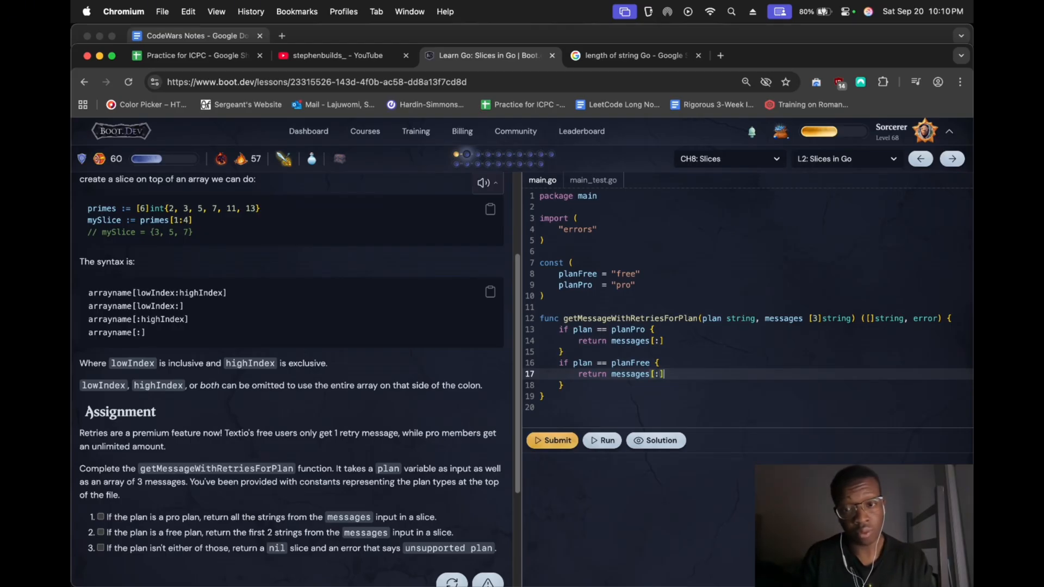
{"action": "type", "text": "3"}
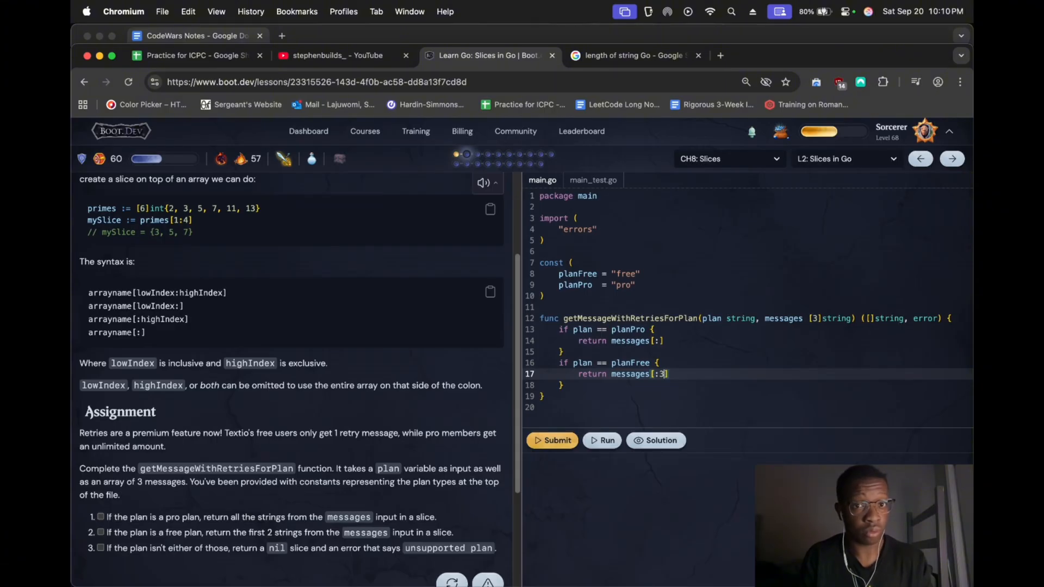
{"action": "type", "text": "2"}
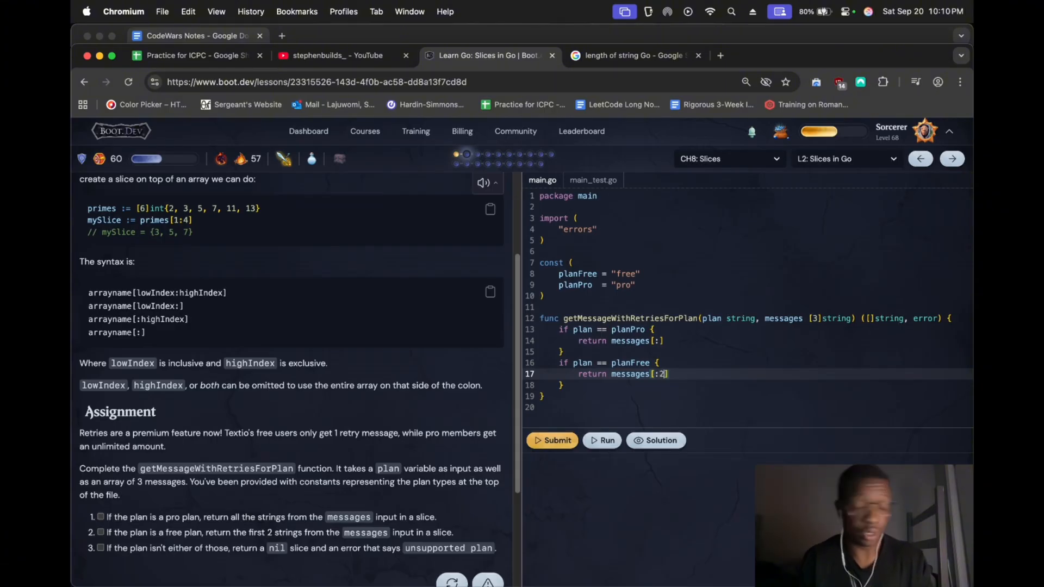
{"action": "scroll", "scroll_direction": "down", "scroll_amount": 3}
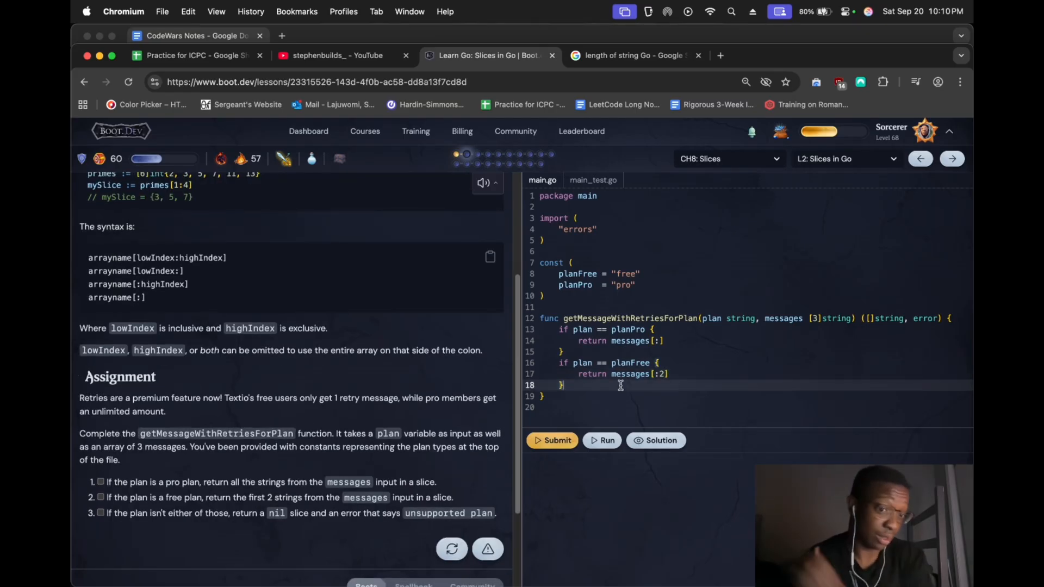
Type the fallback line 'return nil,' after both plan checks
{"action": "type", "text": "return"}
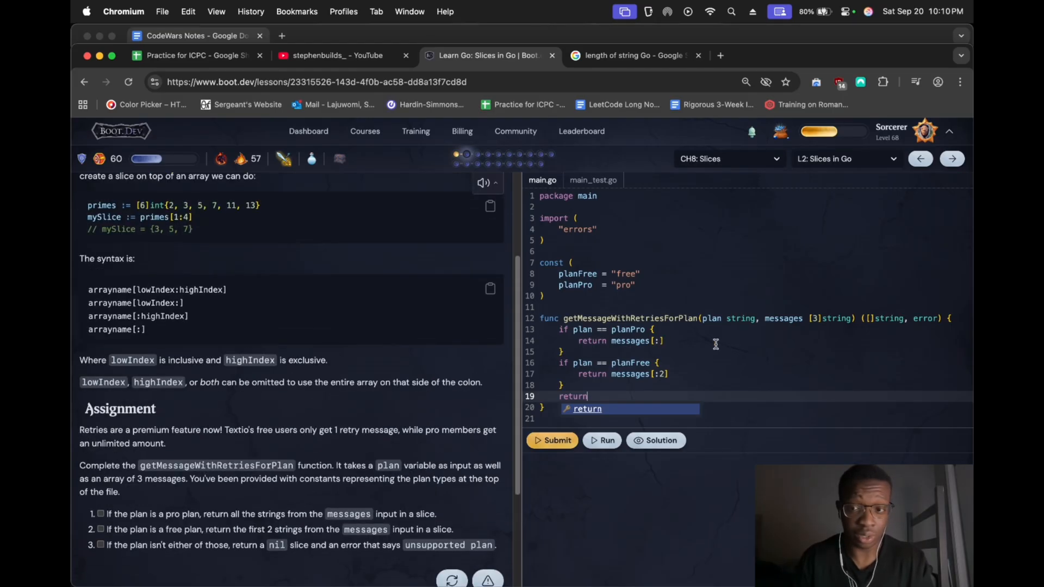
{"action": "mouse_move", "coordinate": [684, 339]}
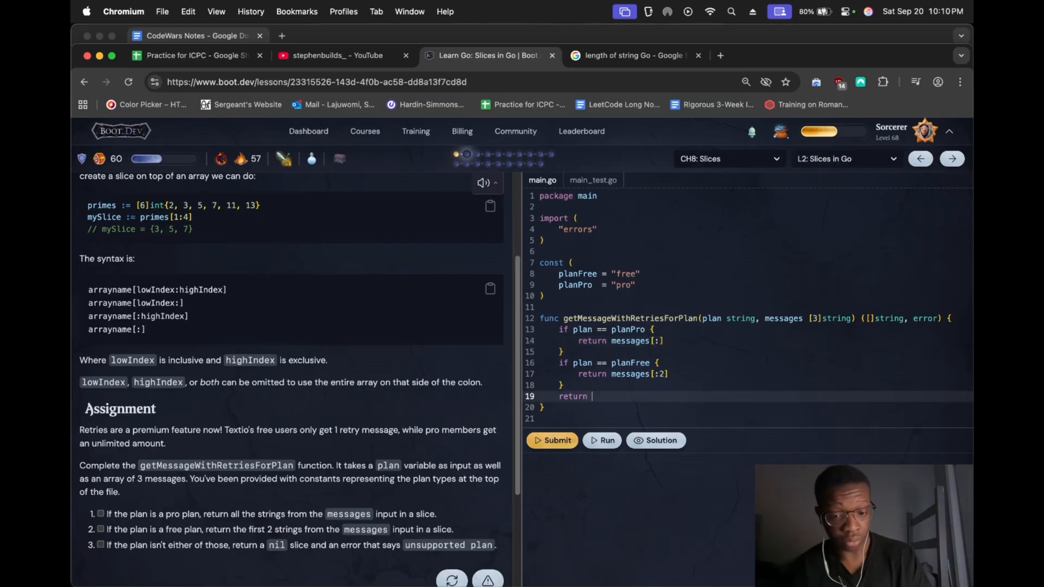
{"action": "type", "text": "nil,"}
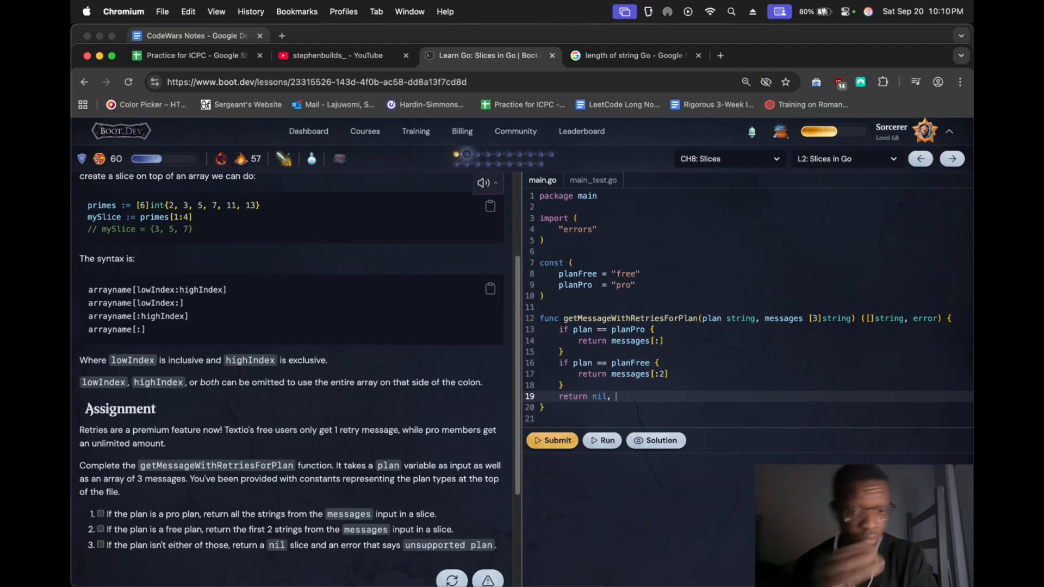
Search the Spellbook for error pages and open The Errors Package in Go reference
{"action": "scroll", "scroll_direction": "down", "scroll_amount": 3}
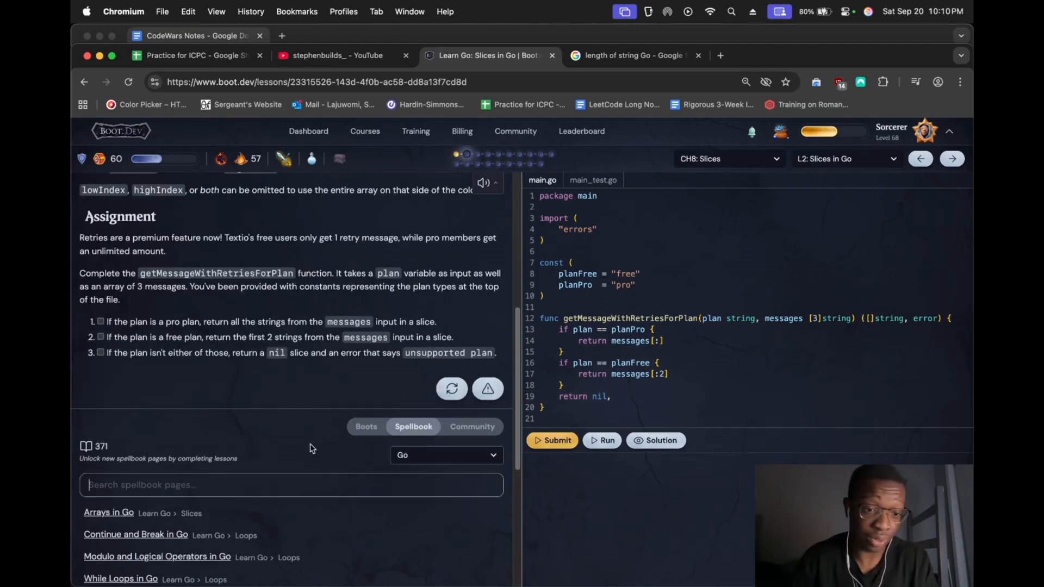
{"action": "type", "text": "erro"}
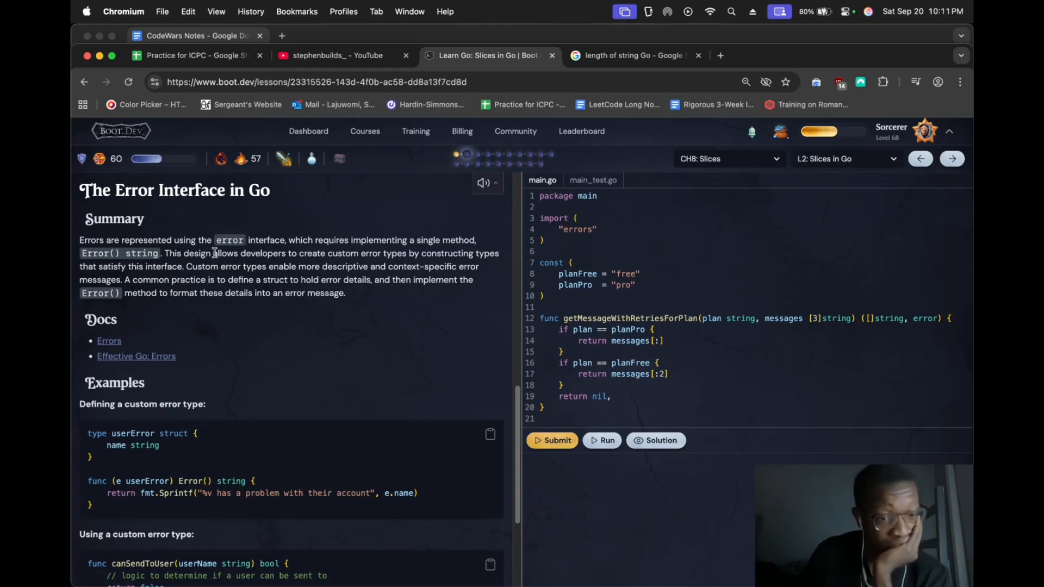
{"action": "scroll", "scroll_direction": "down", "scroll_amount": 3}
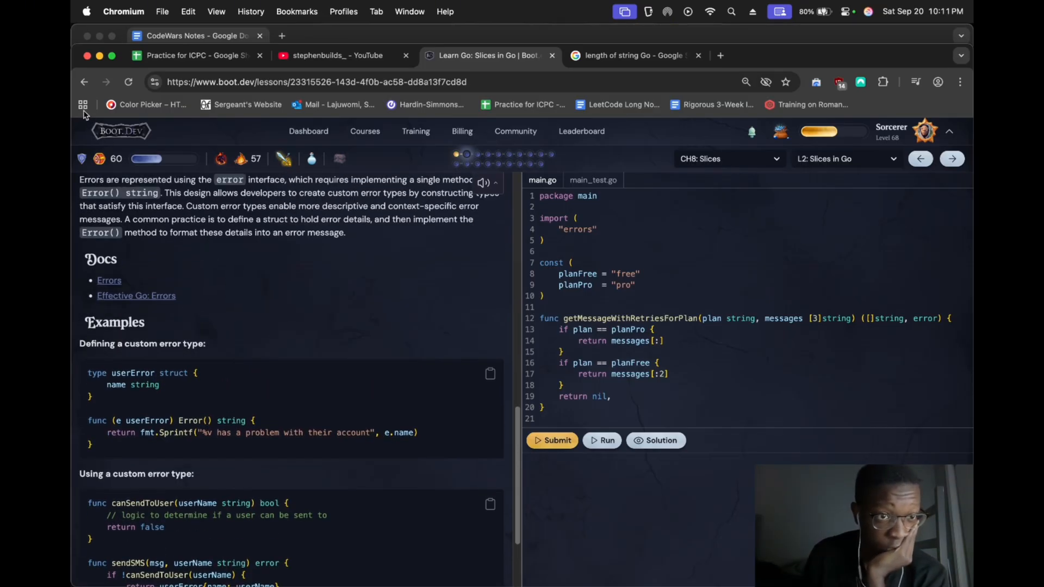
{"action": "left_click", "coordinate": [920, 159]}
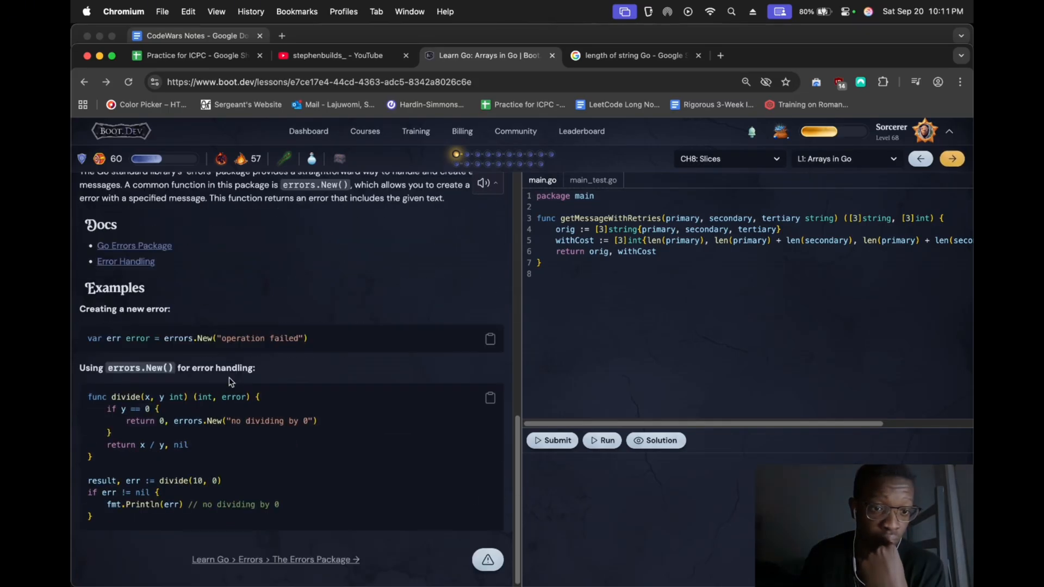
{"action": "mouse_move", "coordinate": [207, 358]}
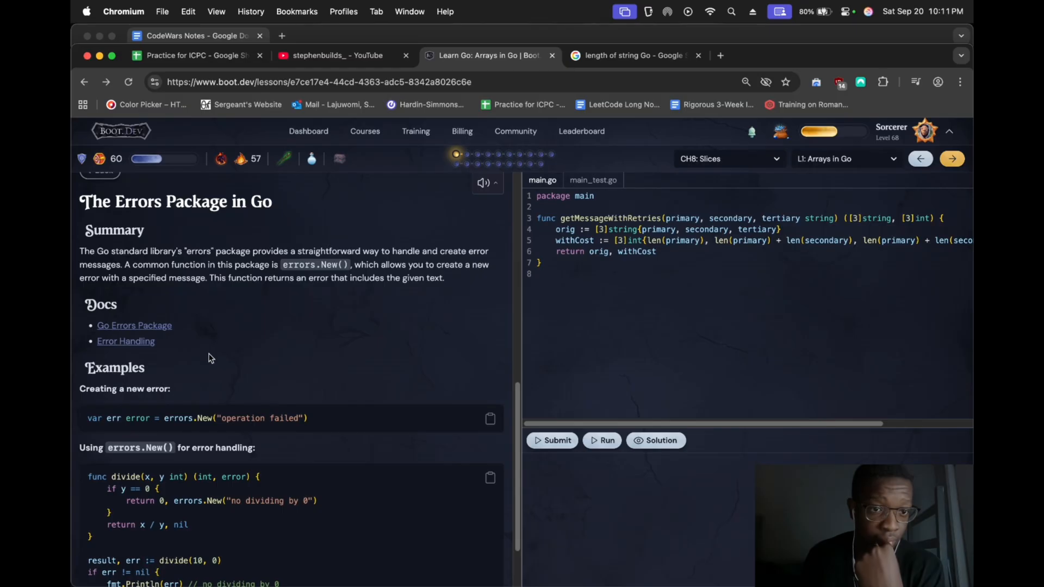
{"action": "mouse_move", "coordinate": [689, 448]}
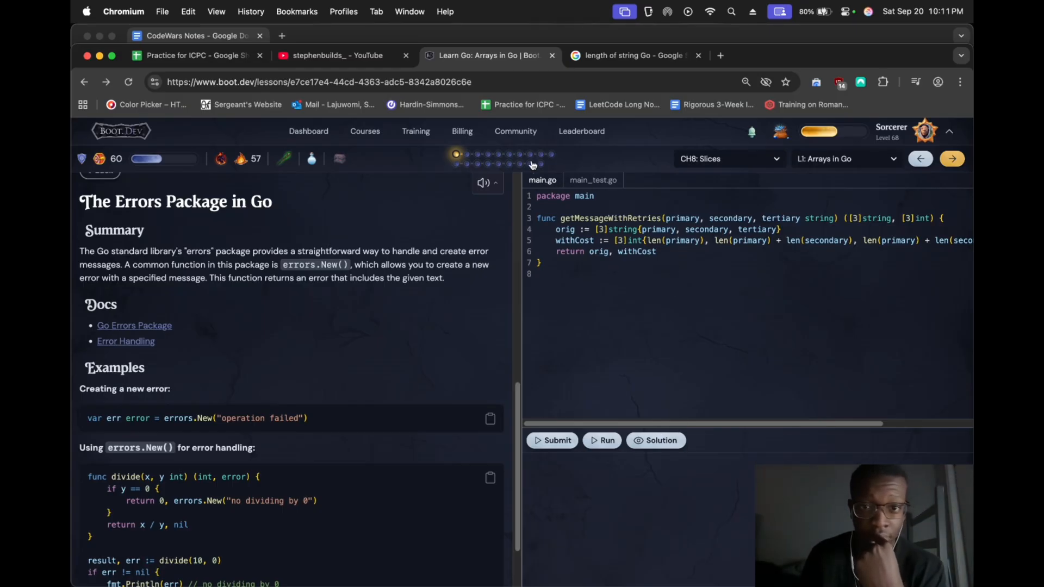
{"action": "mouse_move", "coordinate": [952, 158]}
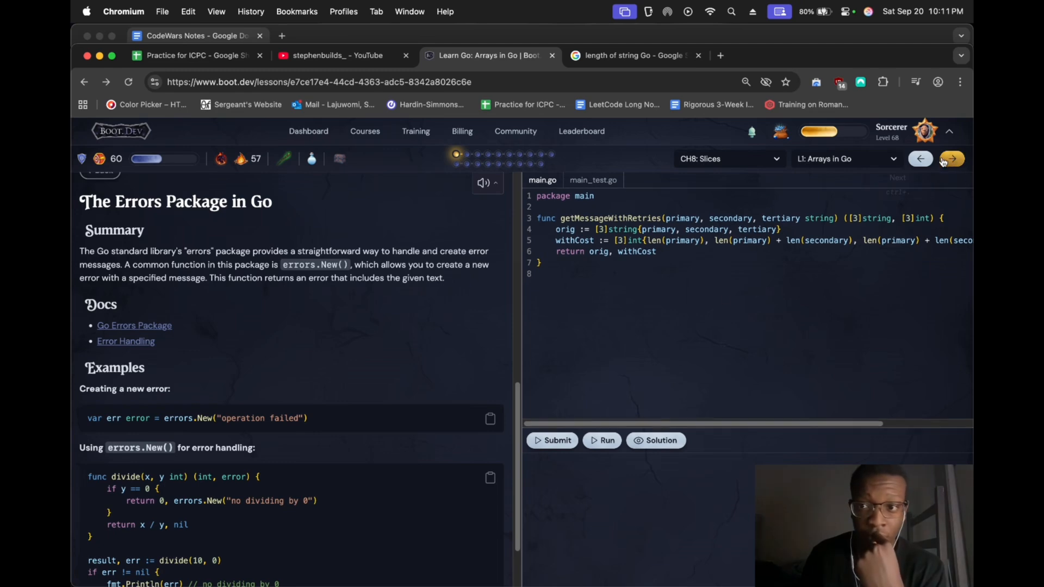
Back in Slices in Go, write the fallback as return nil, errors.New("unsupported plan")
{"action": "left_click", "coordinate": [951, 158]}
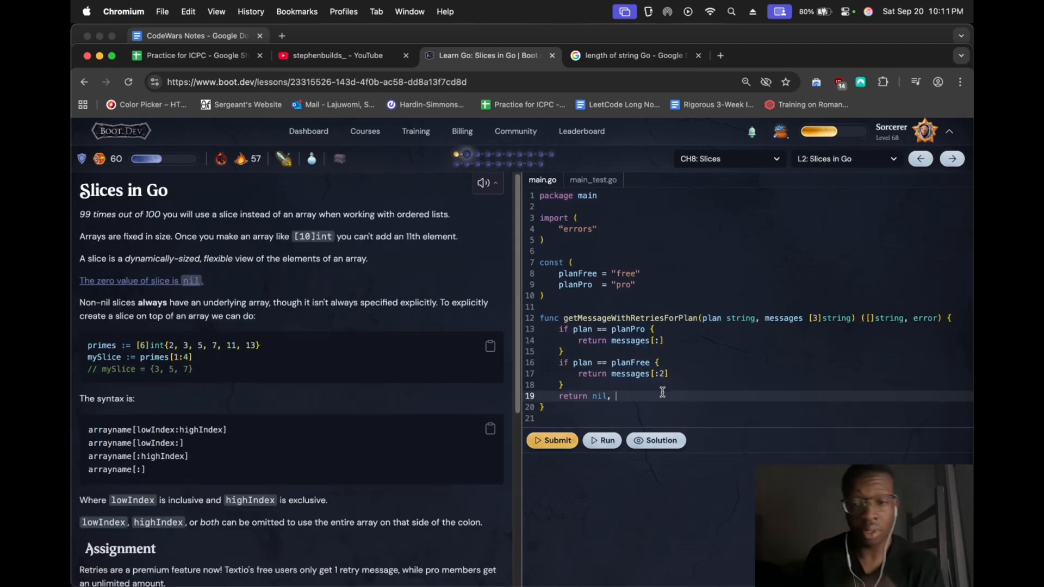
{"action": "type", "text": "errors."}
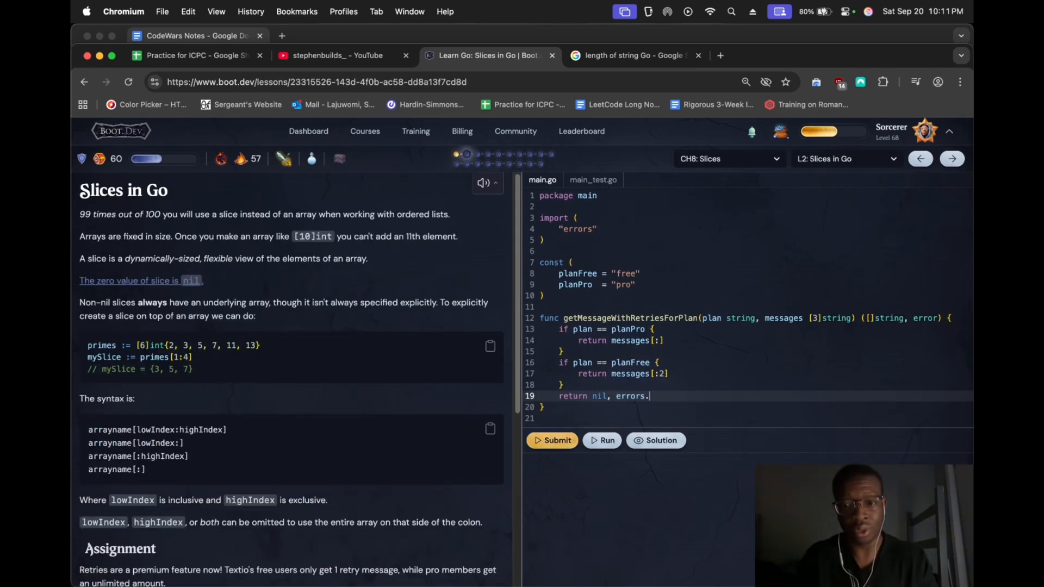
{"action": "type", "text": "New(\""}
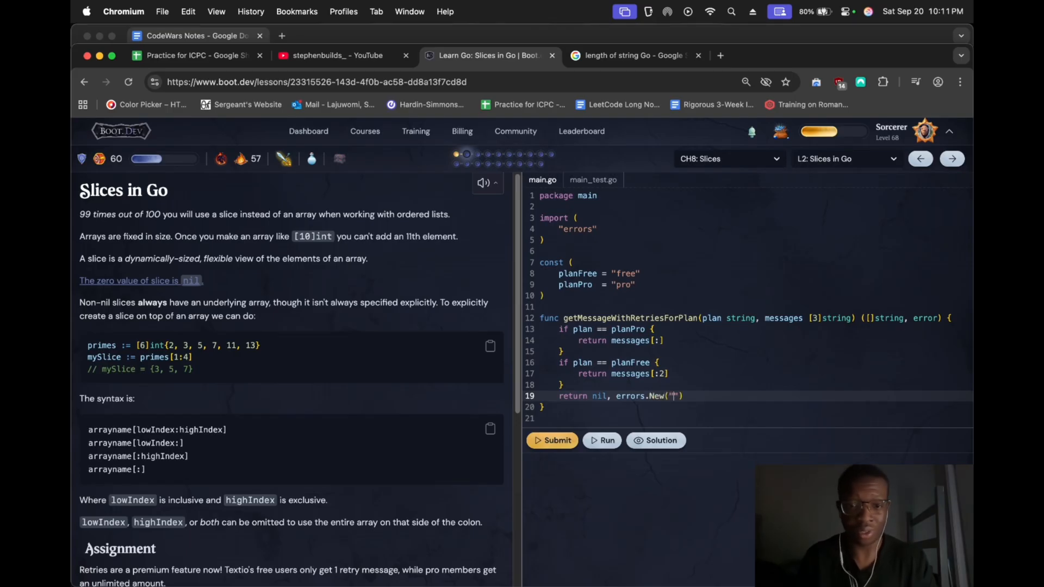
{"action": "scroll", "scroll_direction": "down", "scroll_amount": 3}
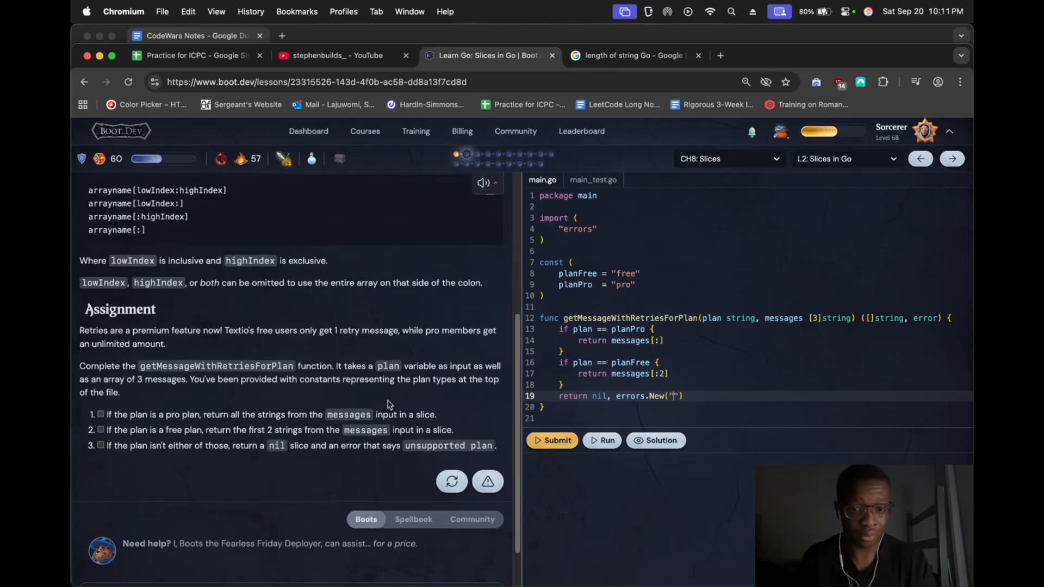
{"action": "type", "text": "unsp"}
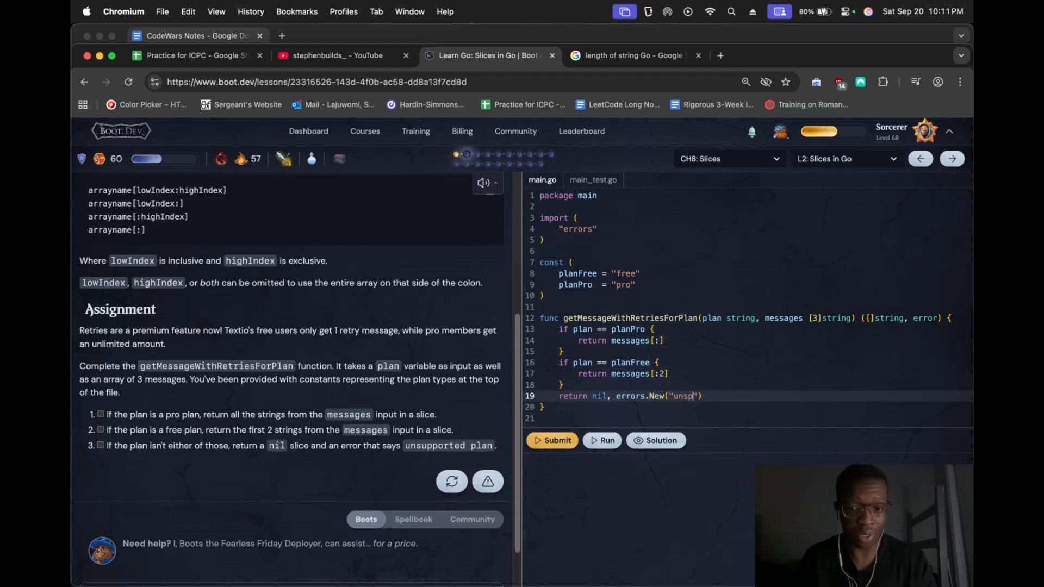
{"action": "type", "text": "orted"}
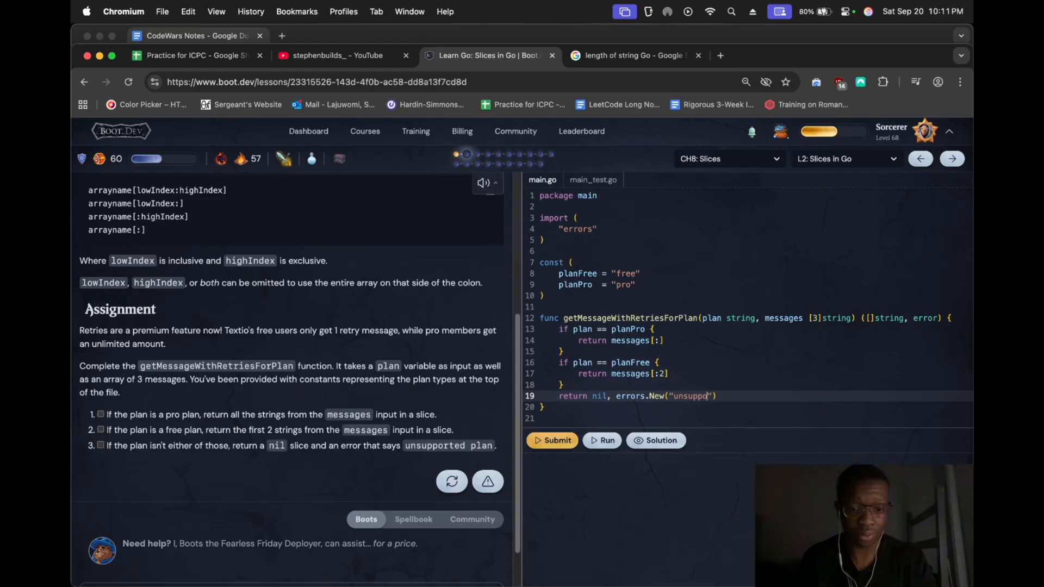
{"action": "type", "text": "rted plan"}
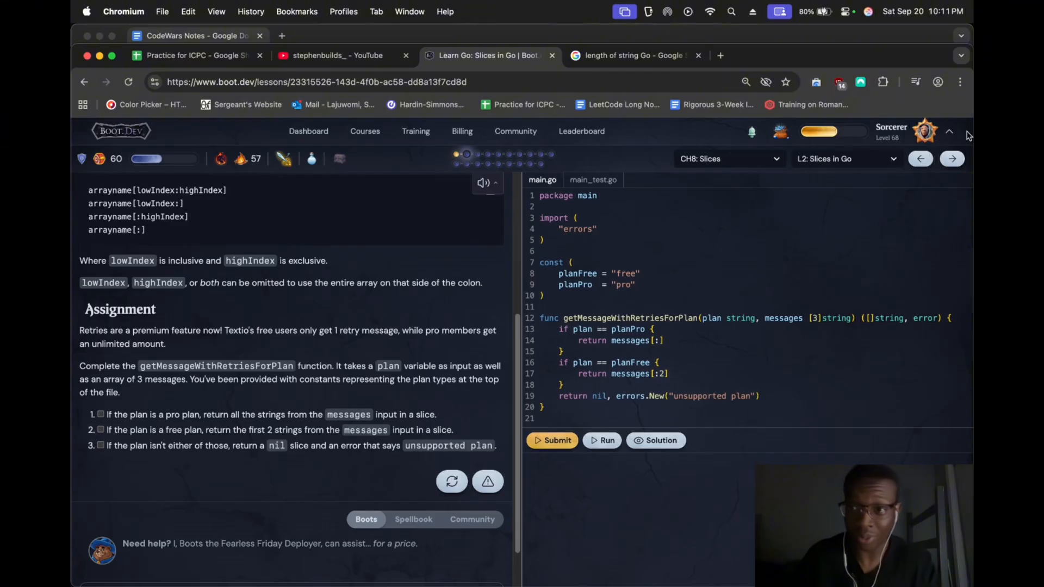
Open account settings from the account menu, then close the Settings window
{"action": "left_click", "coordinate": [925, 131]}
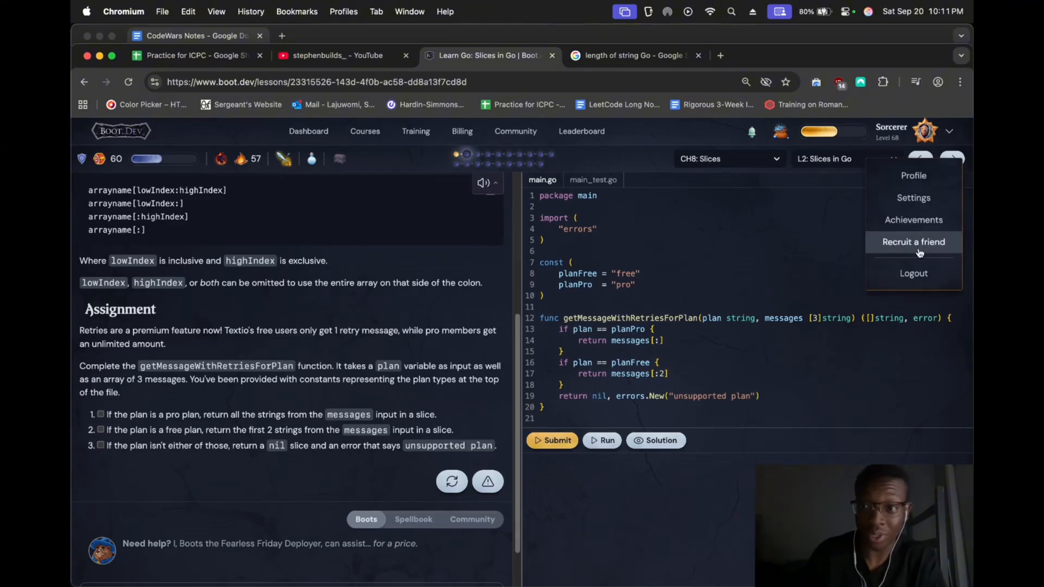
{"action": "left_click", "coordinate": [913, 198]}
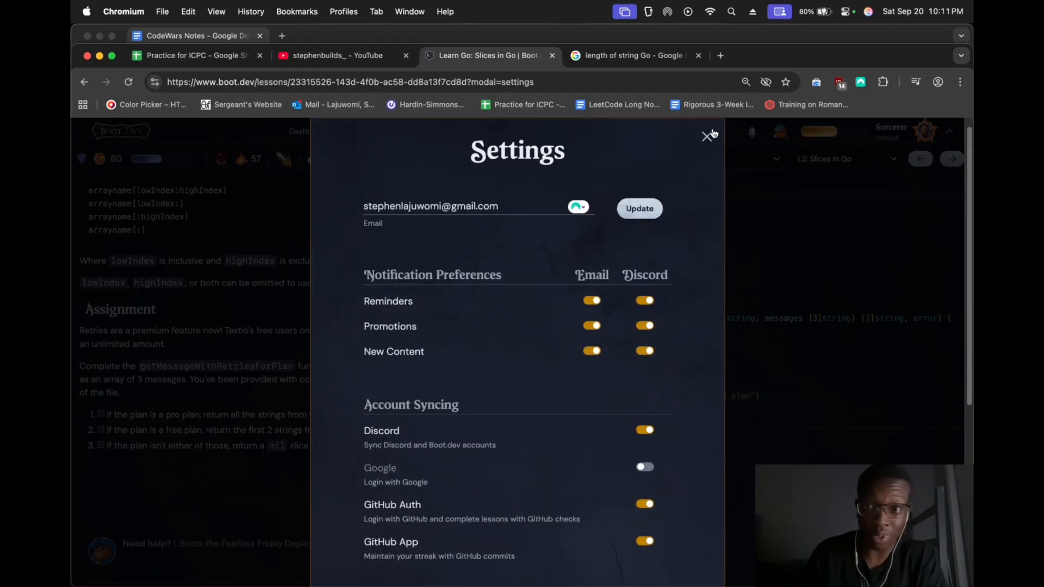
{"action": "left_click", "coordinate": [707, 136]}
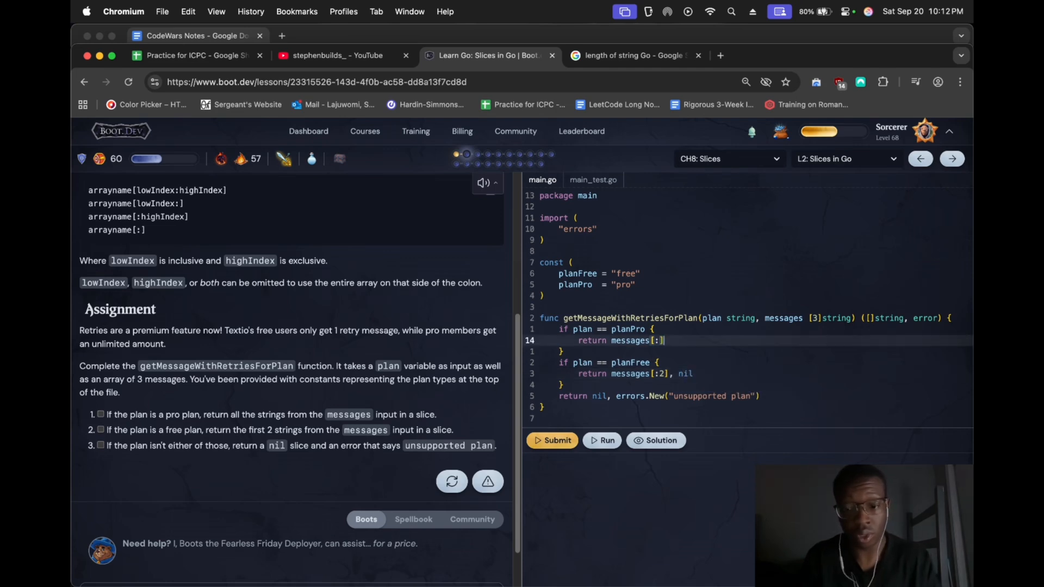
Append ', nil' to the pro branch, run the tests, and view the official solution
{"action": "type", "text": ", nil"}
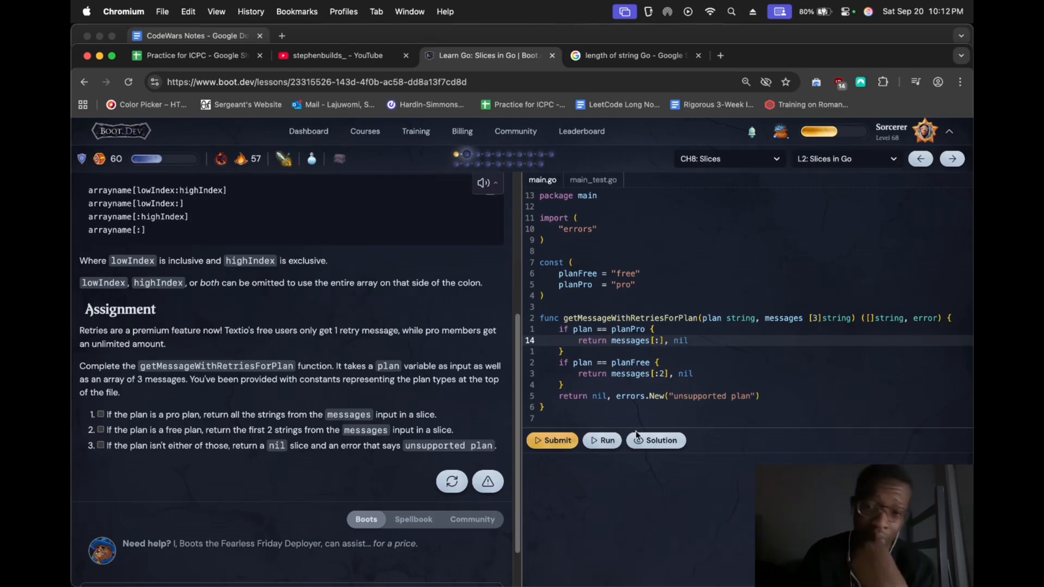
{"action": "left_click", "coordinate": [605, 439]}
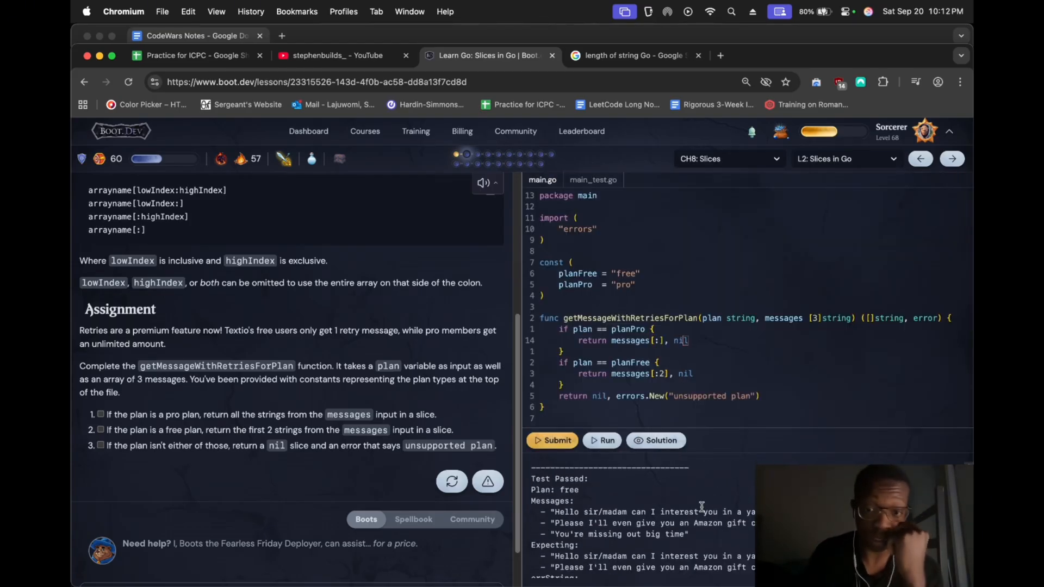
{"action": "left_click", "coordinate": [552, 439]}
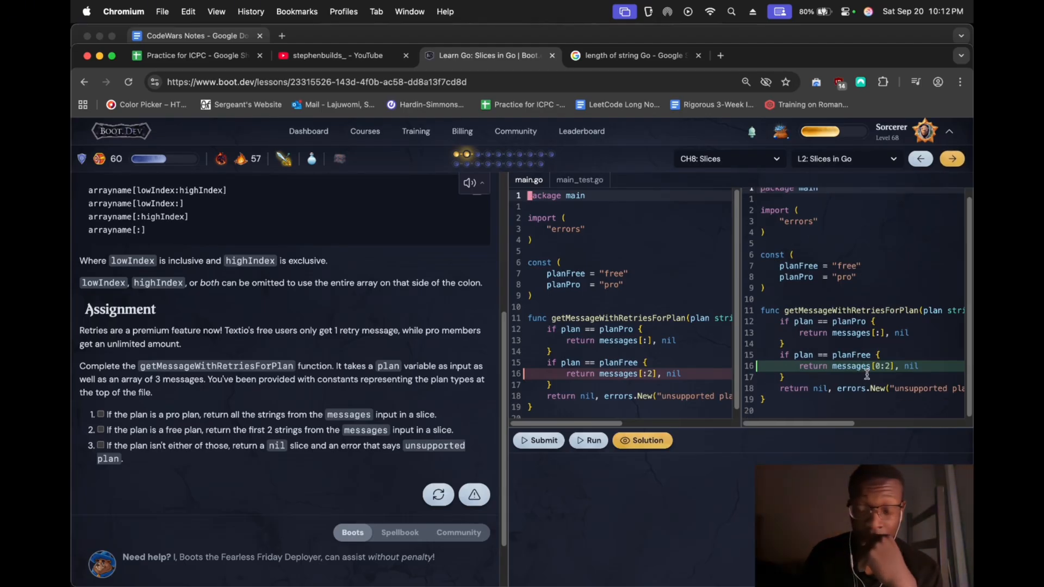
{"action": "mouse_move", "coordinate": [951, 158]}
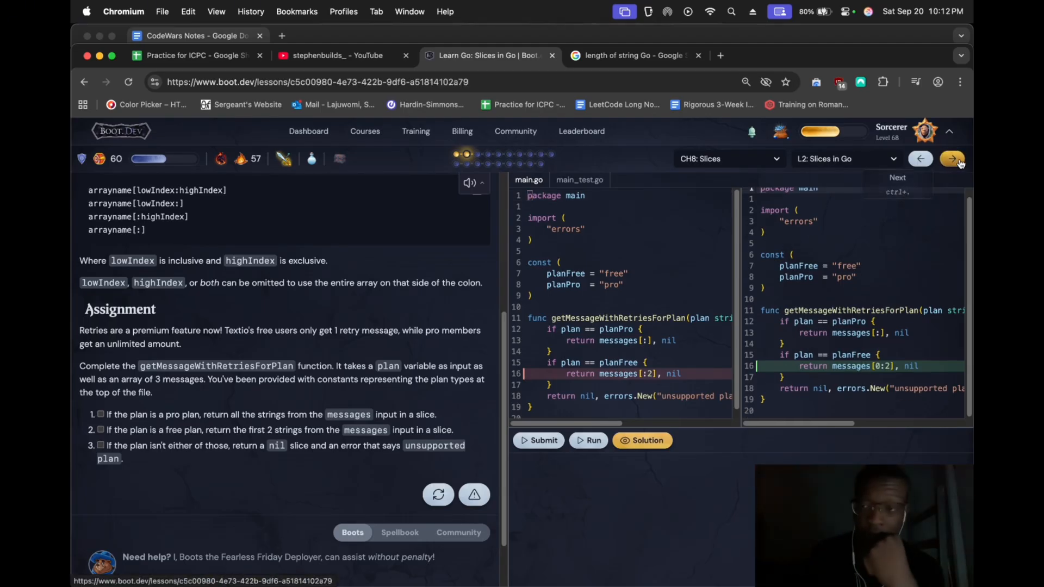
Advance to the Slices Review lesson and play its video to 2:46
{"action": "left_click", "coordinate": [952, 158]}
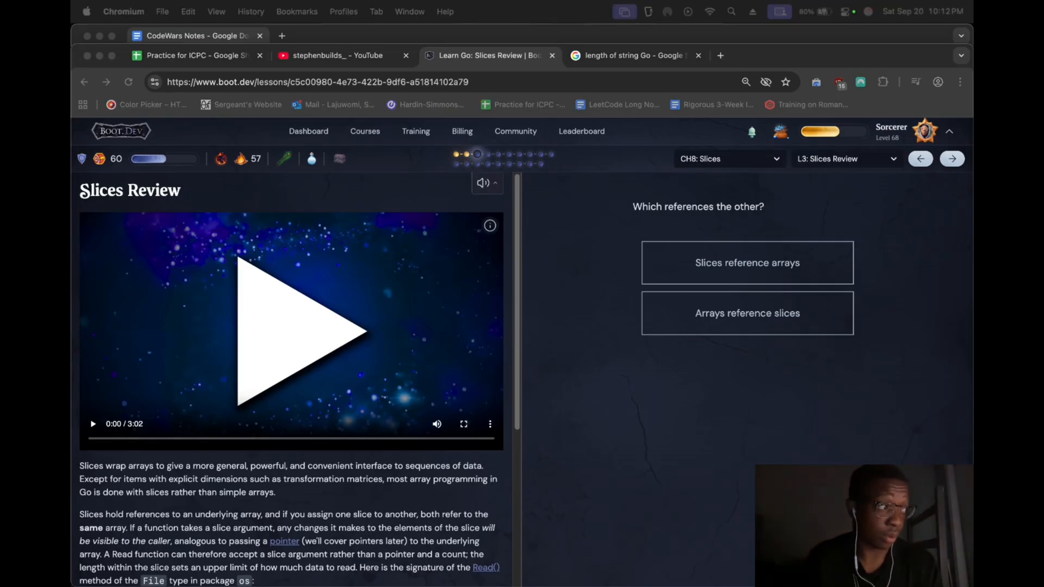
{"action": "mouse_move", "coordinate": [566, 444]}
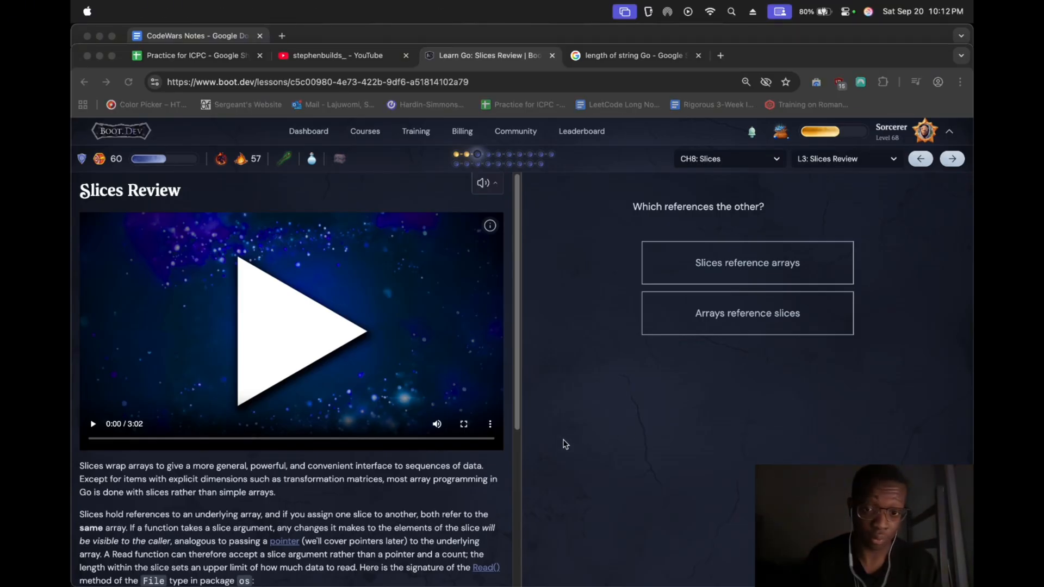
{"action": "left_click", "coordinate": [290, 331]}
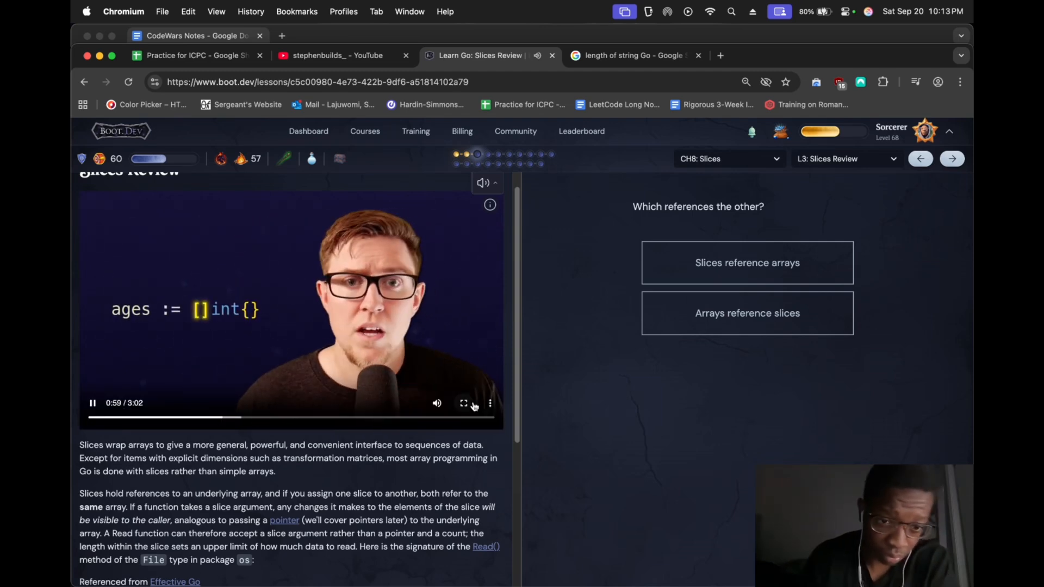
{"action": "left_click", "coordinate": [490, 403]}
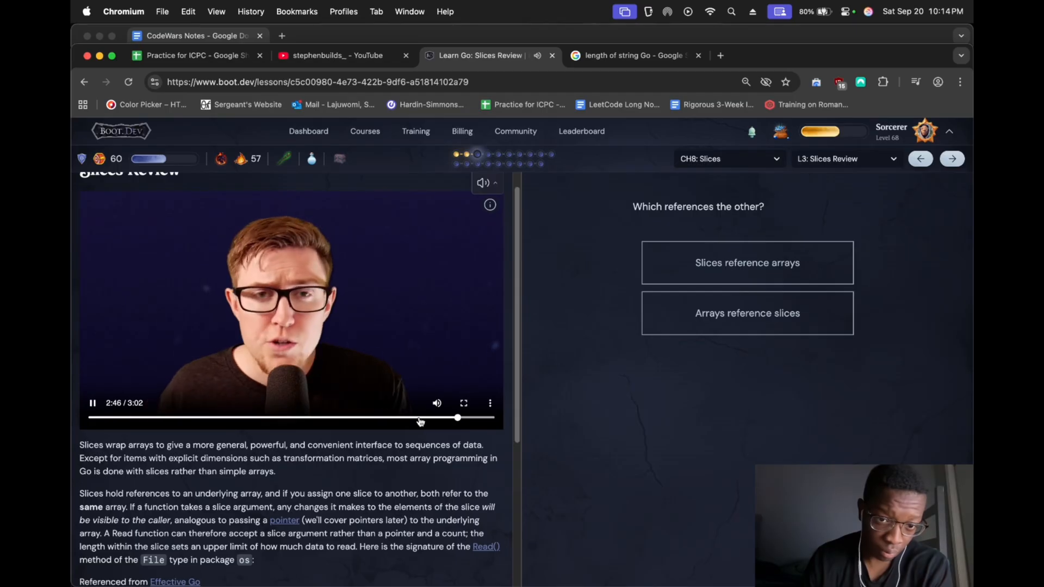
Rewind the Slices Review video and resume it until it reaches 3:02
{"action": "left_click_drag", "start_coordinate": [457, 418], "coordinate": [416, 418]}
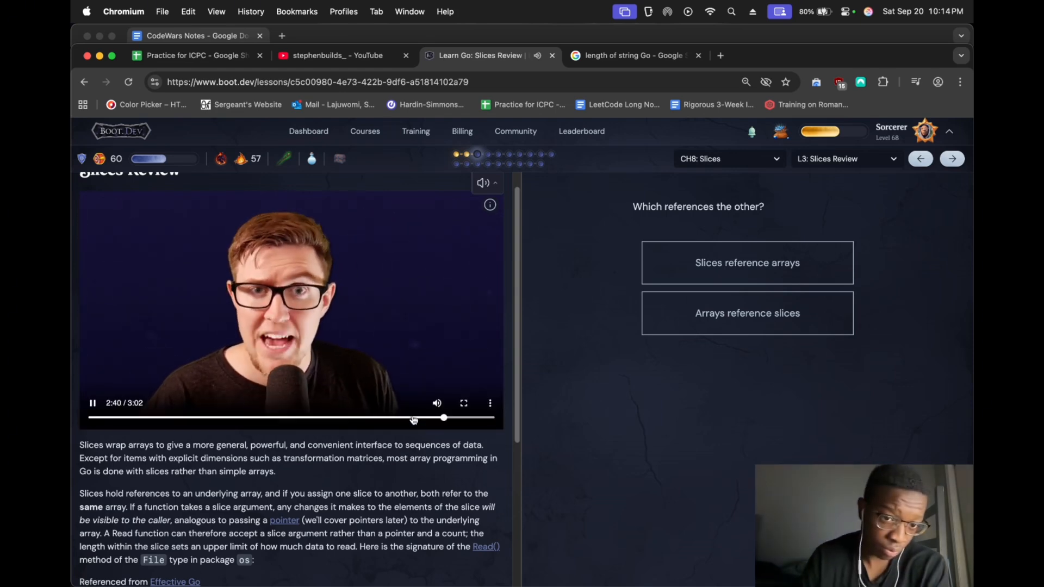
{"action": "left_click", "coordinate": [412, 418]}
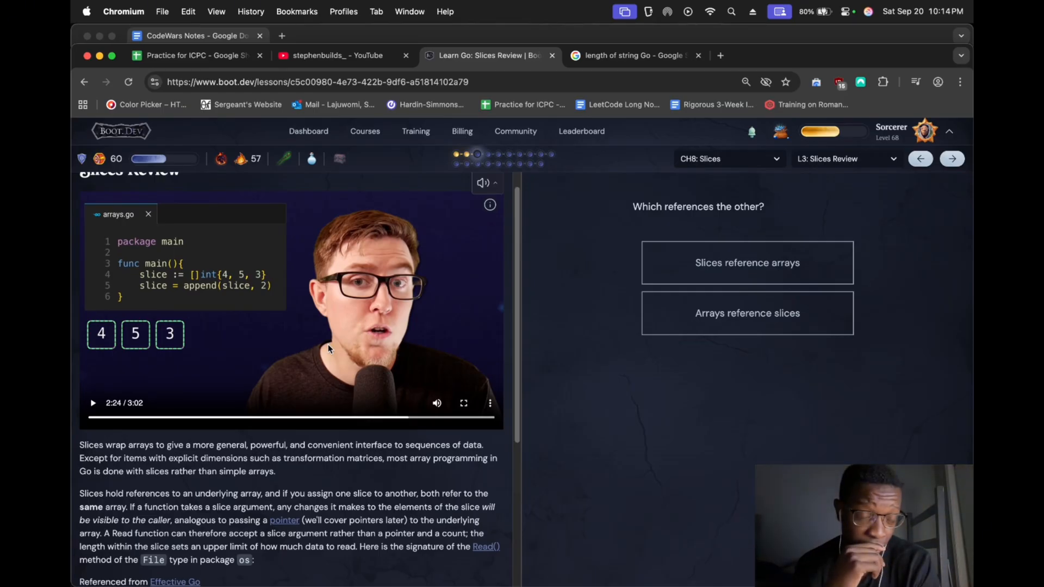
{"action": "left_click", "coordinate": [92, 402]}
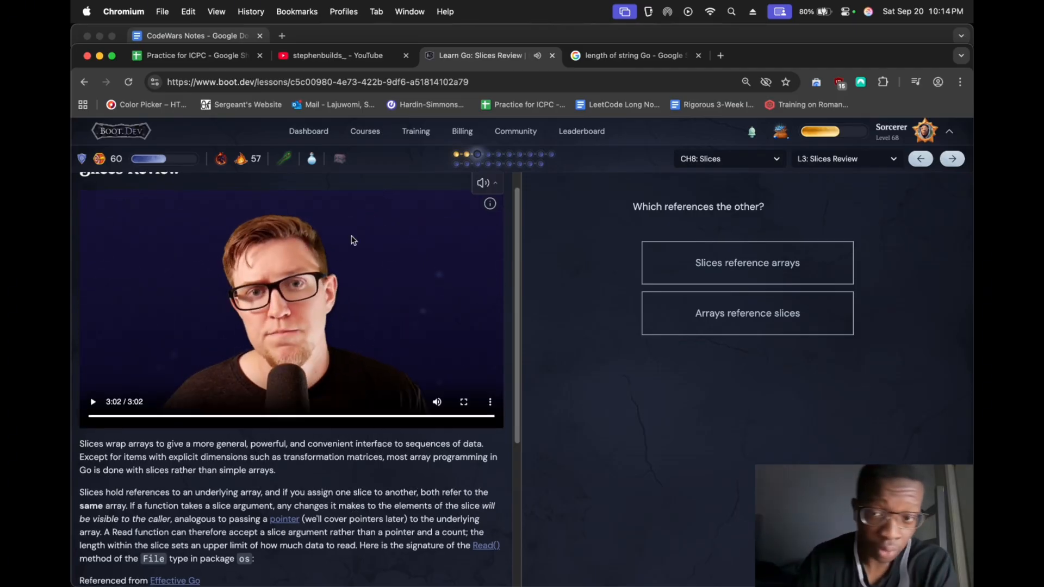
{"action": "scroll", "scroll_direction": "down", "scroll_amount": 3}
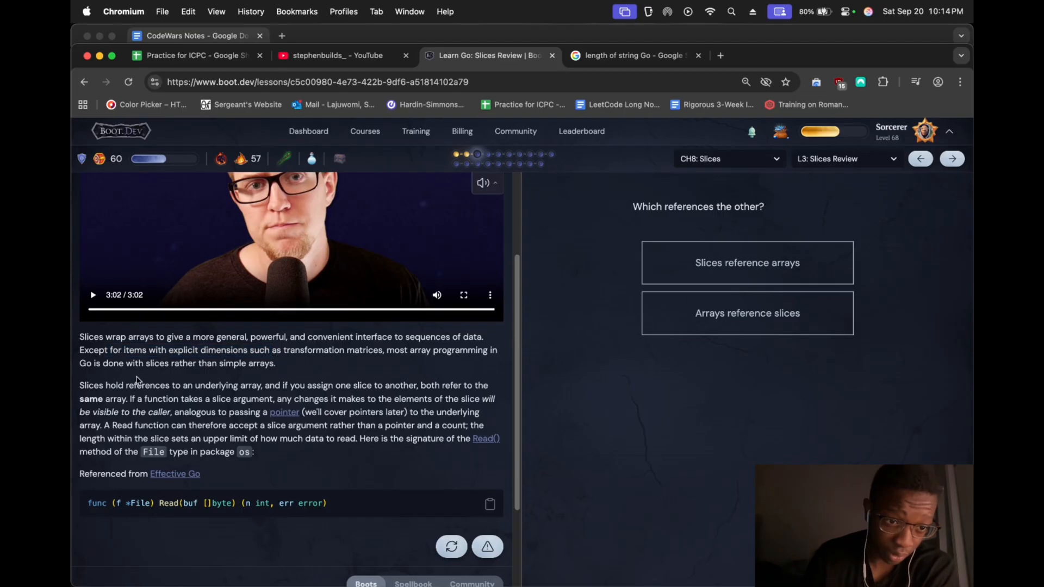
{"action": "left_click_drag", "start_coordinate": [108, 385], "coordinate": [282, 384]}
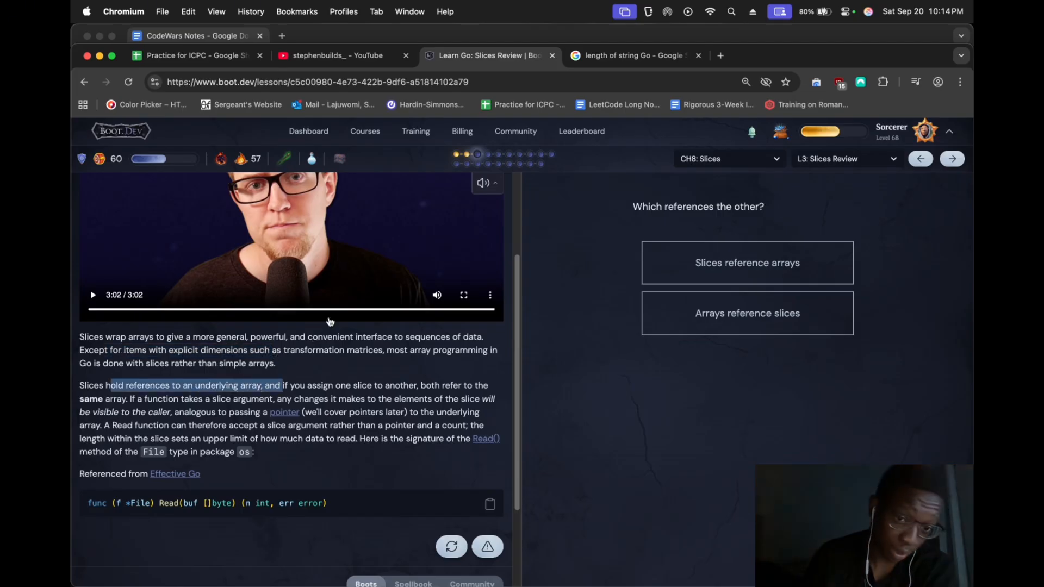
{"action": "mouse_move", "coordinate": [370, 394]}
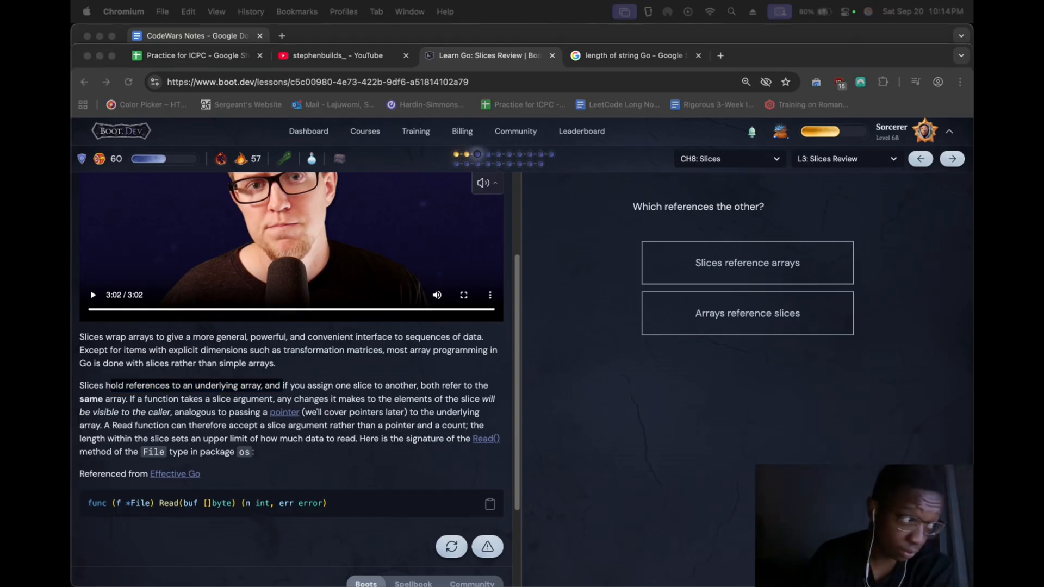
{"action": "left_click_drag", "start_coordinate": [107, 385], "coordinate": [280, 385]}
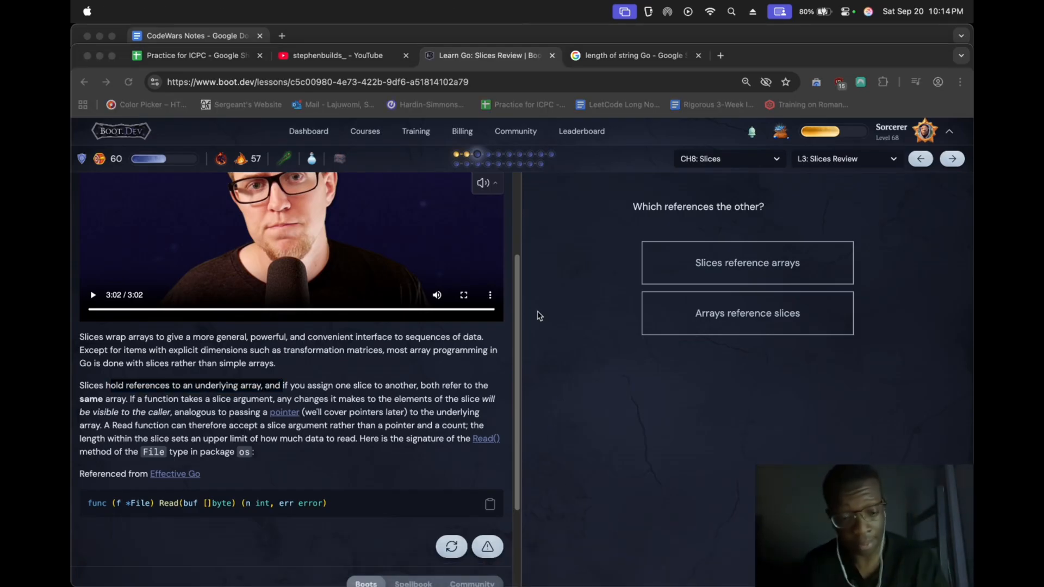
{"action": "left_click_drag", "start_coordinate": [110, 385], "coordinate": [281, 386]}
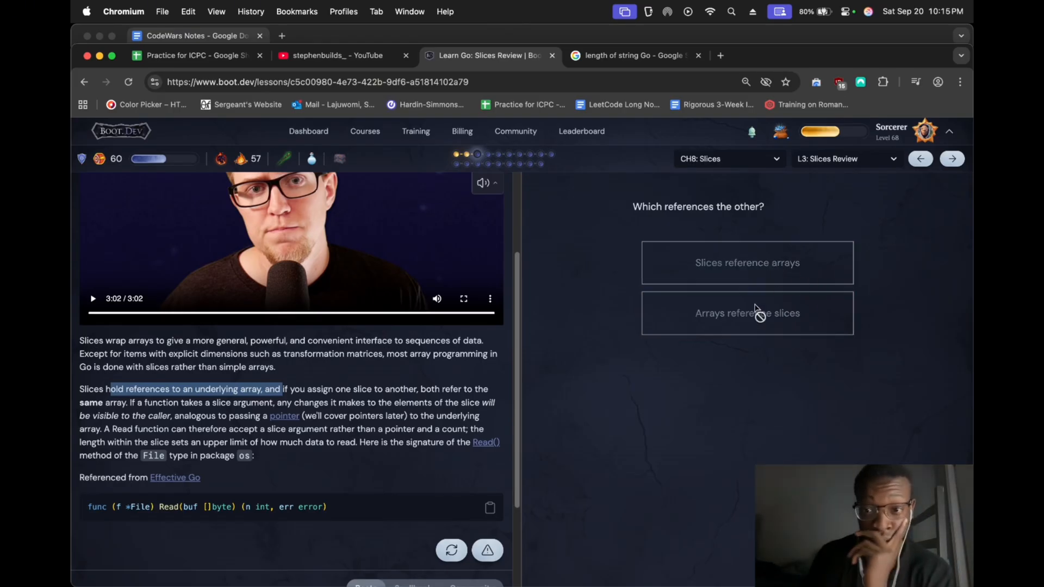
Answer 'Slices reference arrays' and advance to the next review question
{"action": "left_click", "coordinate": [951, 159]}
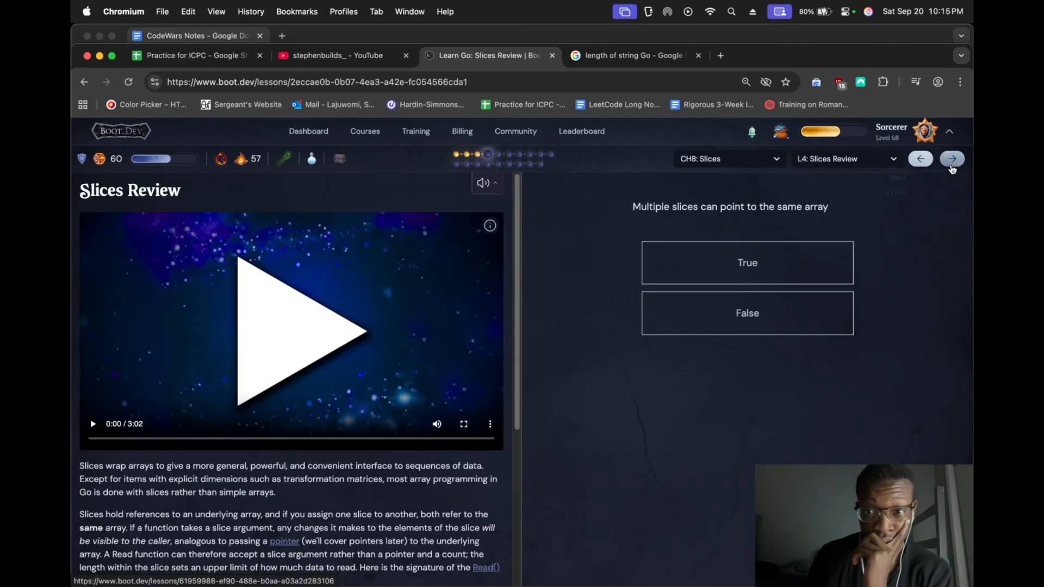
{"action": "left_click", "coordinate": [746, 262]}
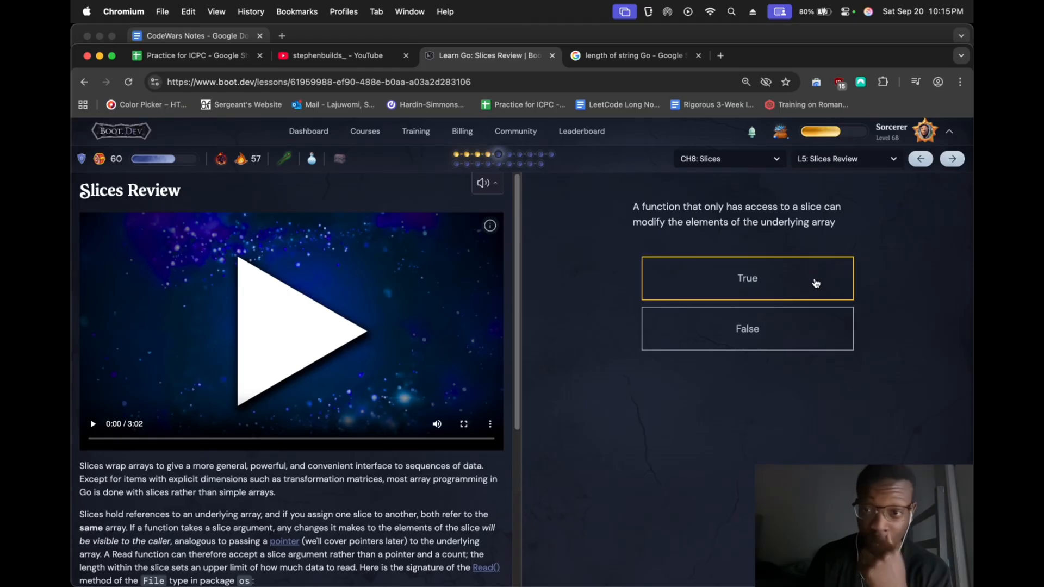
Answer True, highlight Boots' explanation, and reach the Make lesson's getMessageCosts stub
{"action": "left_click", "coordinate": [746, 278]}
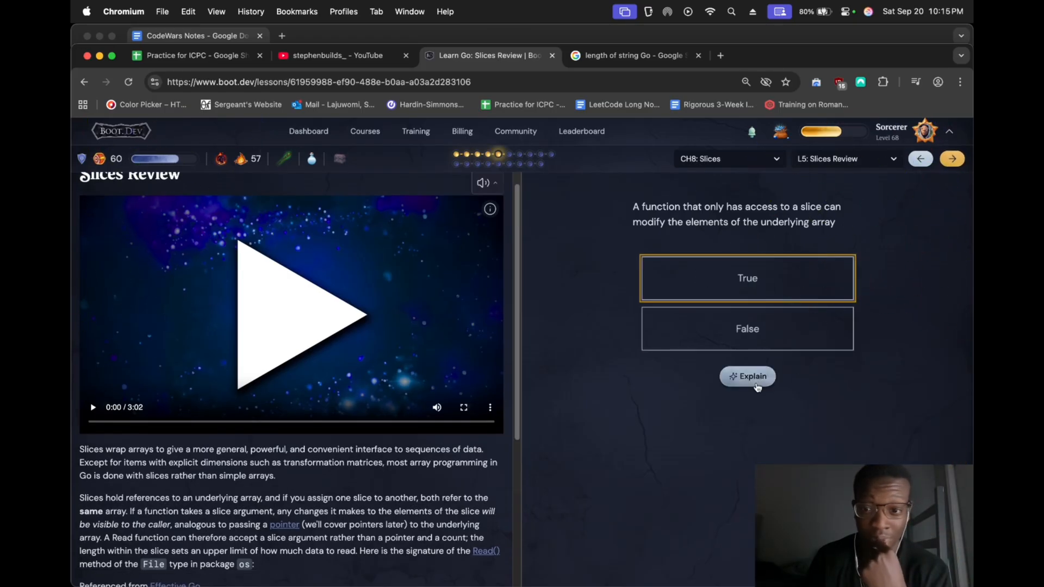
{"action": "left_click", "coordinate": [747, 376]}
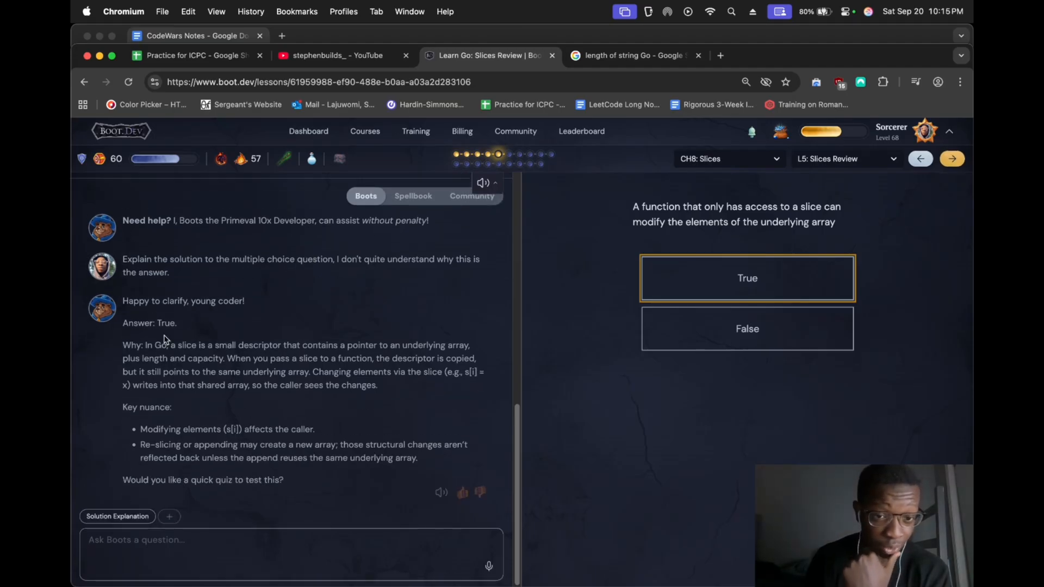
{"action": "left_click_drag", "start_coordinate": [122, 345], "coordinate": [327, 345]}
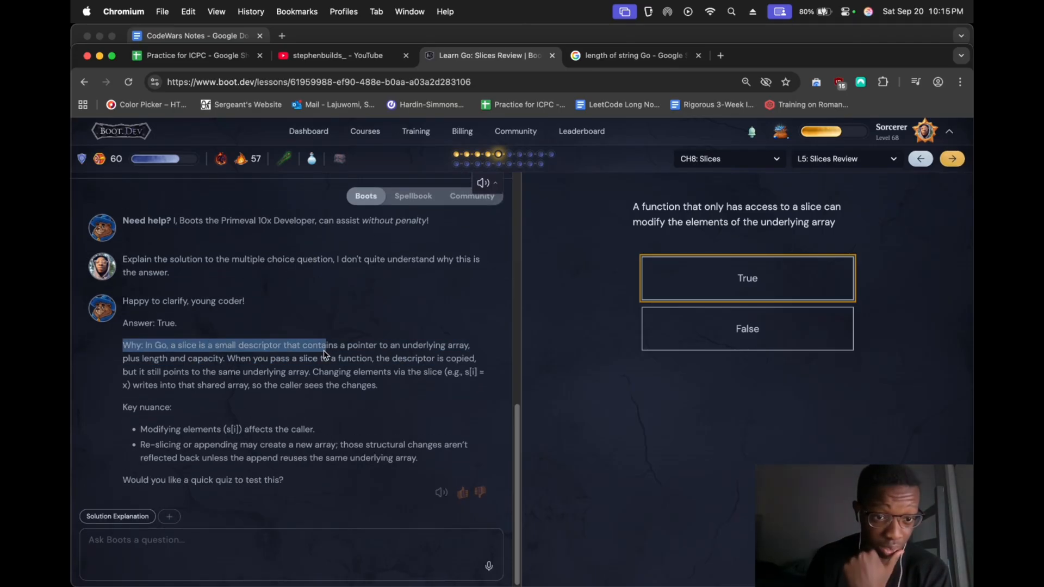
{"action": "left_click_drag", "start_coordinate": [323, 344], "coordinate": [247, 371]}
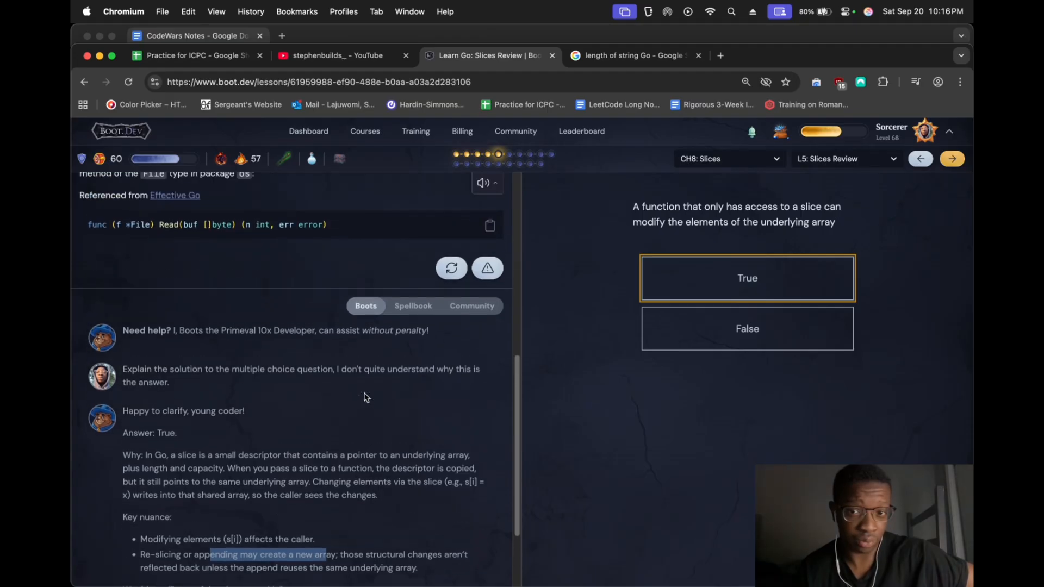
{"action": "scroll", "scroll_direction": "down", "scroll_amount": 3}
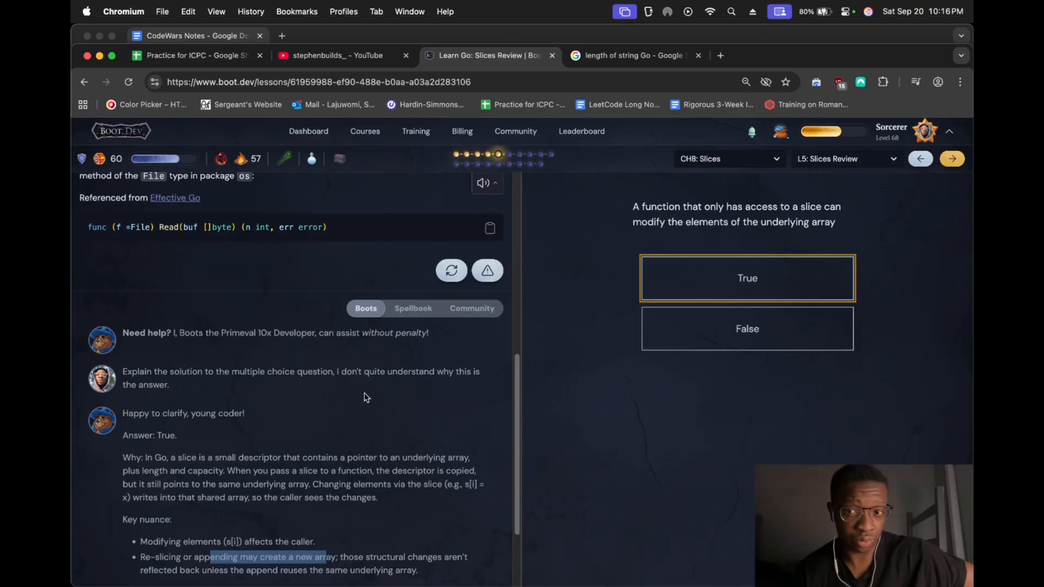
{"action": "scroll", "scroll_direction": "down", "scroll_amount": 3}
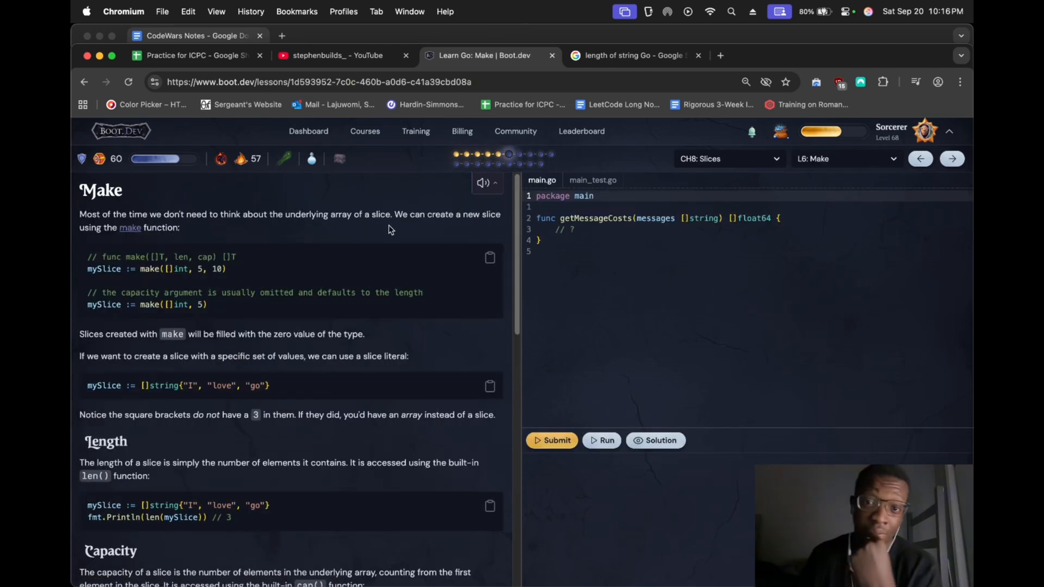
{"action": "scroll", "scroll_direction": "down", "scroll_amount": 3}
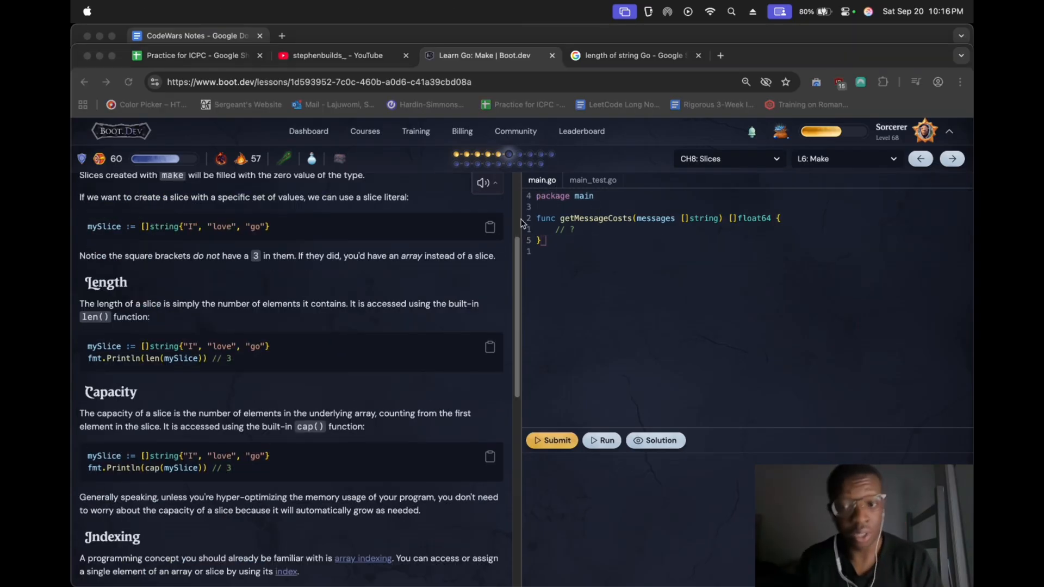
{"action": "mouse_move", "coordinate": [876, 295]}
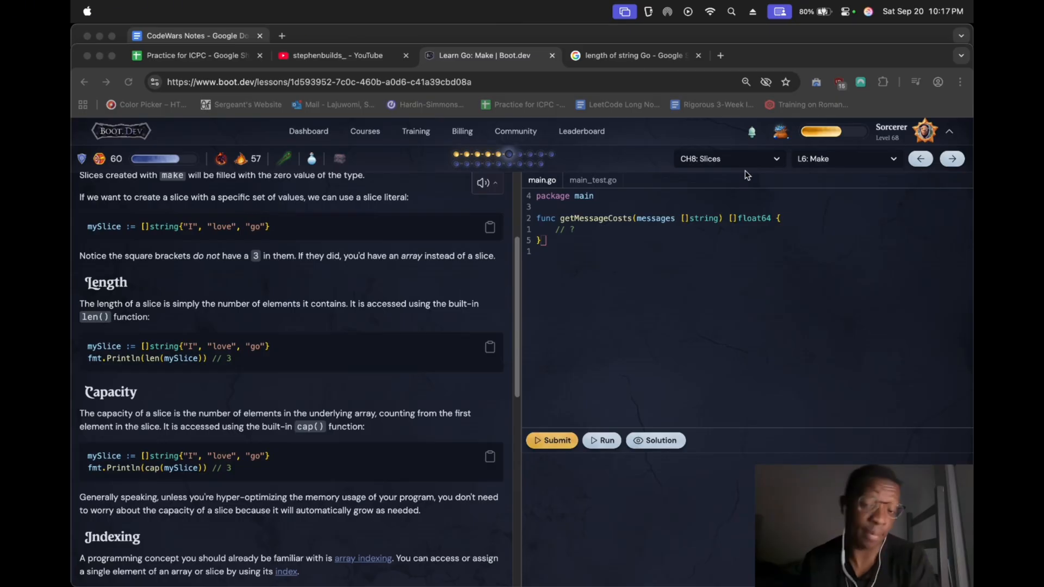
{"action": "mouse_move", "coordinate": [650, 286]}
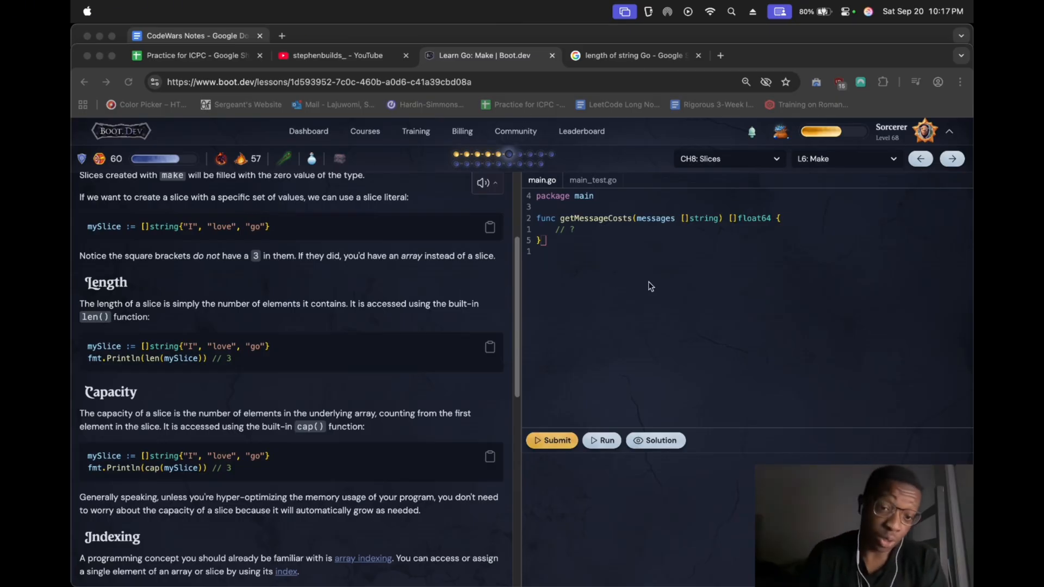